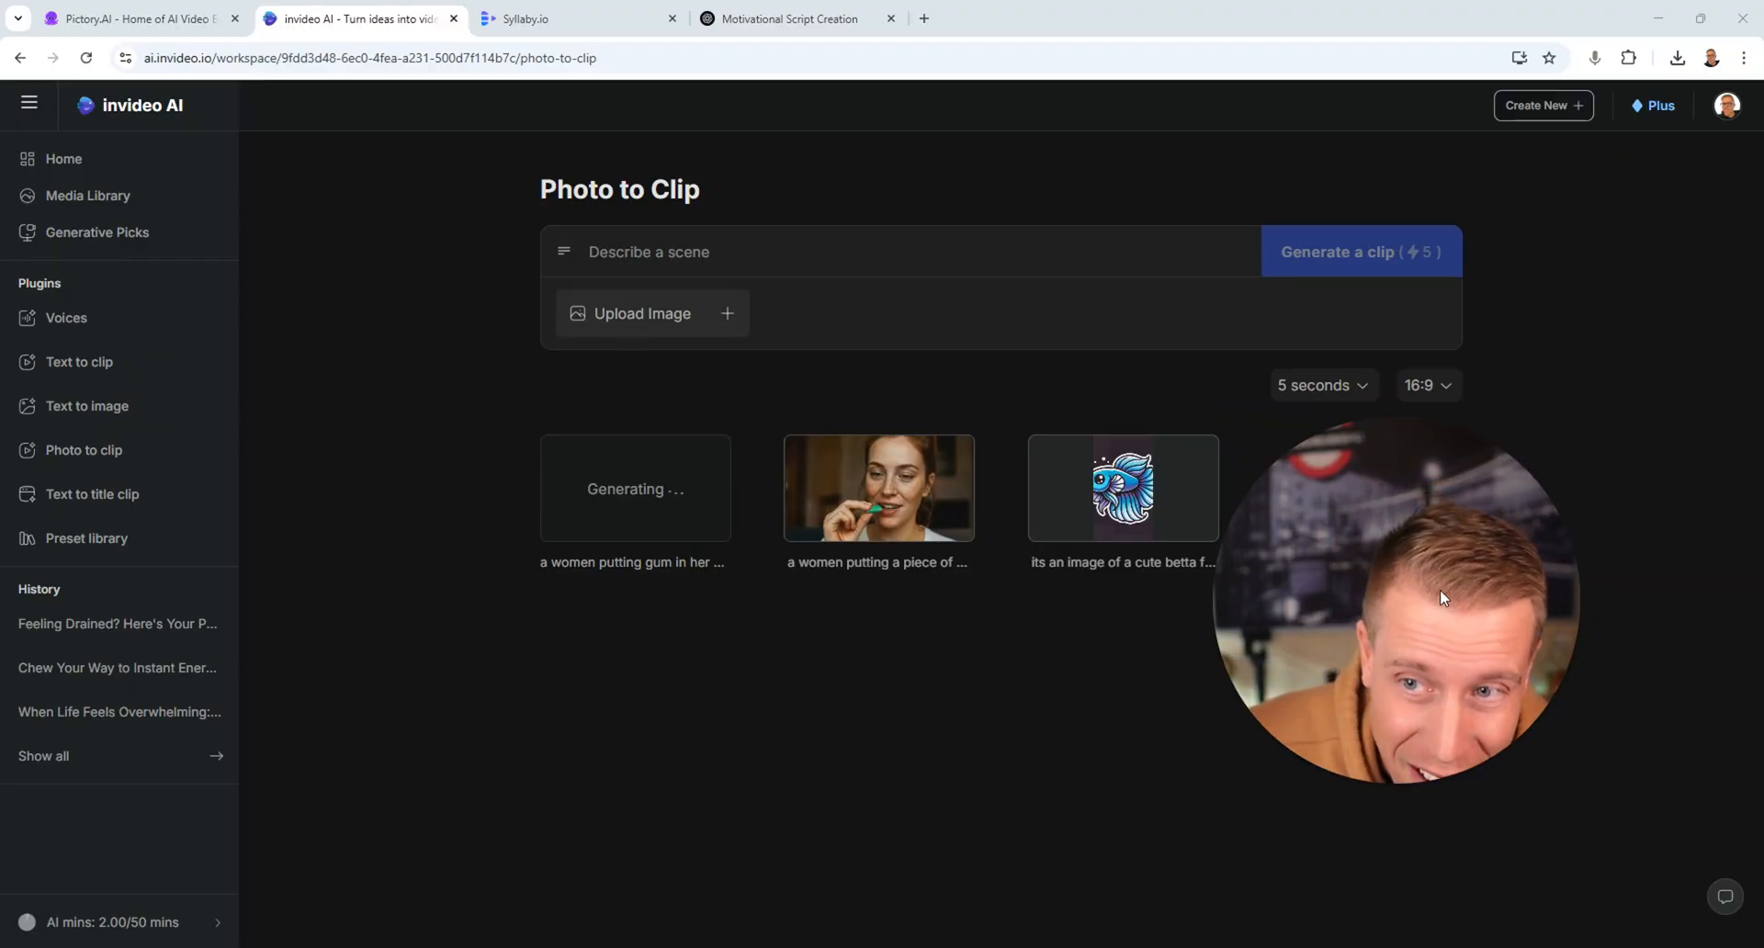
# - Glance at the Syllaby tab, then open the 'Feeling Drained? Here's Your Pep Talk!' project
pyautogui.click(576, 18)
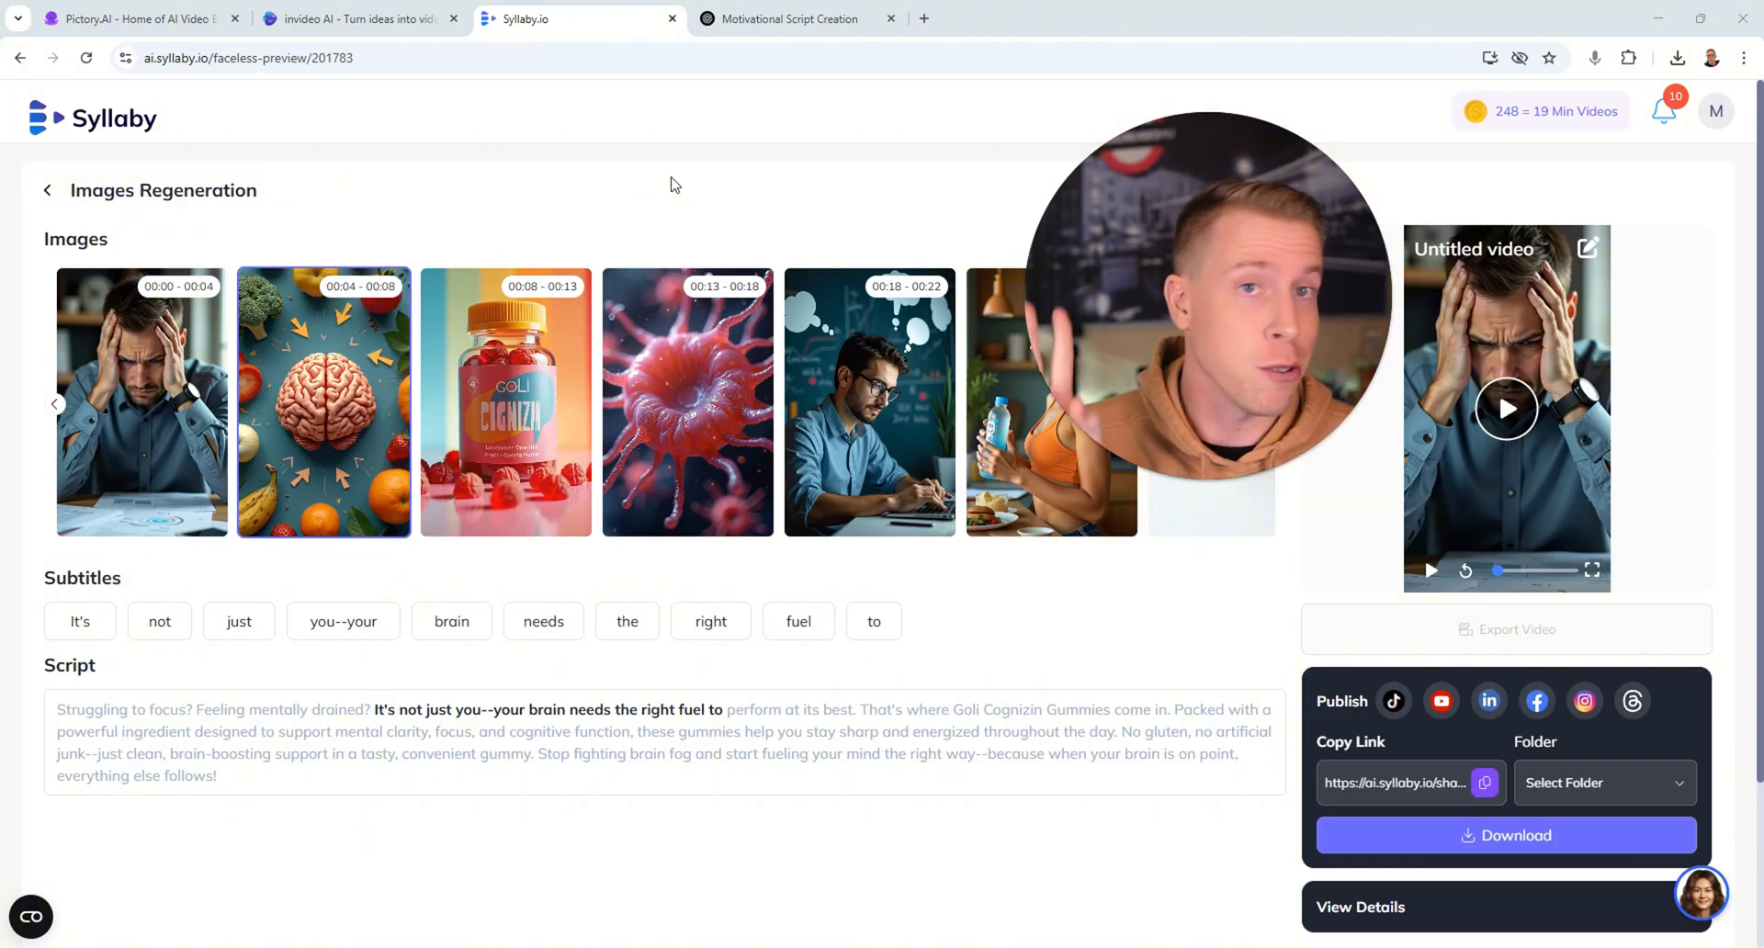
pyautogui.click(357, 19)
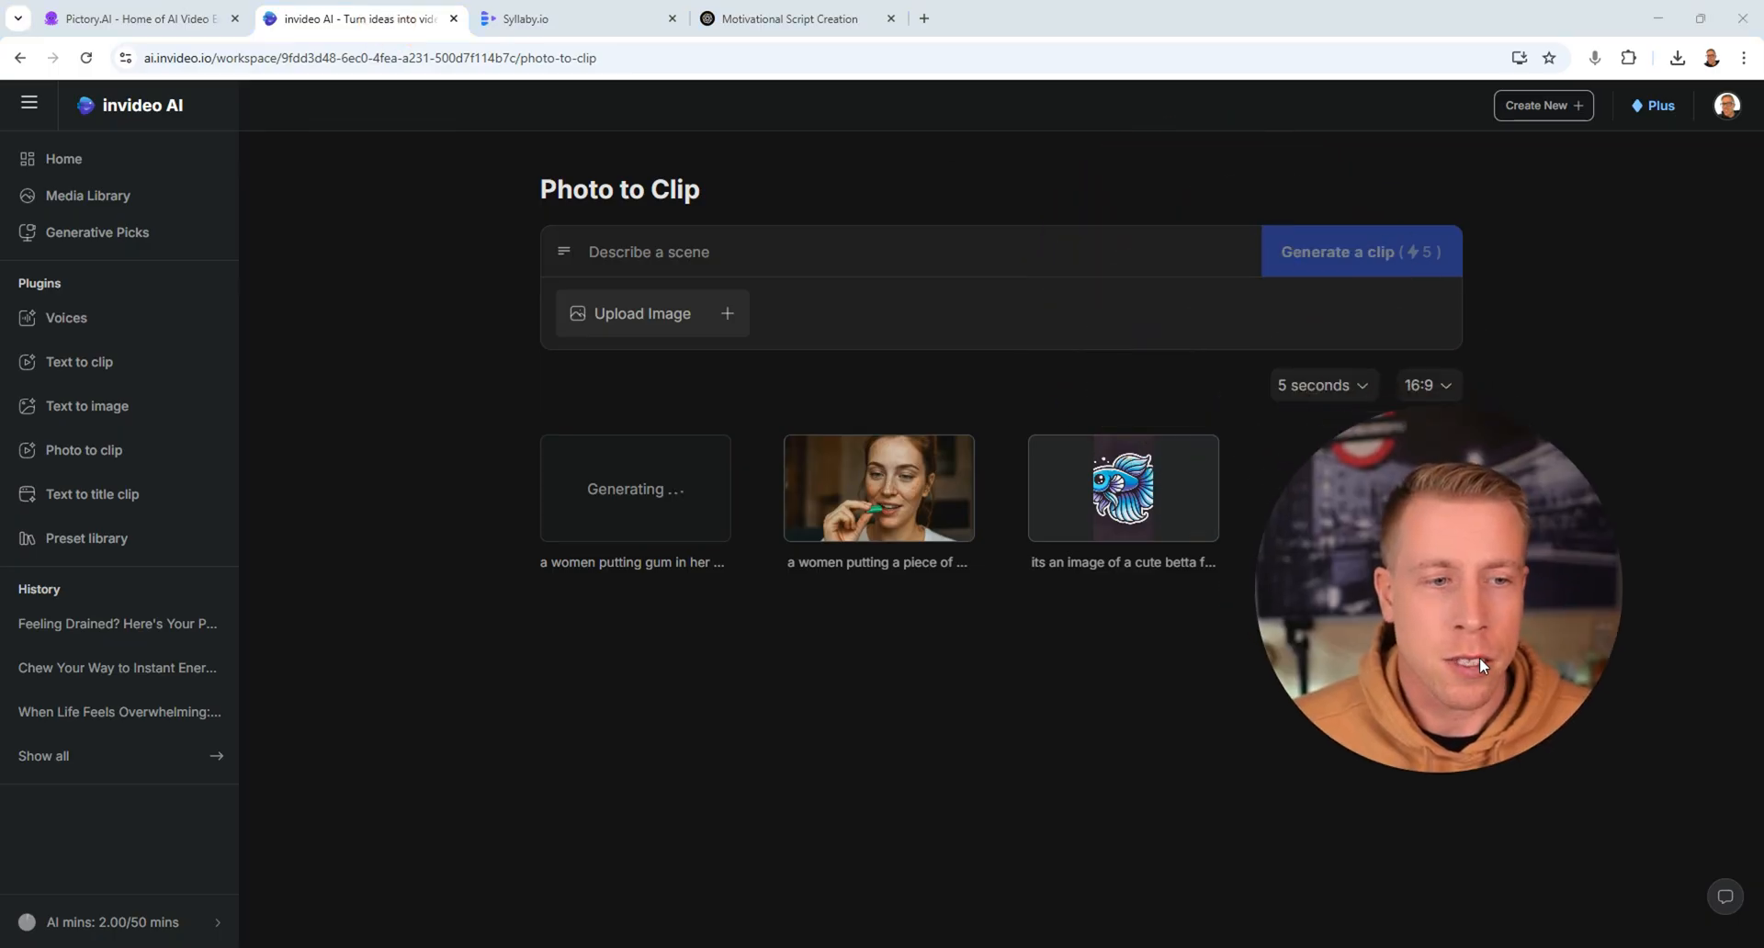
pyautogui.moveTo(445, 304)
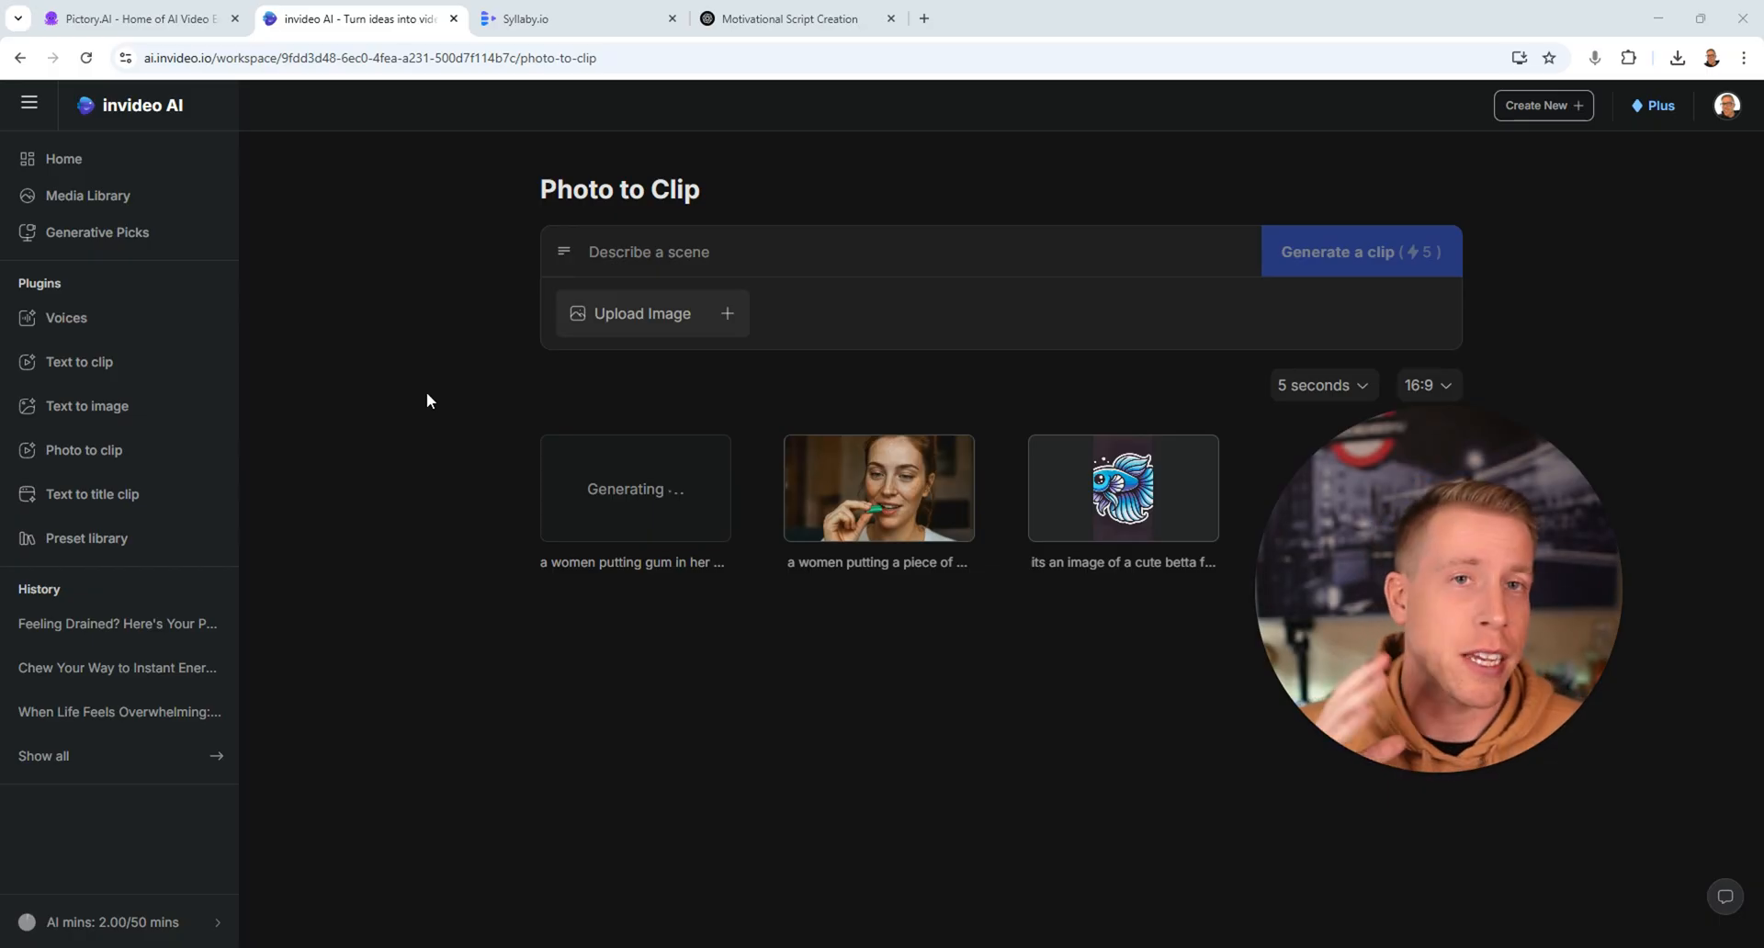
pyautogui.moveTo(355, 503)
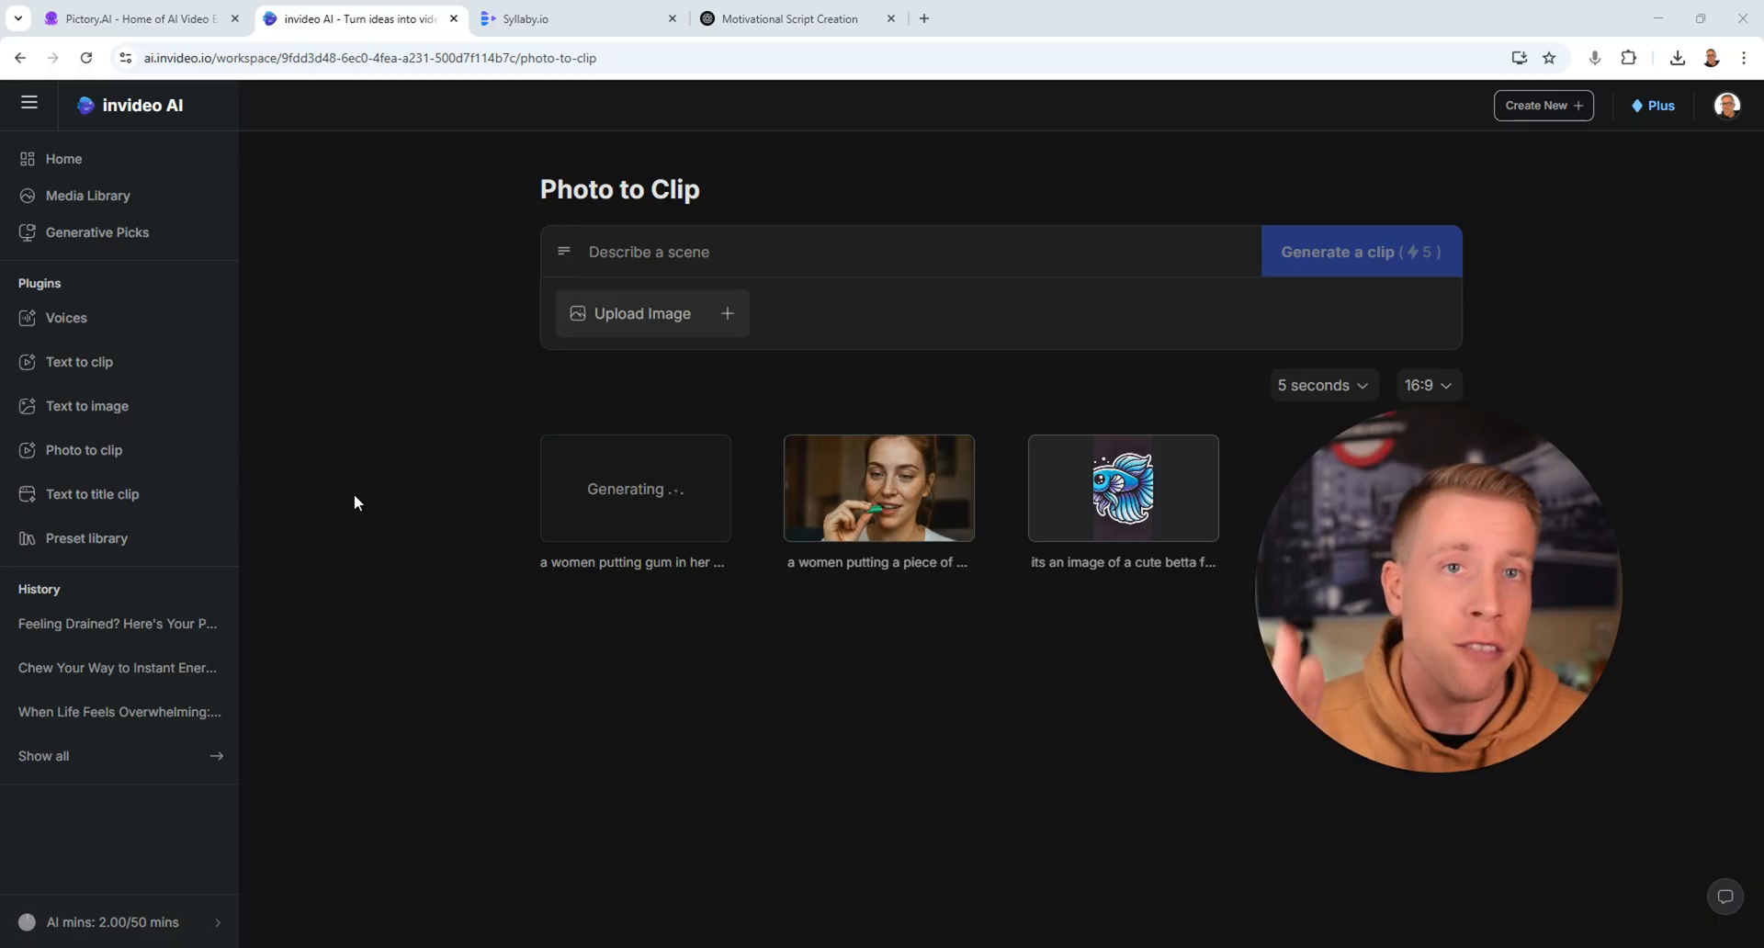
pyautogui.click(117, 623)
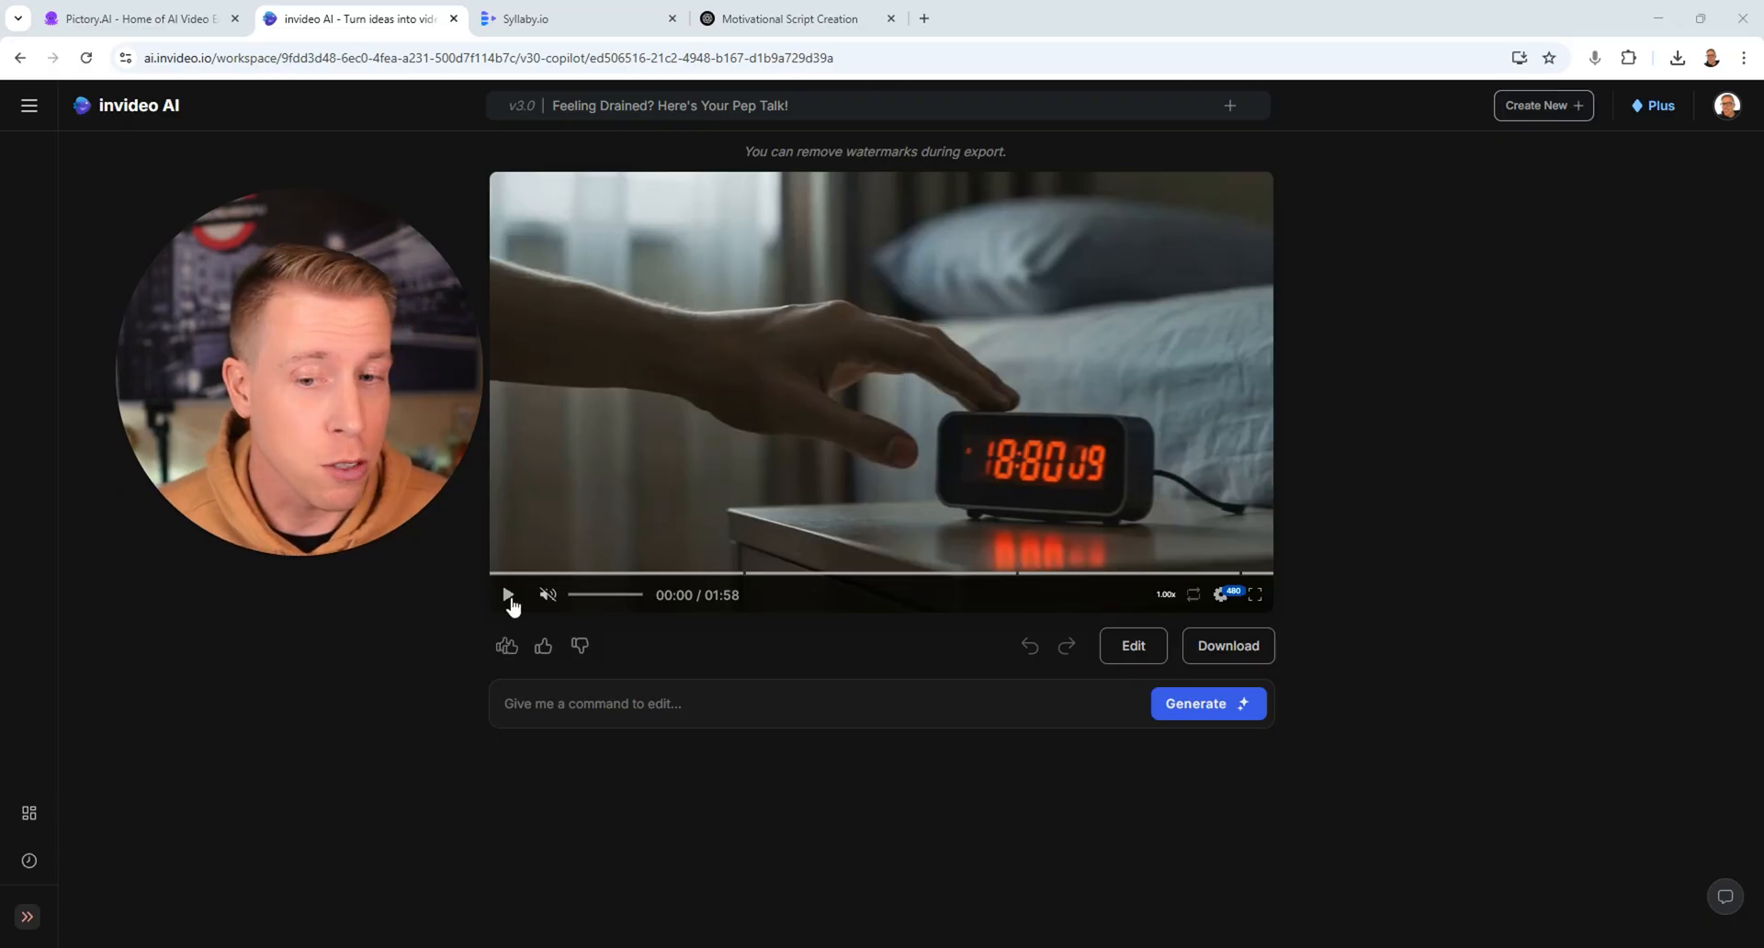
# - Play and pause the pep talk video, then return to the InVideo AI home page
pyautogui.click(506, 595)
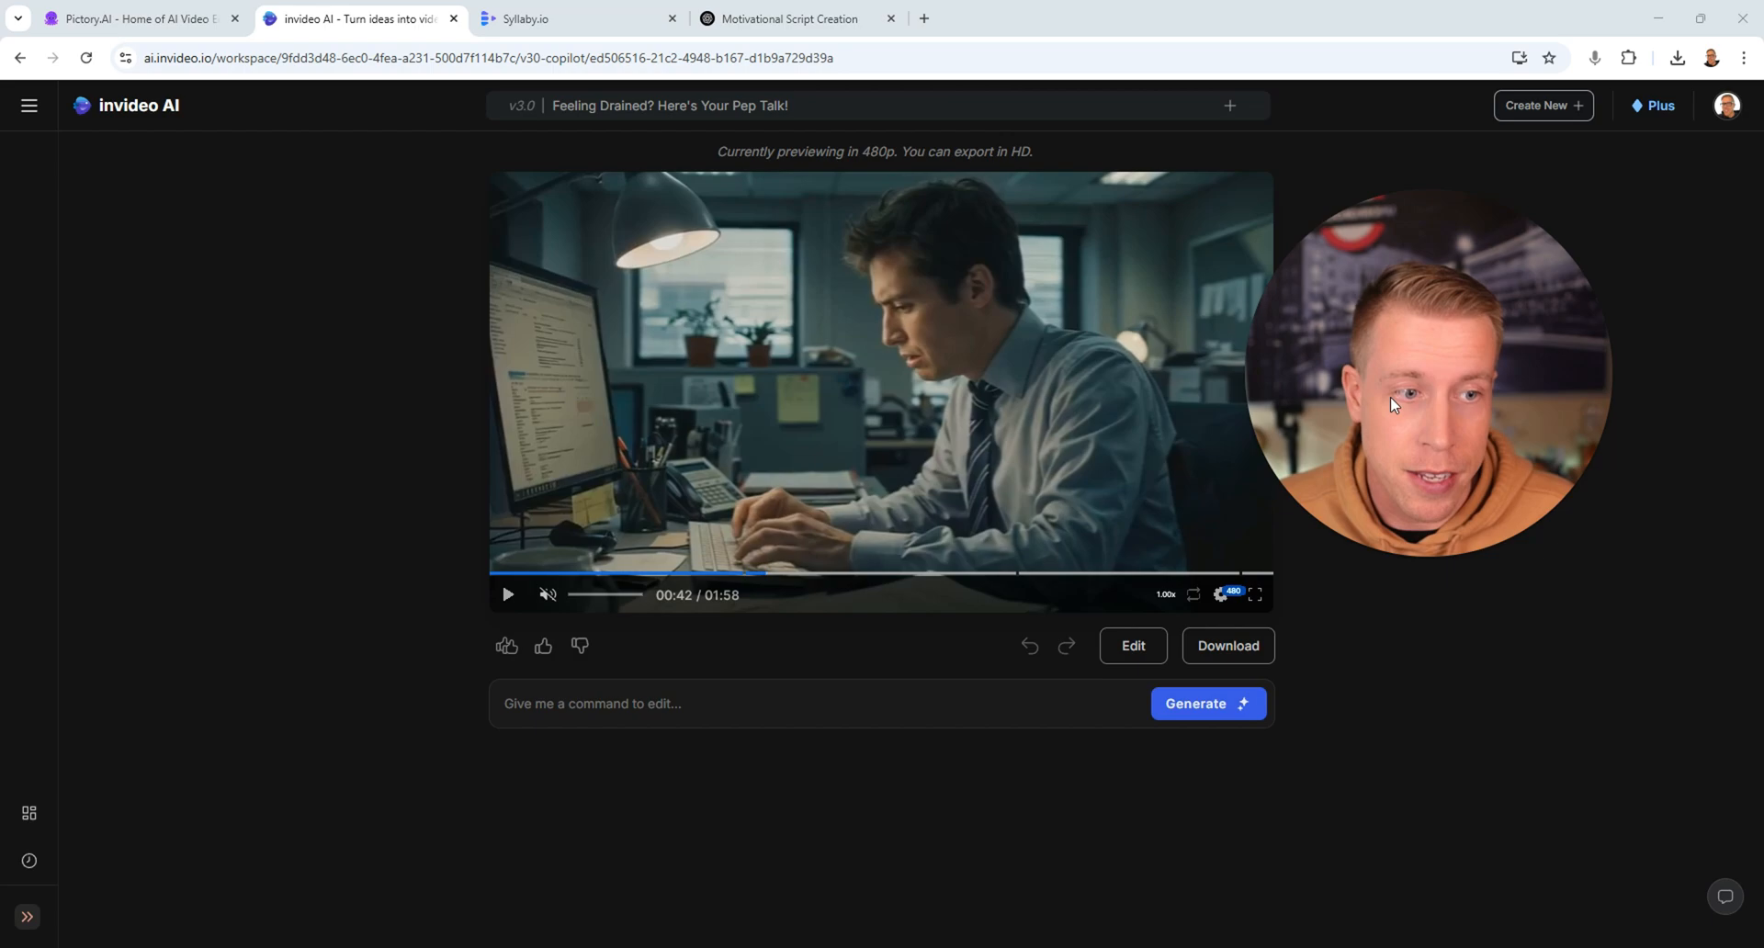
pyautogui.moveTo(310, 383)
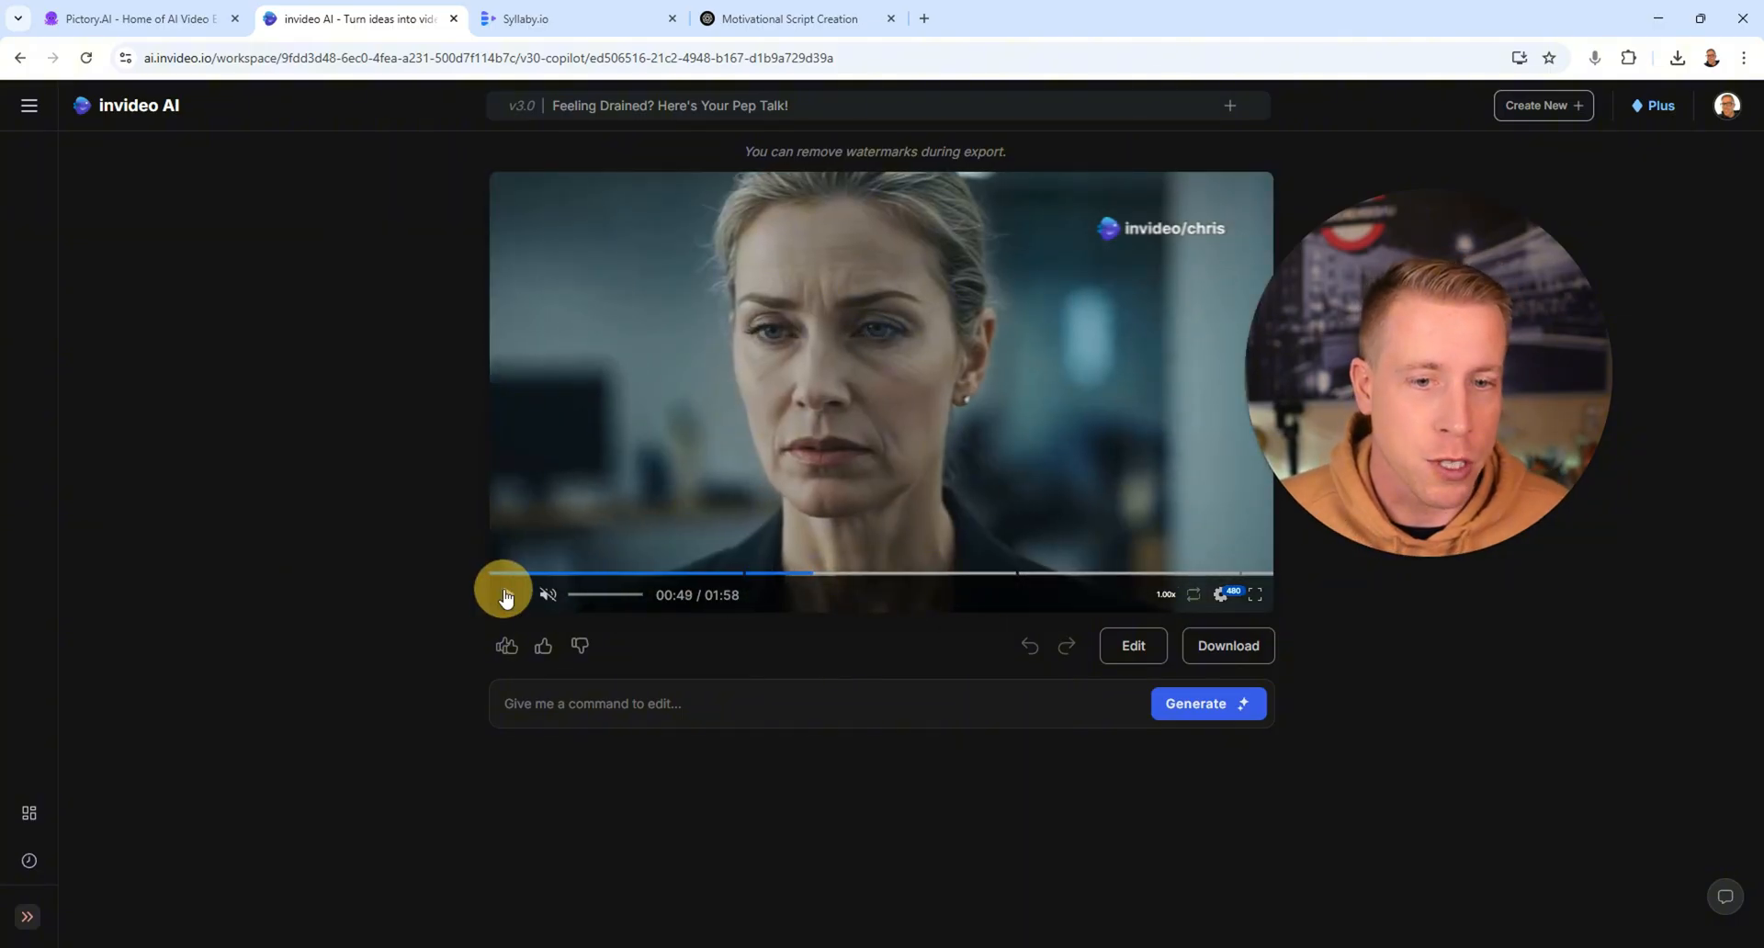
pyautogui.click(505, 595)
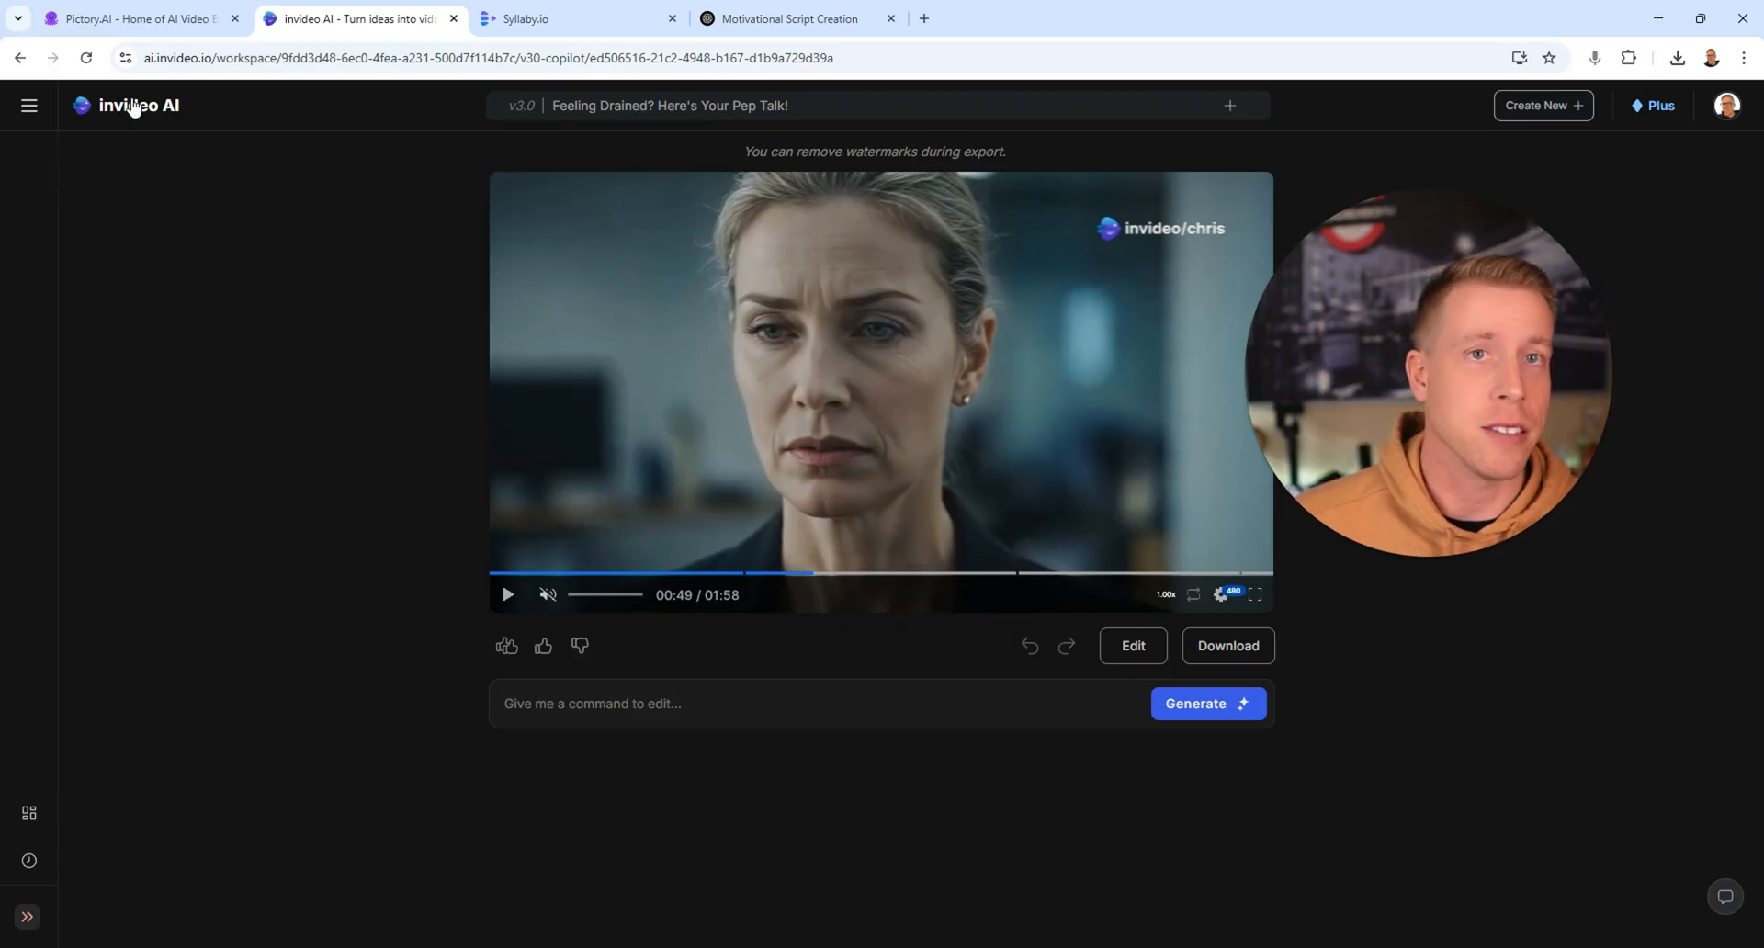
pyautogui.click(139, 106)
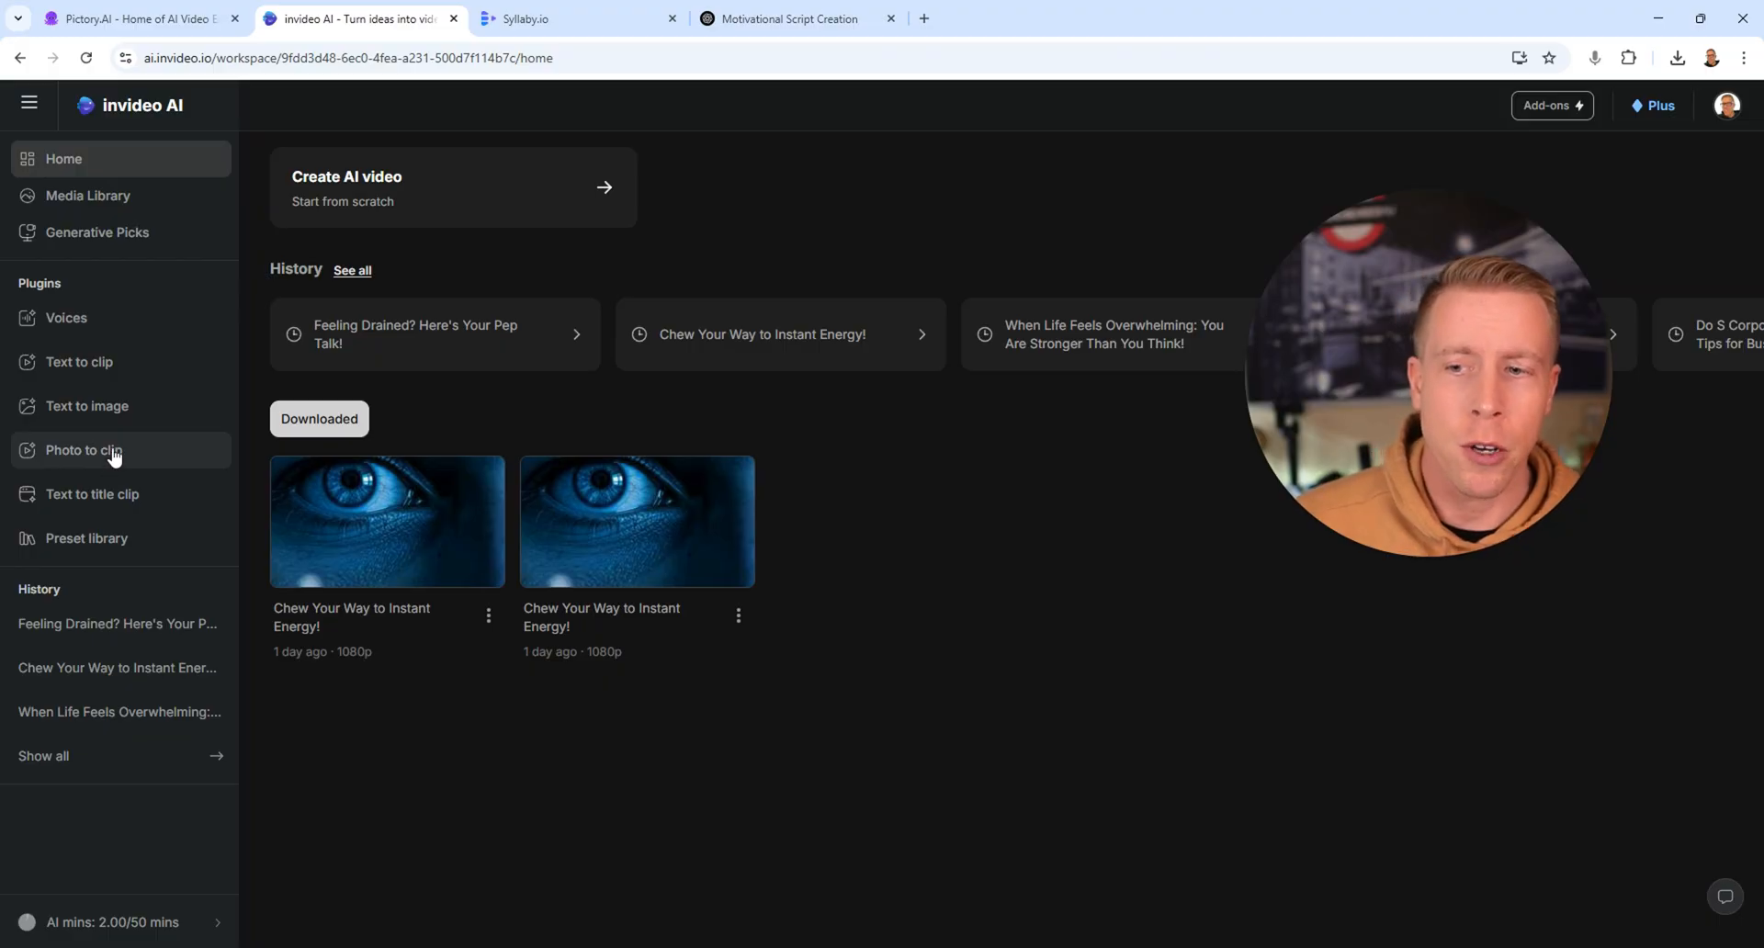
# - Play the gum-chewing Photo to clip result, view the Text to image results, and return
pyautogui.click(84, 450)
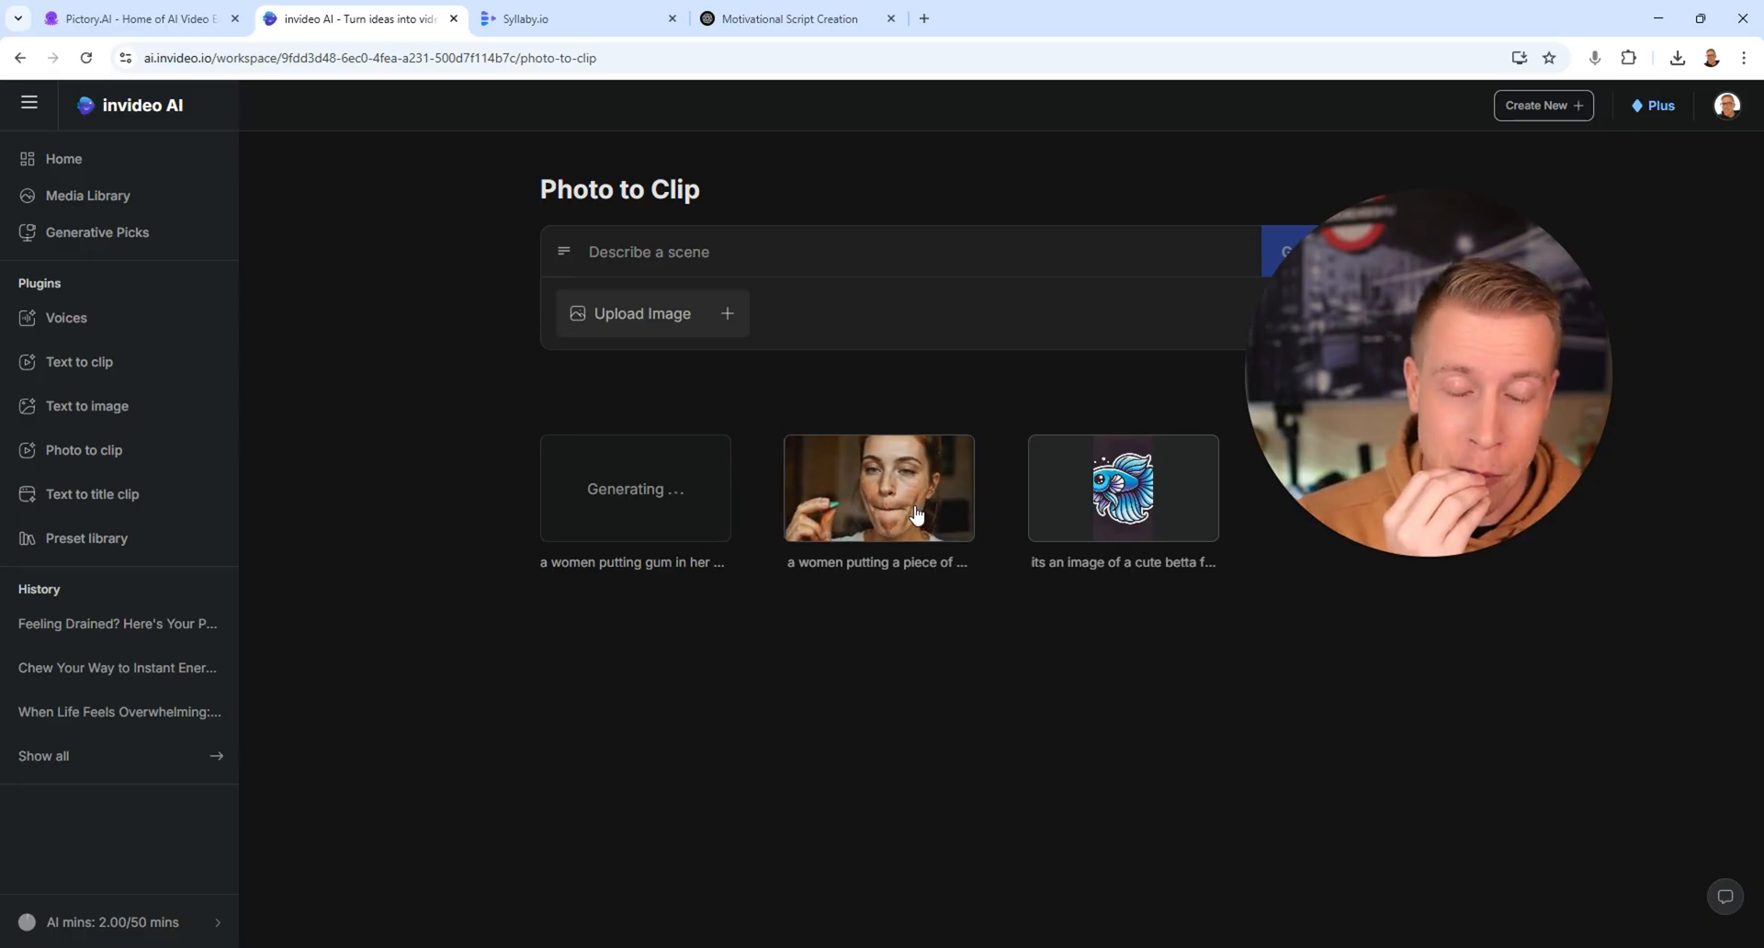
pyautogui.click(879, 488)
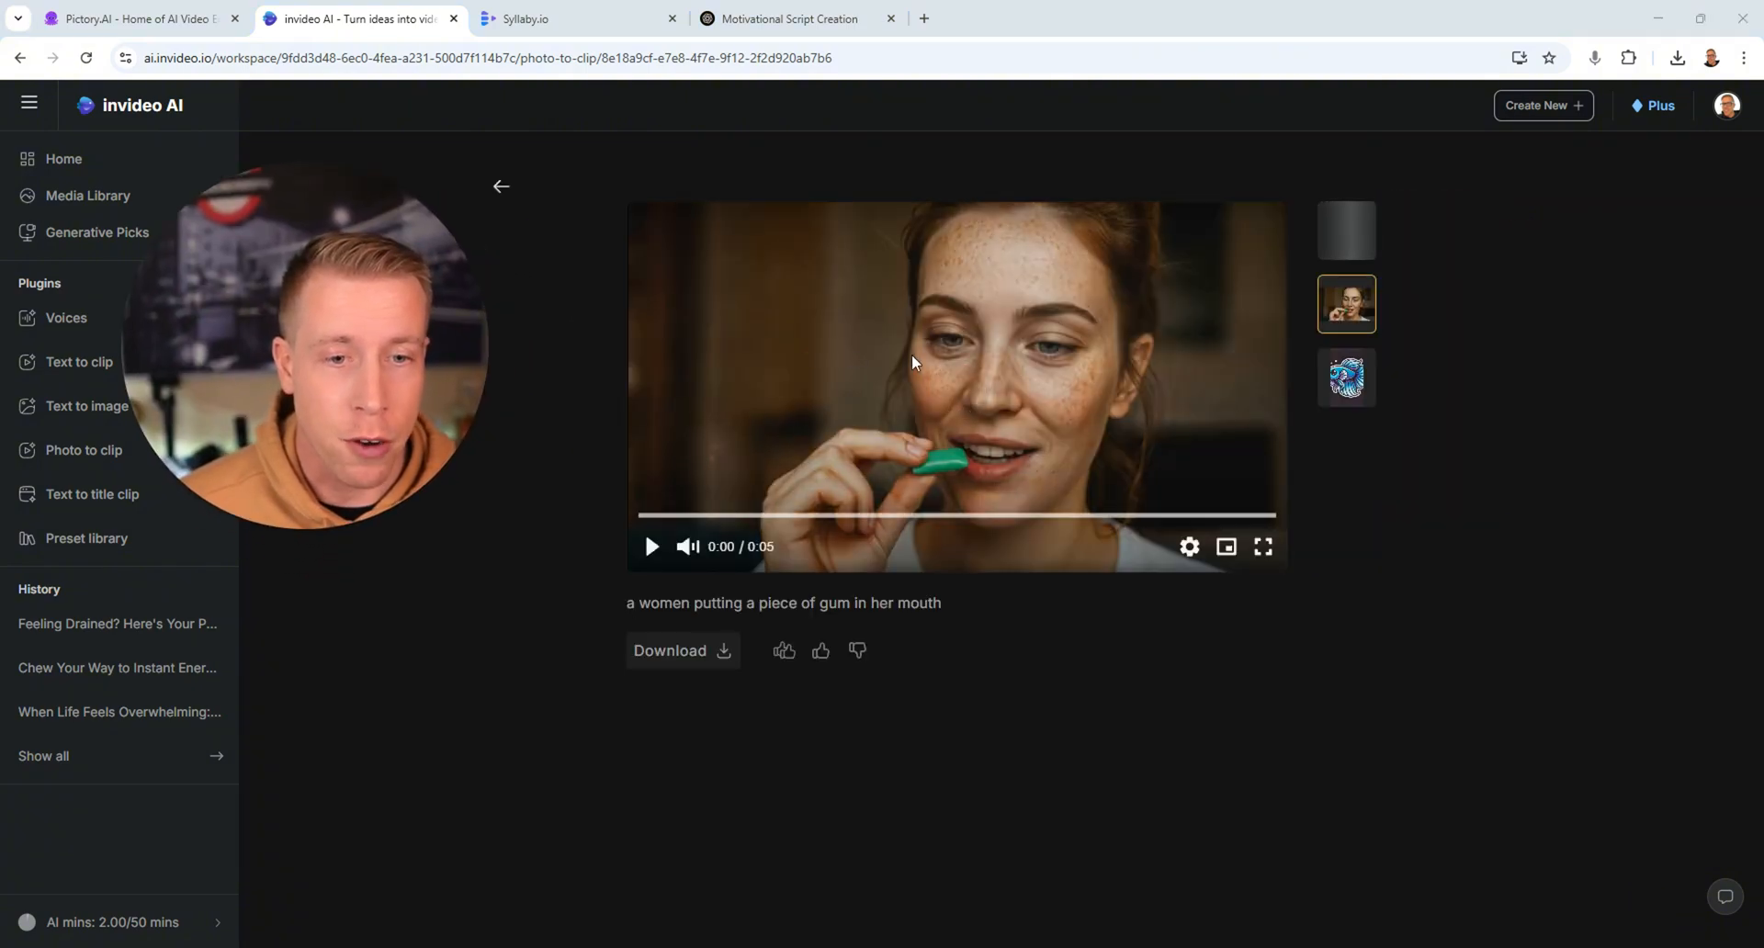
pyautogui.moveTo(1117, 481)
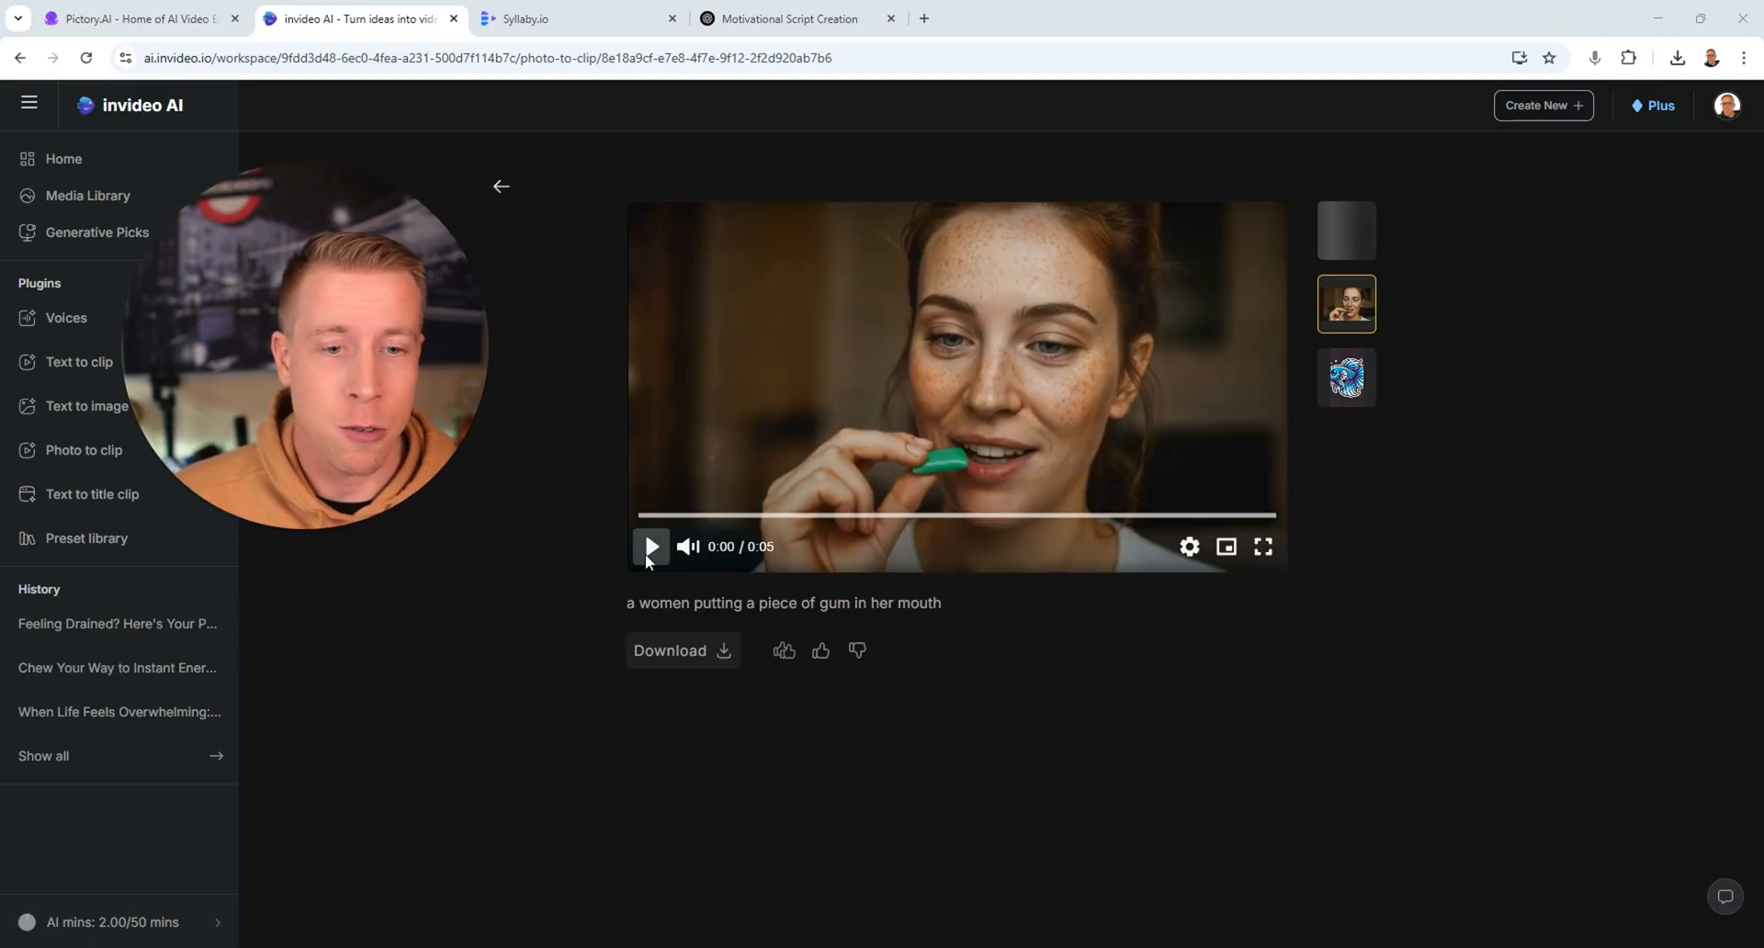
pyautogui.click(651, 547)
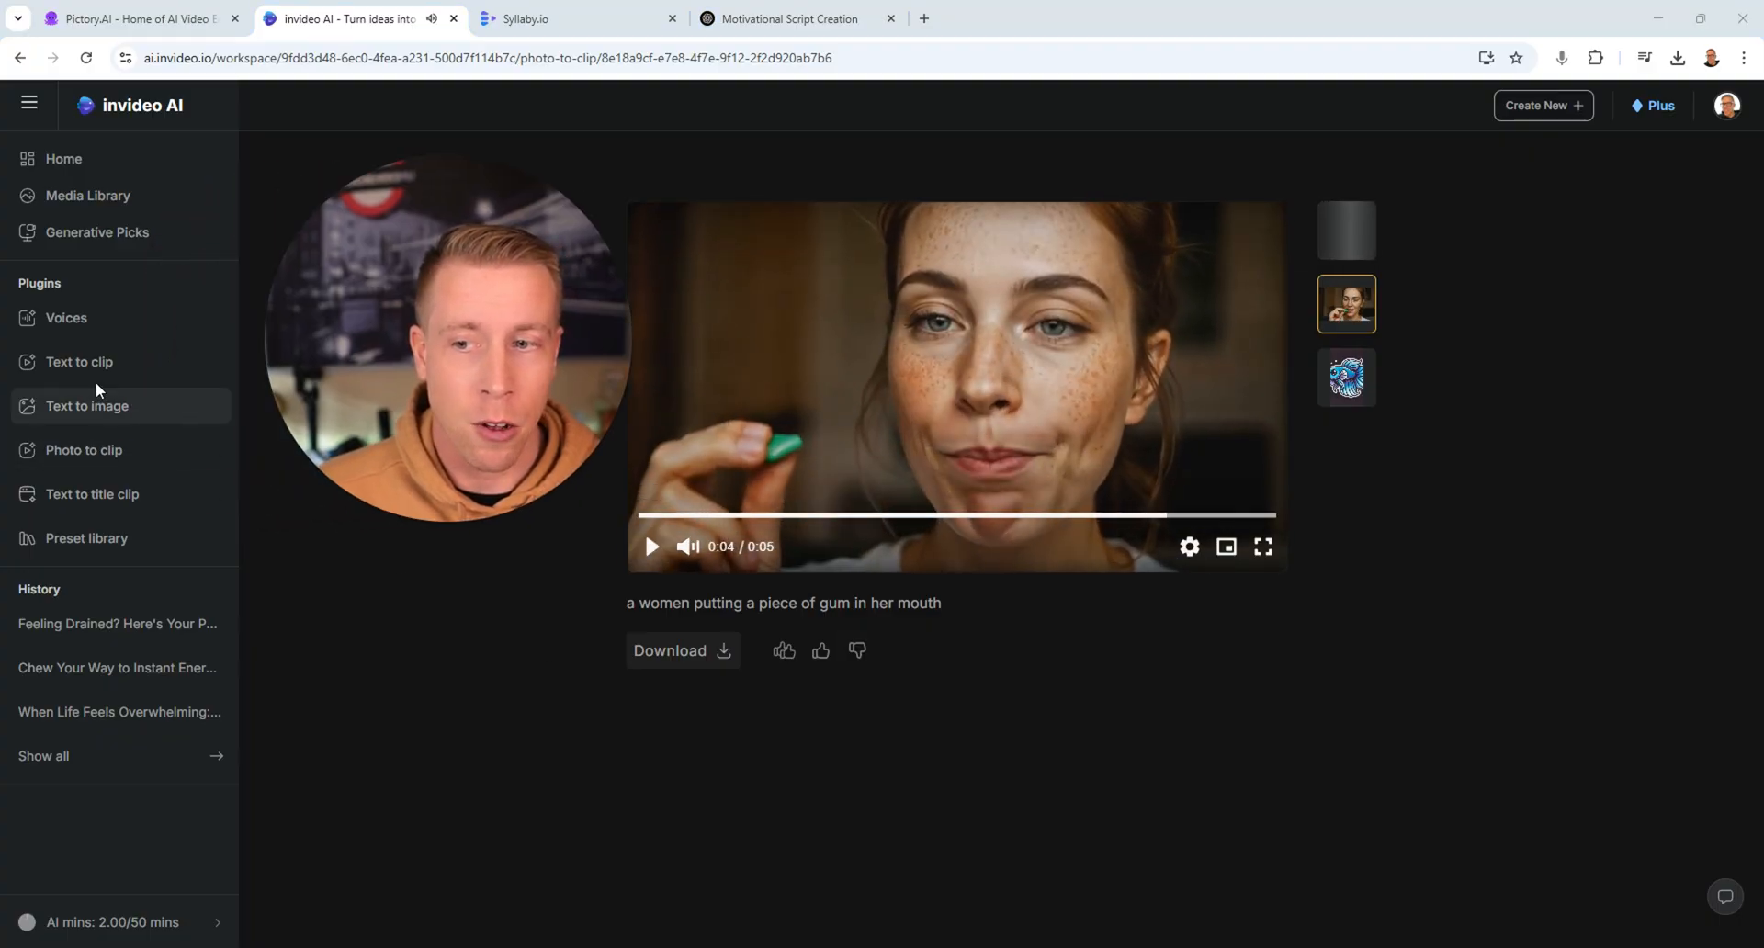
pyautogui.click(86, 406)
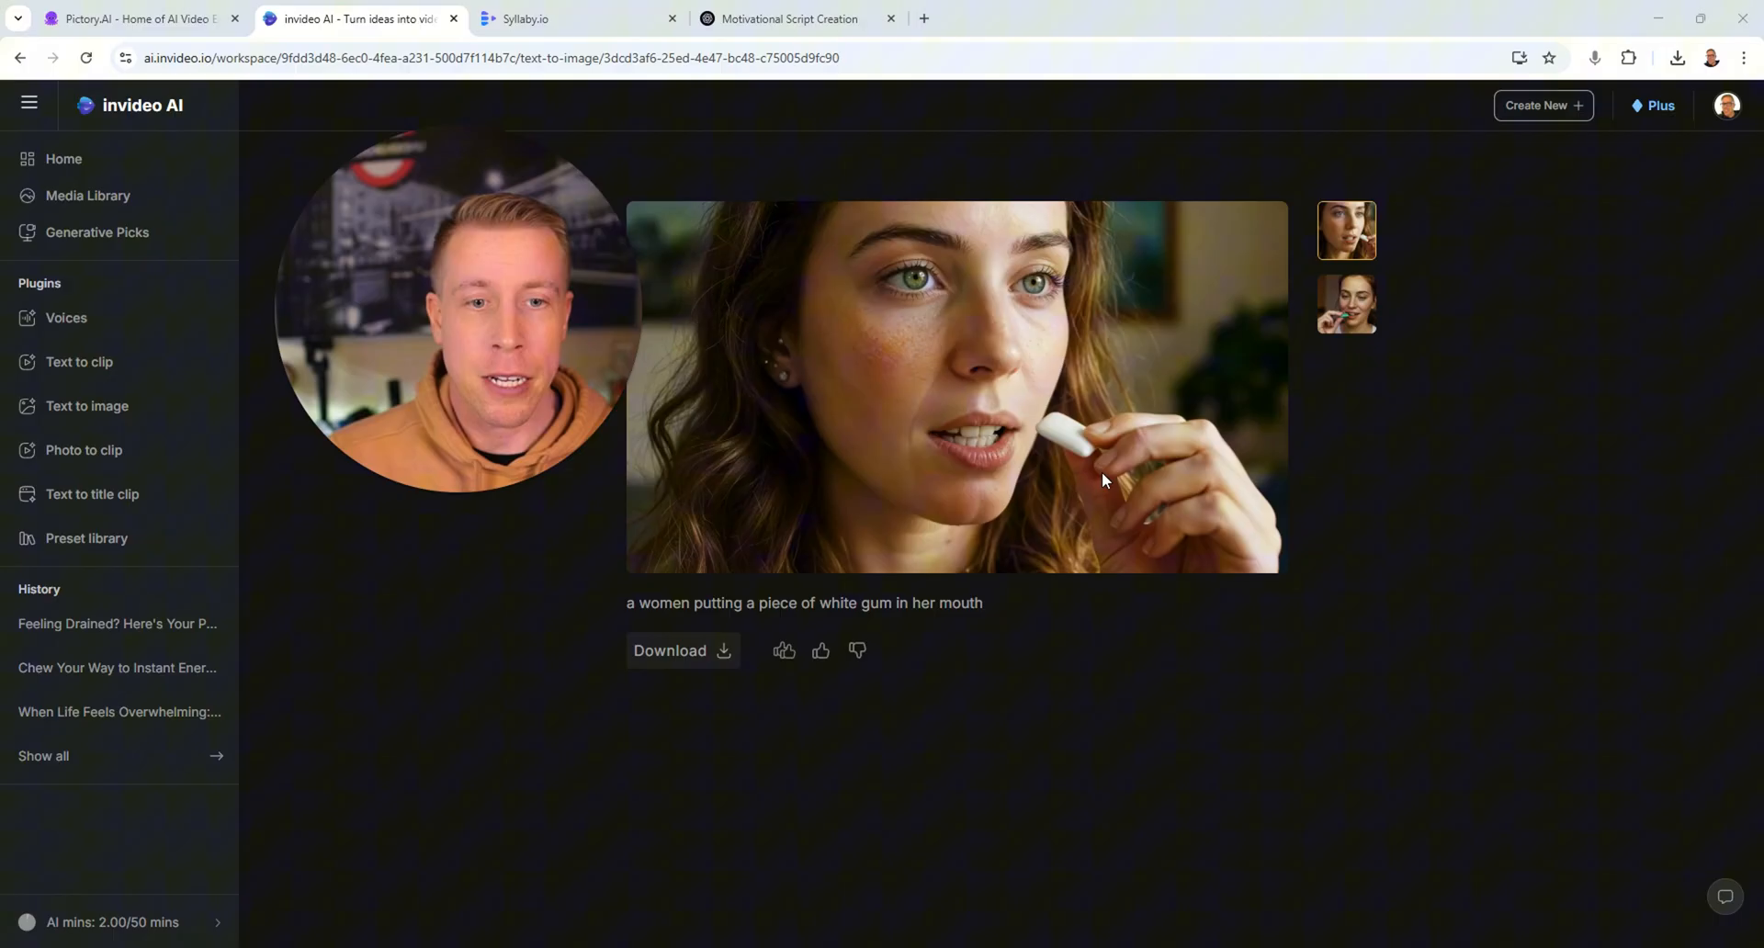
pyautogui.click(83, 451)
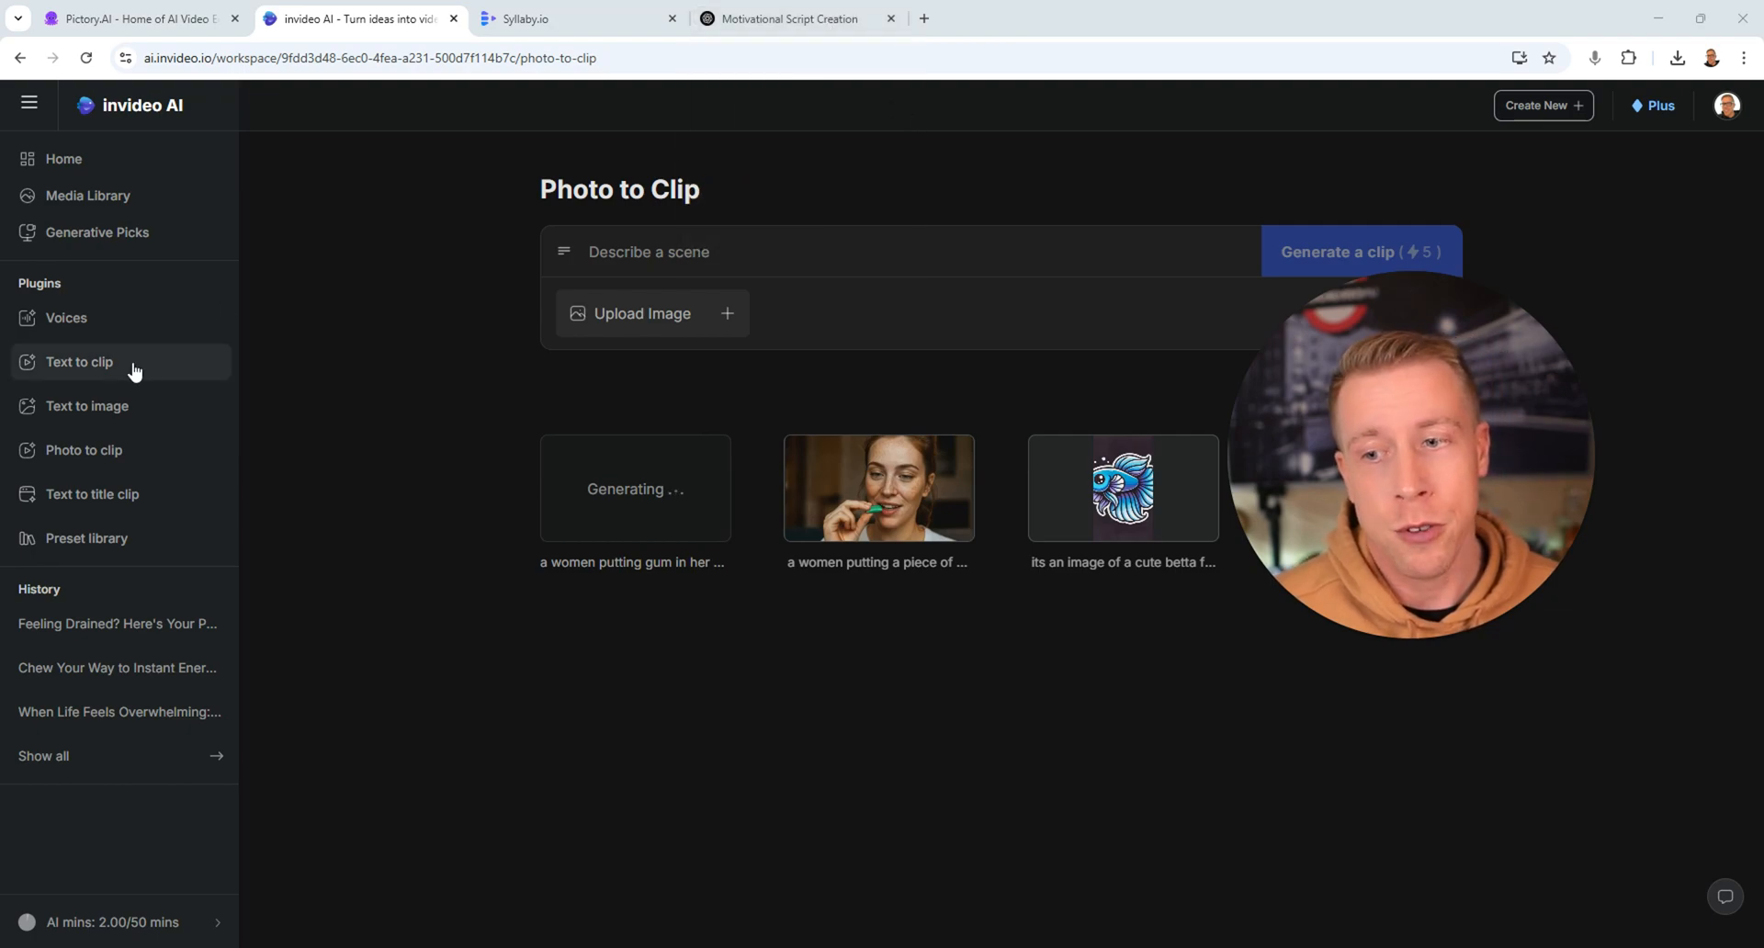
# - Check the Text to clip and Text to image tools before reopening the pep talk project
pyautogui.click(86, 406)
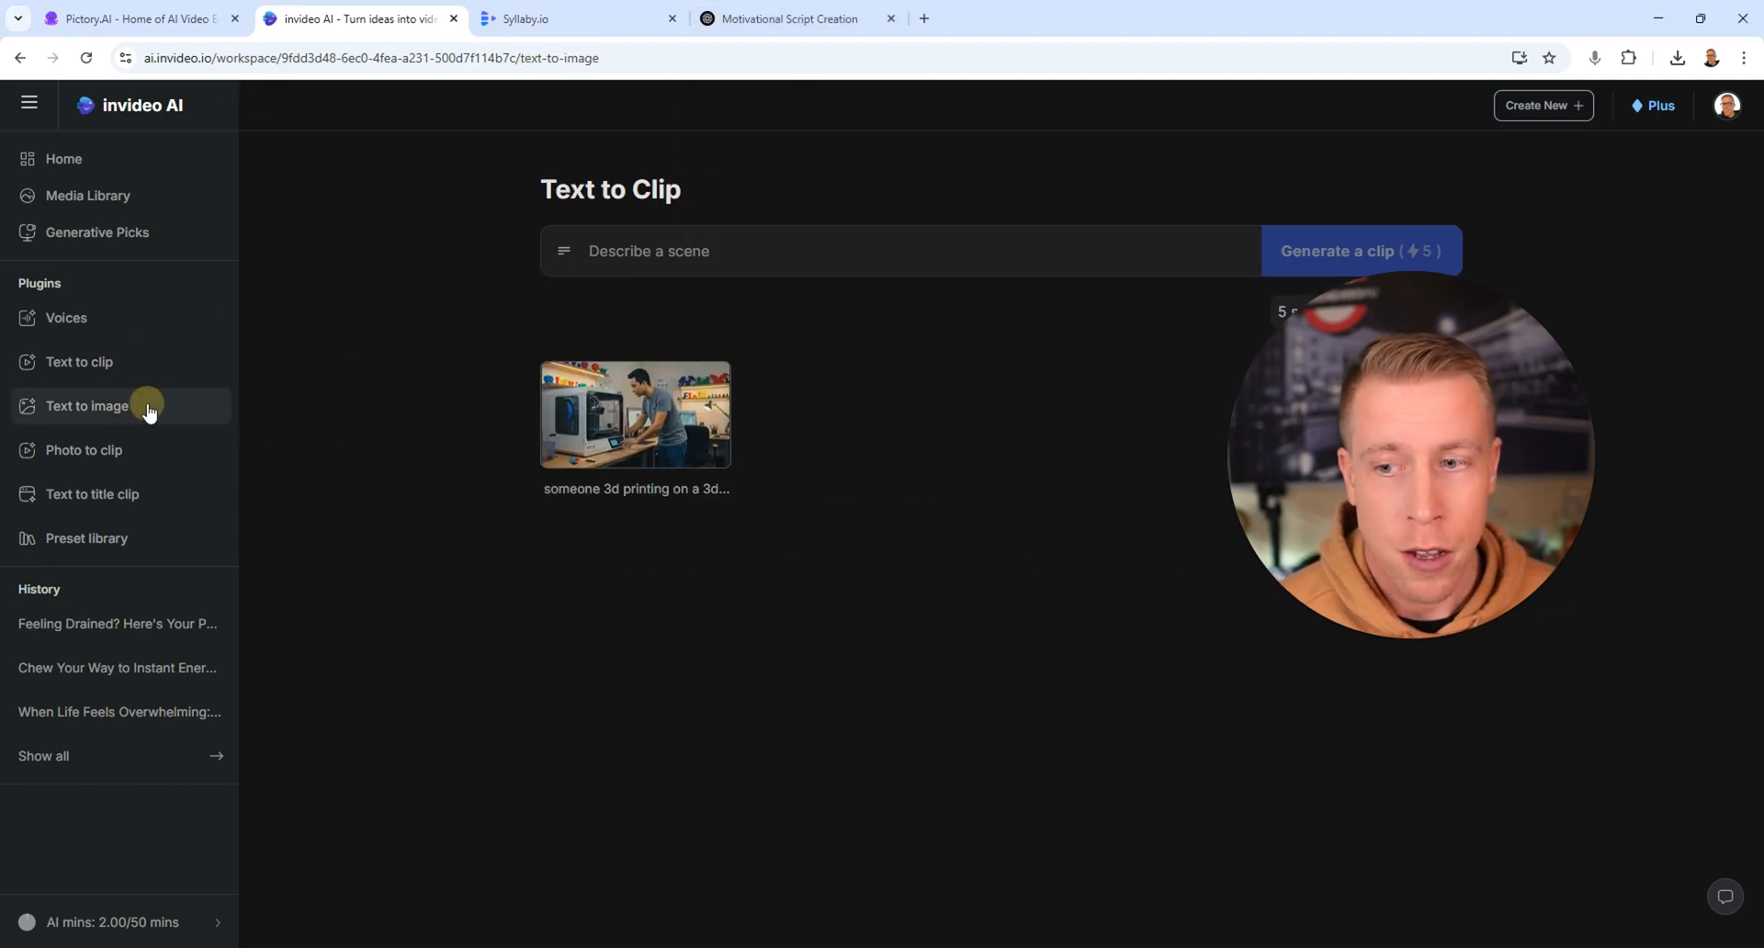
pyautogui.click(87, 406)
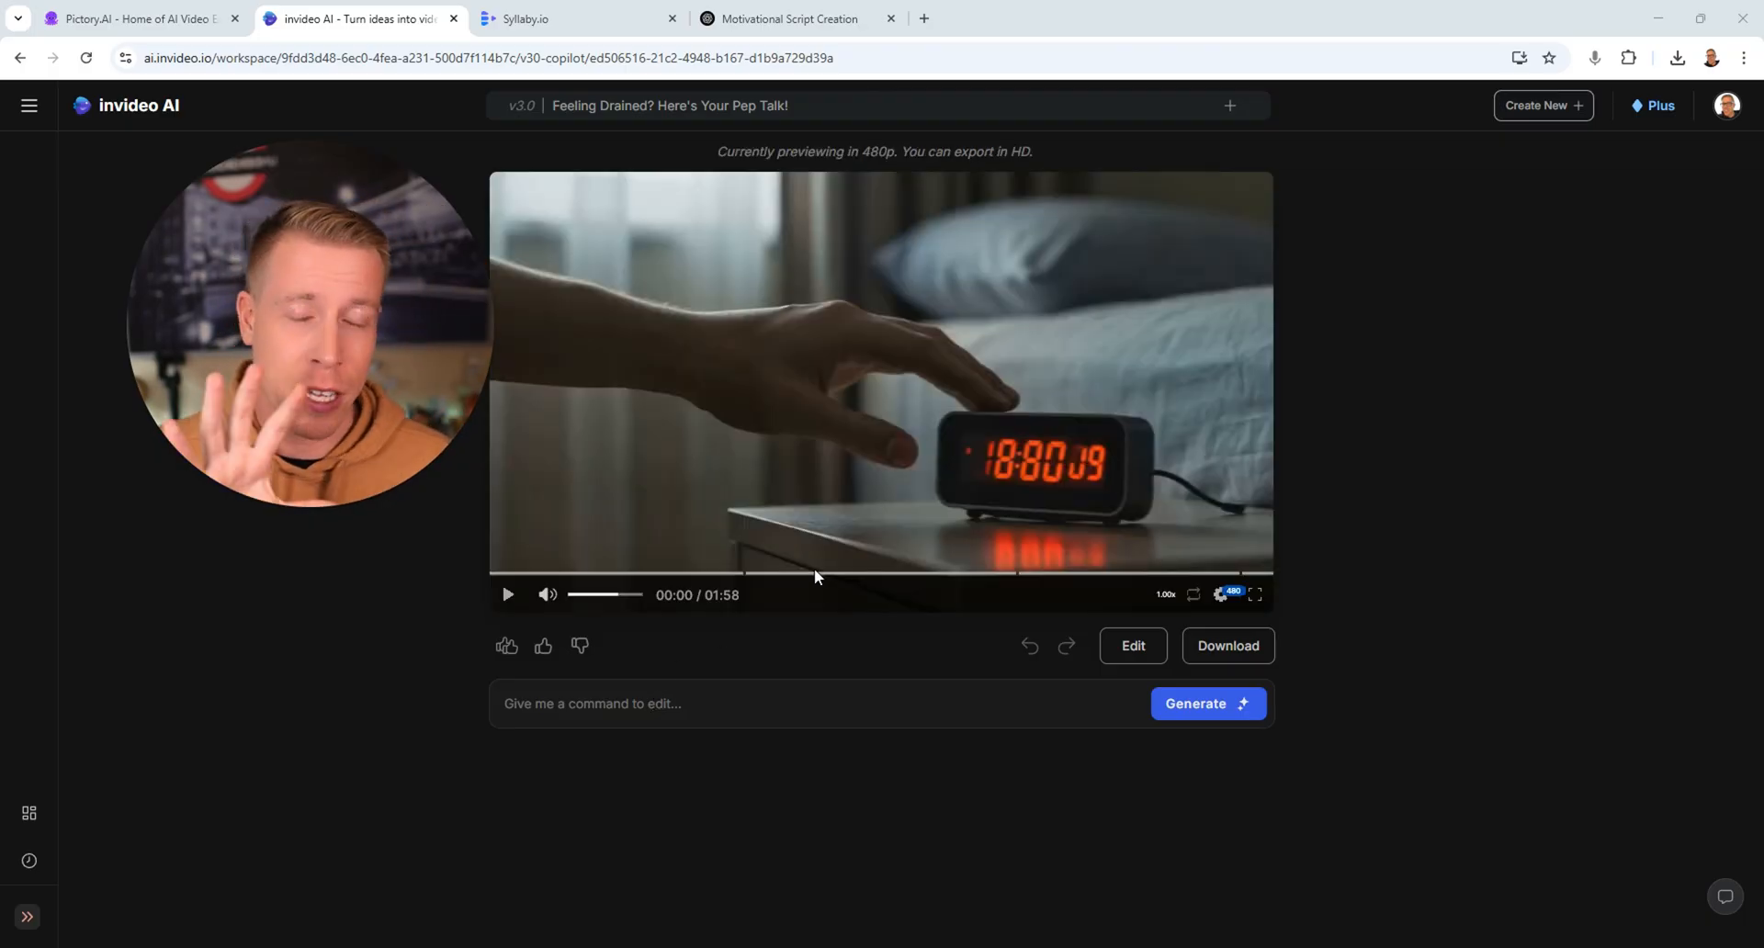
# - Skip ahead in the pep talk video, then bring up 'Chew Your Way to Instant Energy!'
pyautogui.click(29, 106)
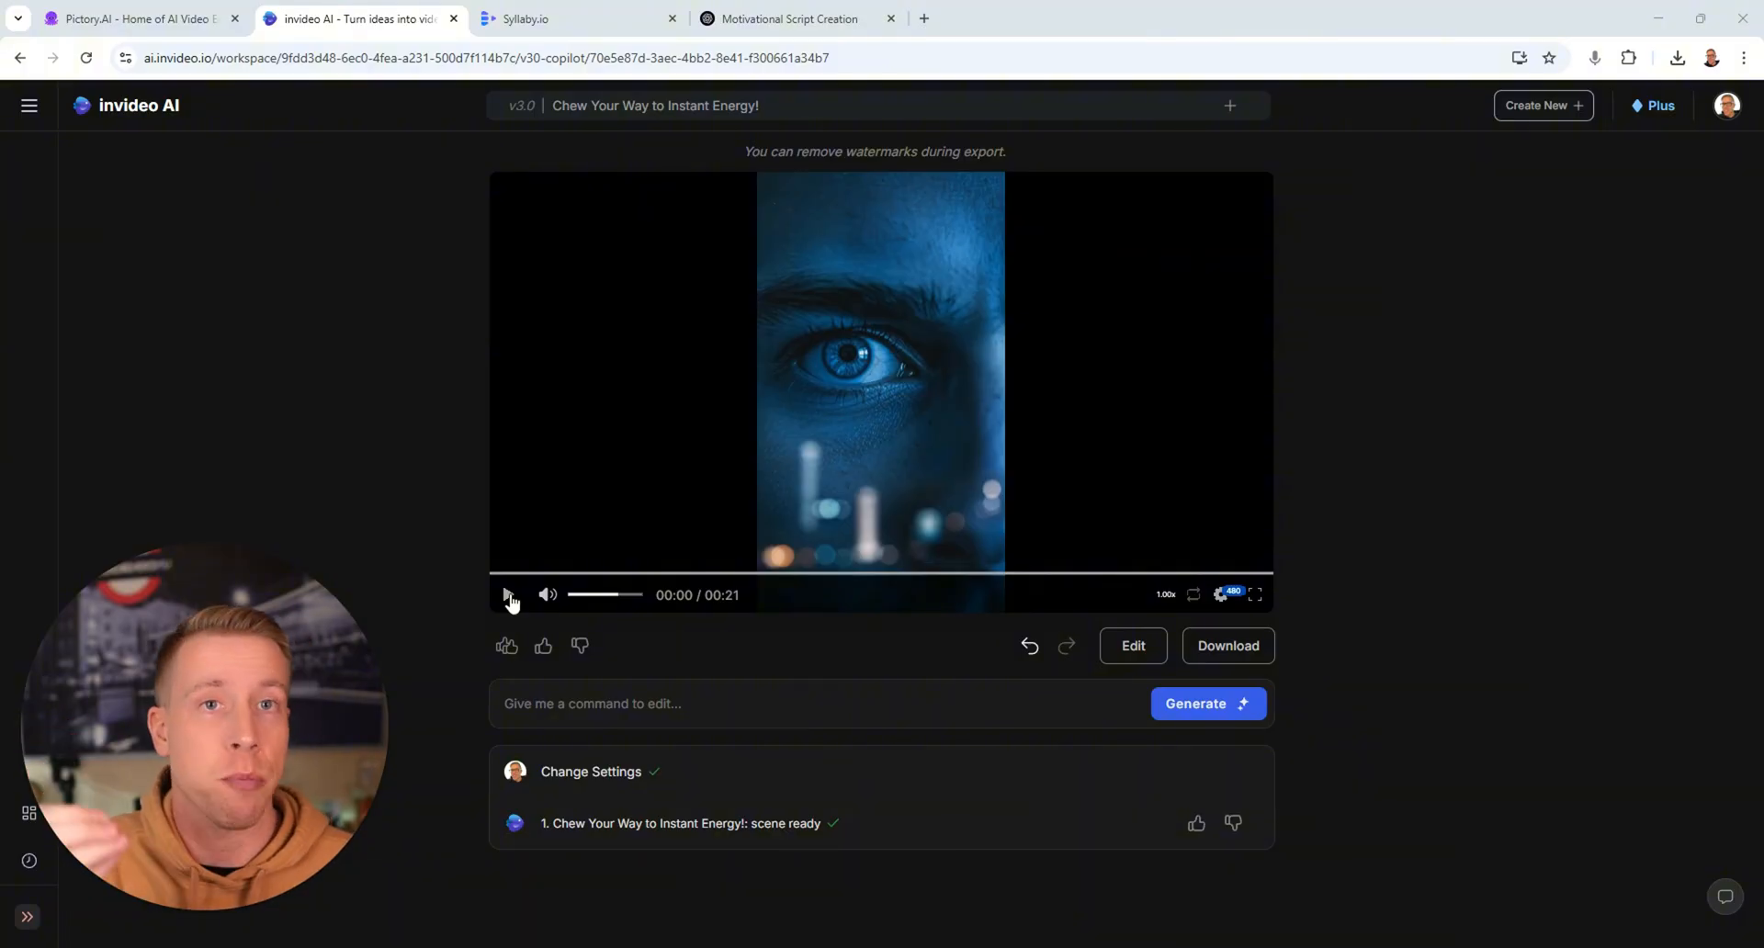
# - Play and scrub the 21-second energy-gum video, then open its media editor with seven clips
pyautogui.click(507, 595)
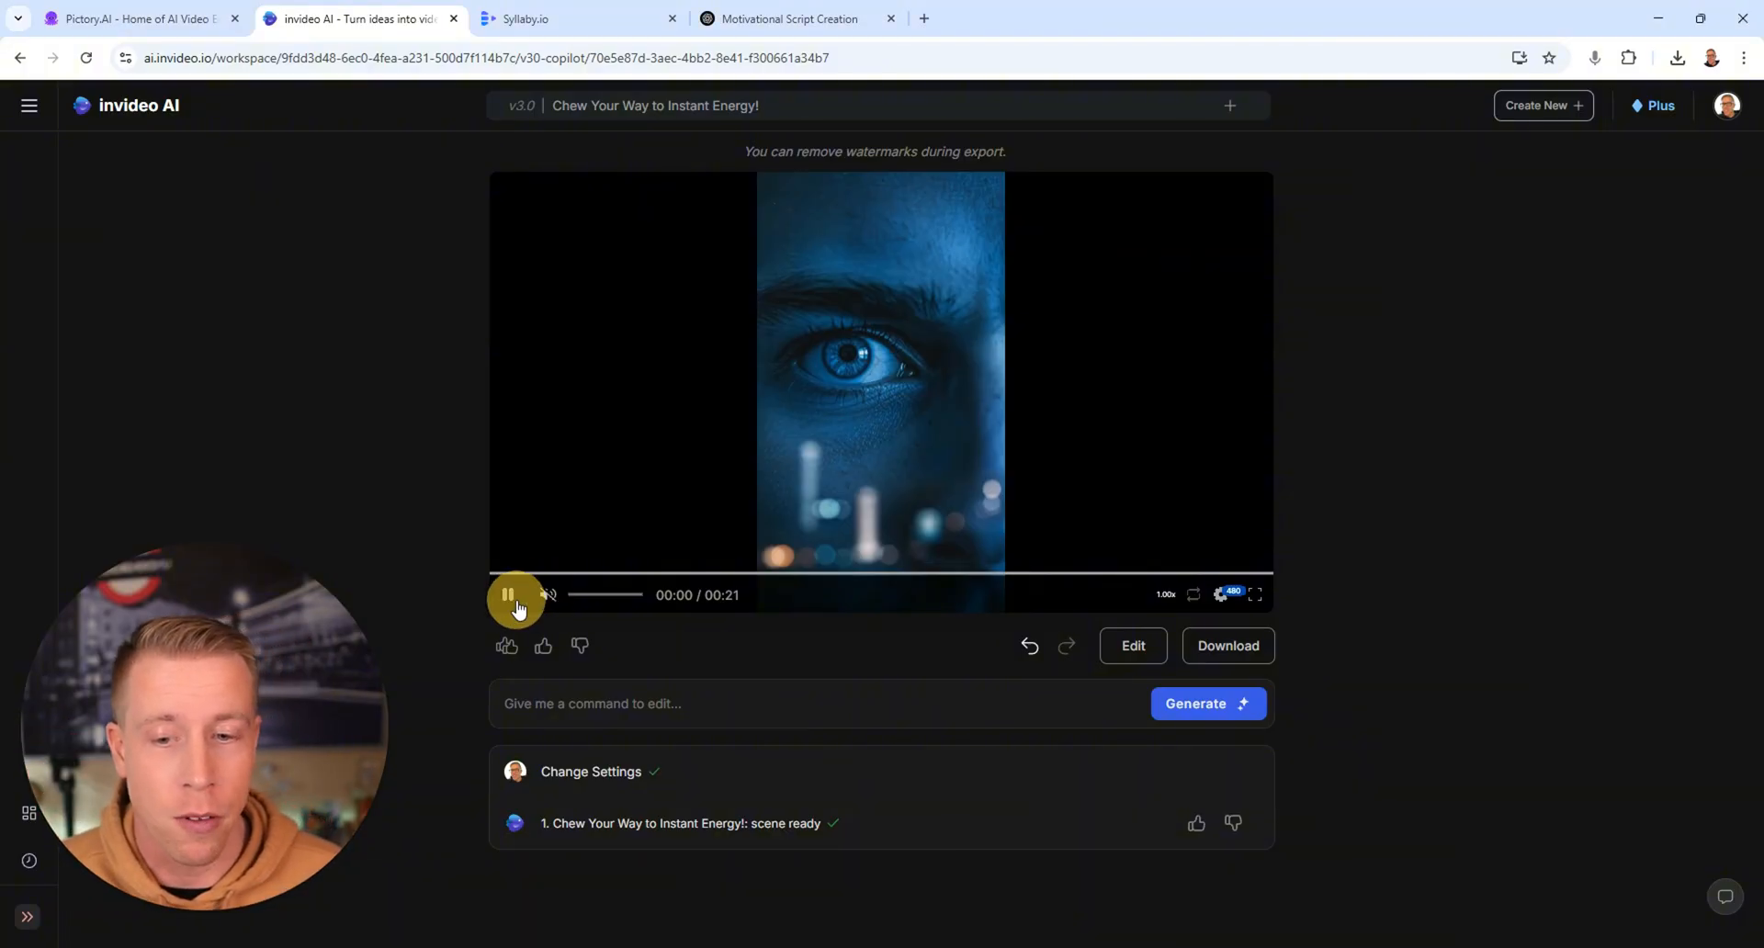
pyautogui.click(515, 596)
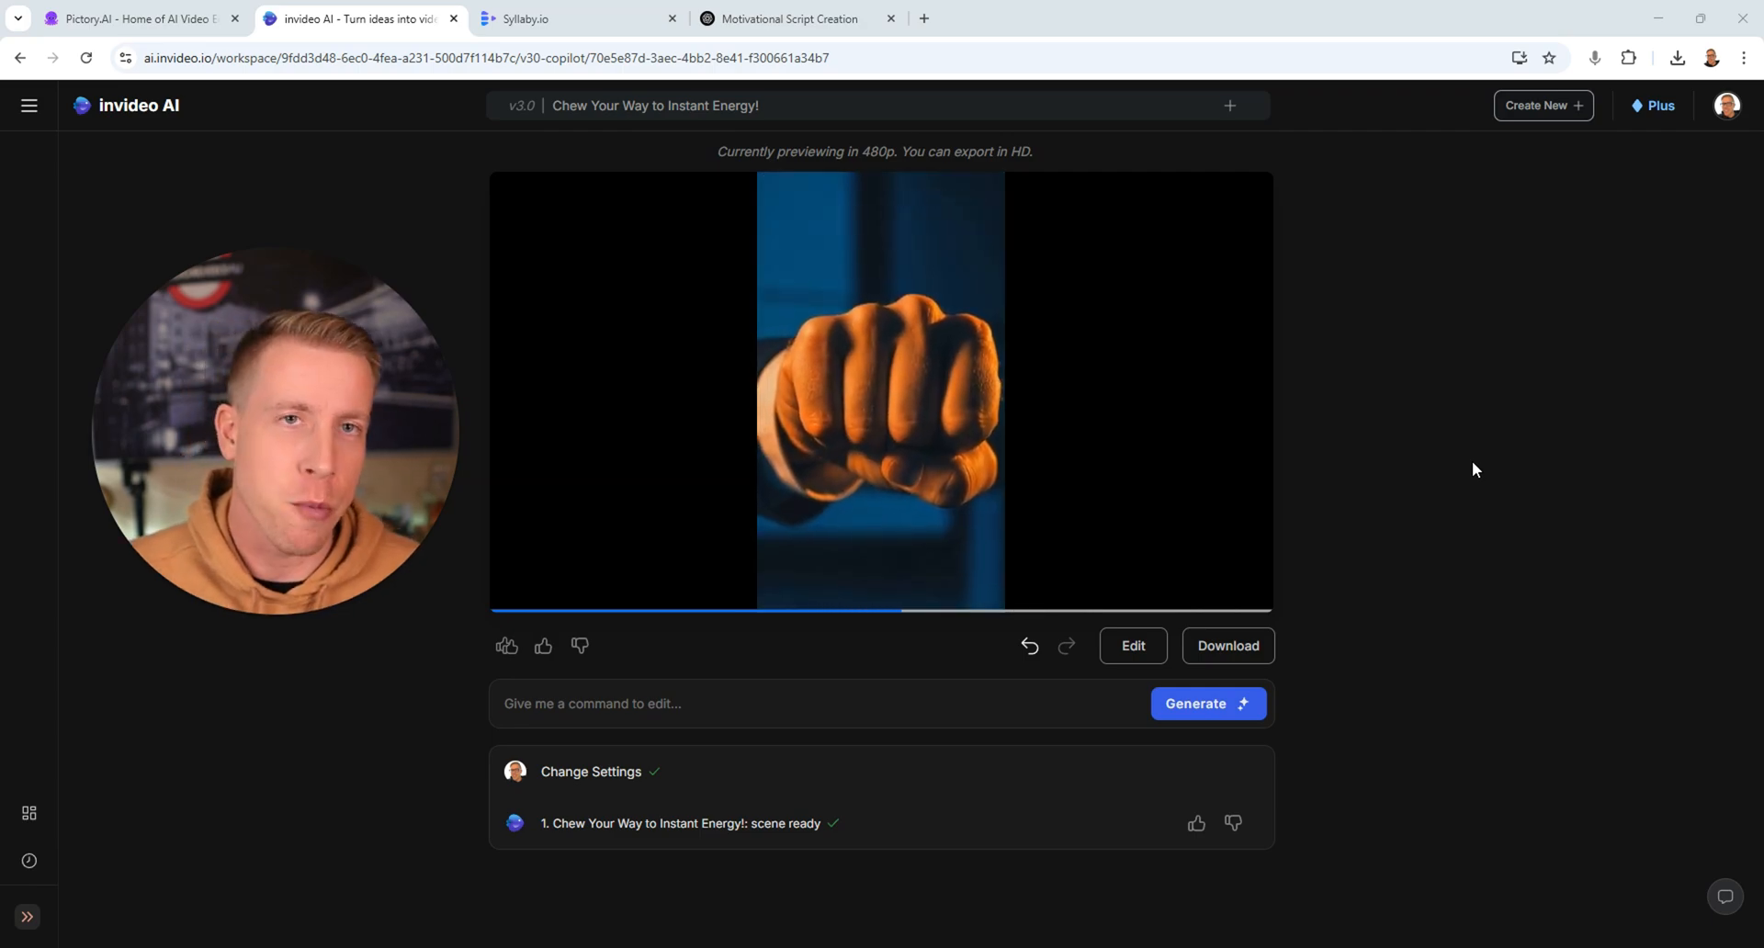
pyautogui.click(880, 393)
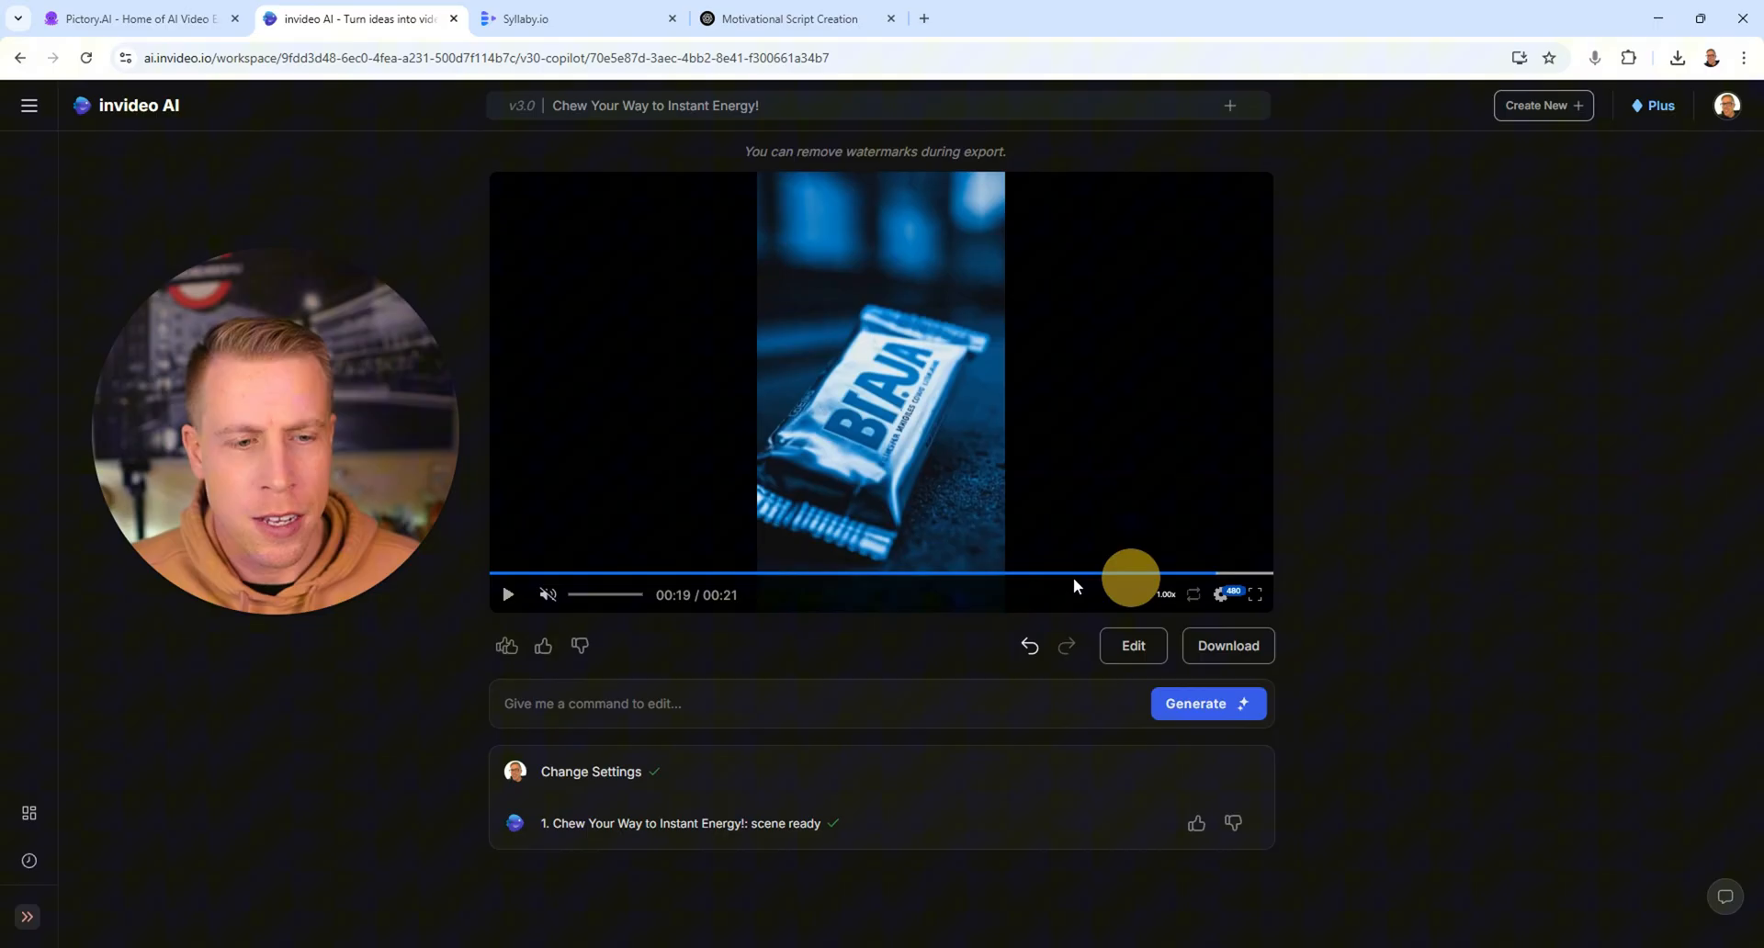
pyautogui.moveTo(1132, 577); pyautogui.dragTo(534, 573)
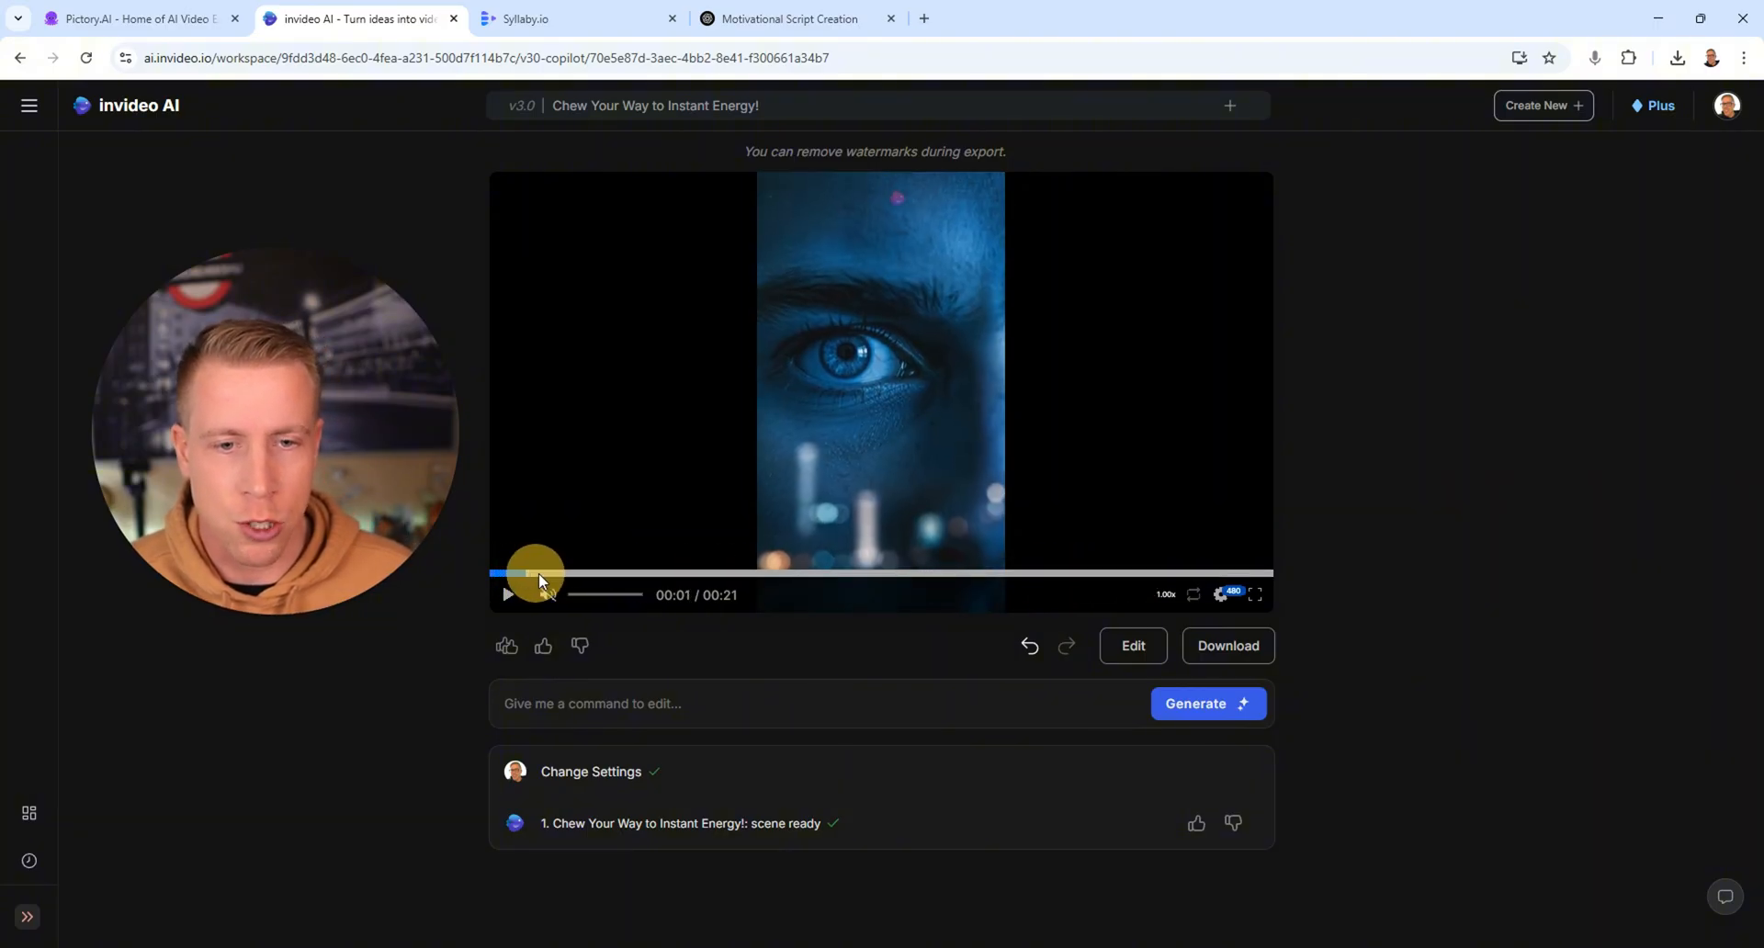
pyautogui.moveTo(537, 573); pyautogui.dragTo(631, 573)
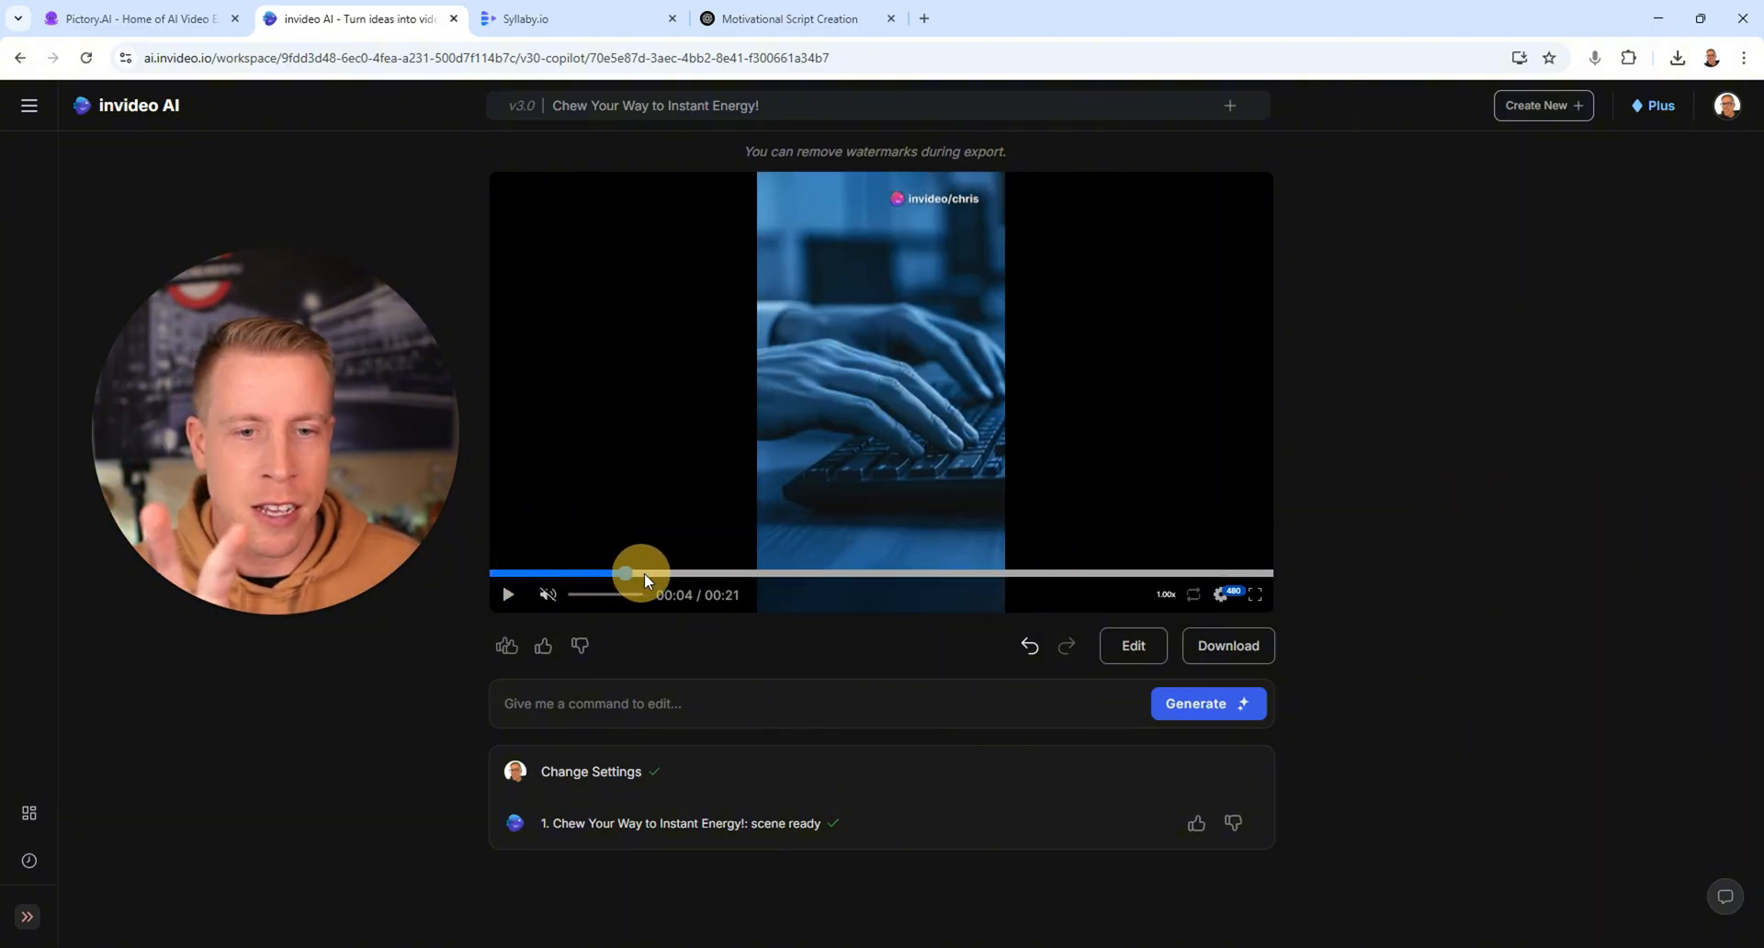
pyautogui.moveTo(625, 573); pyautogui.dragTo(1103, 574)
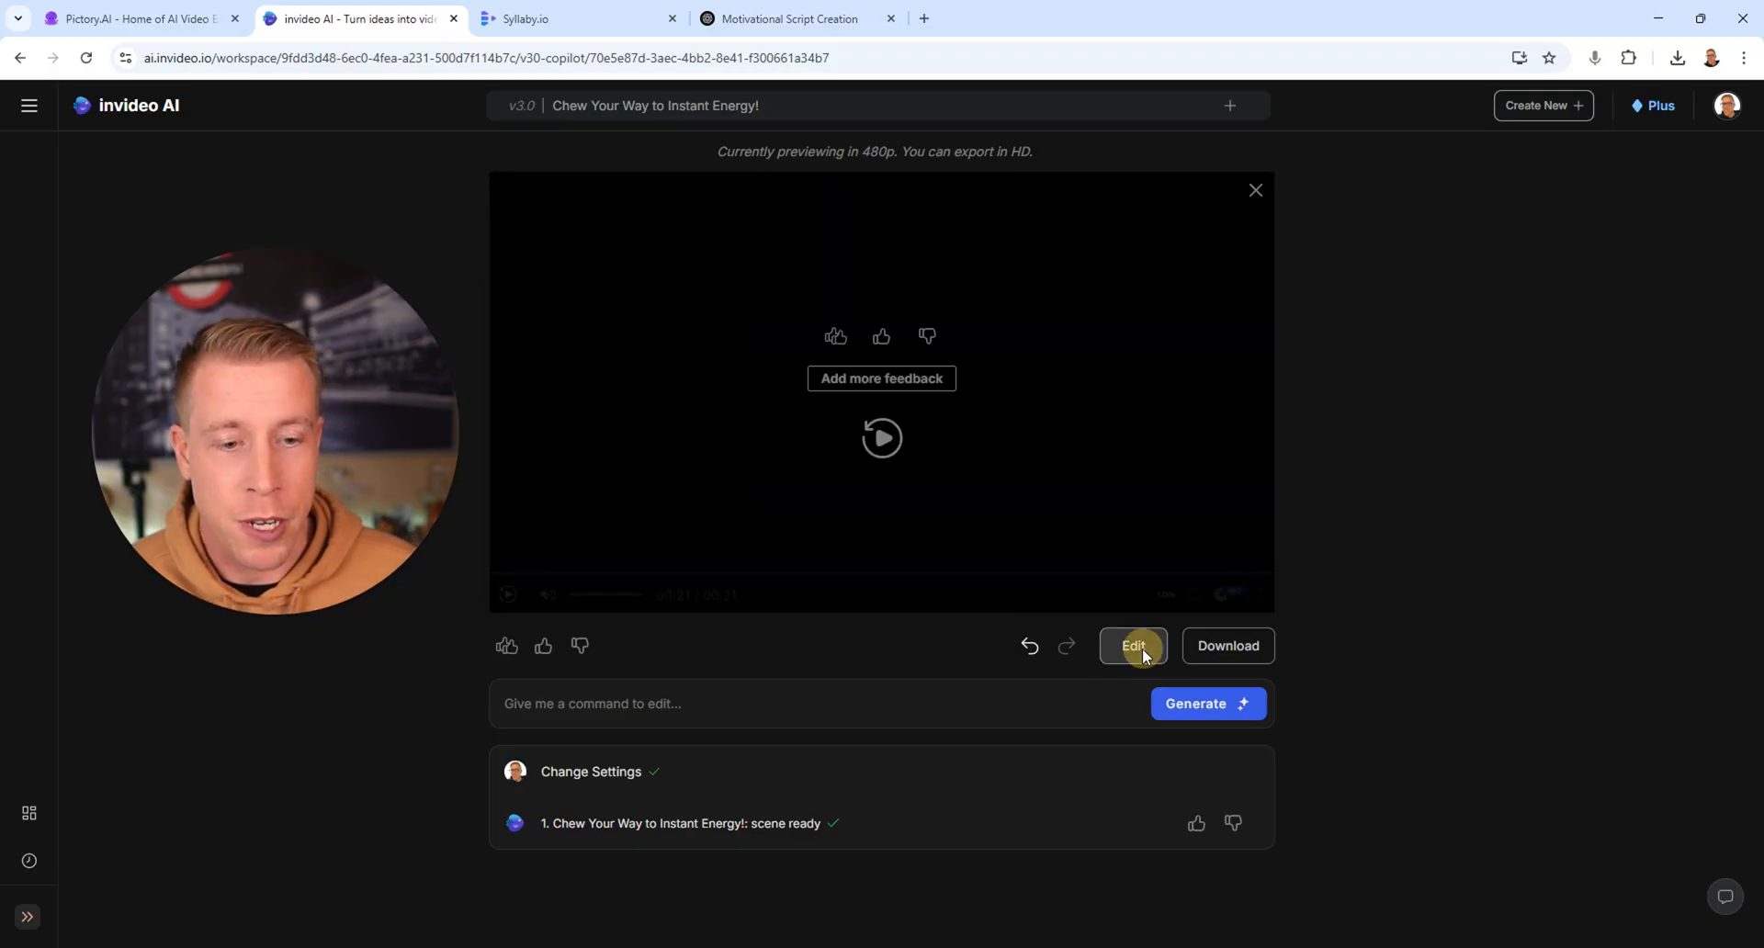
pyautogui.click(1132, 646)
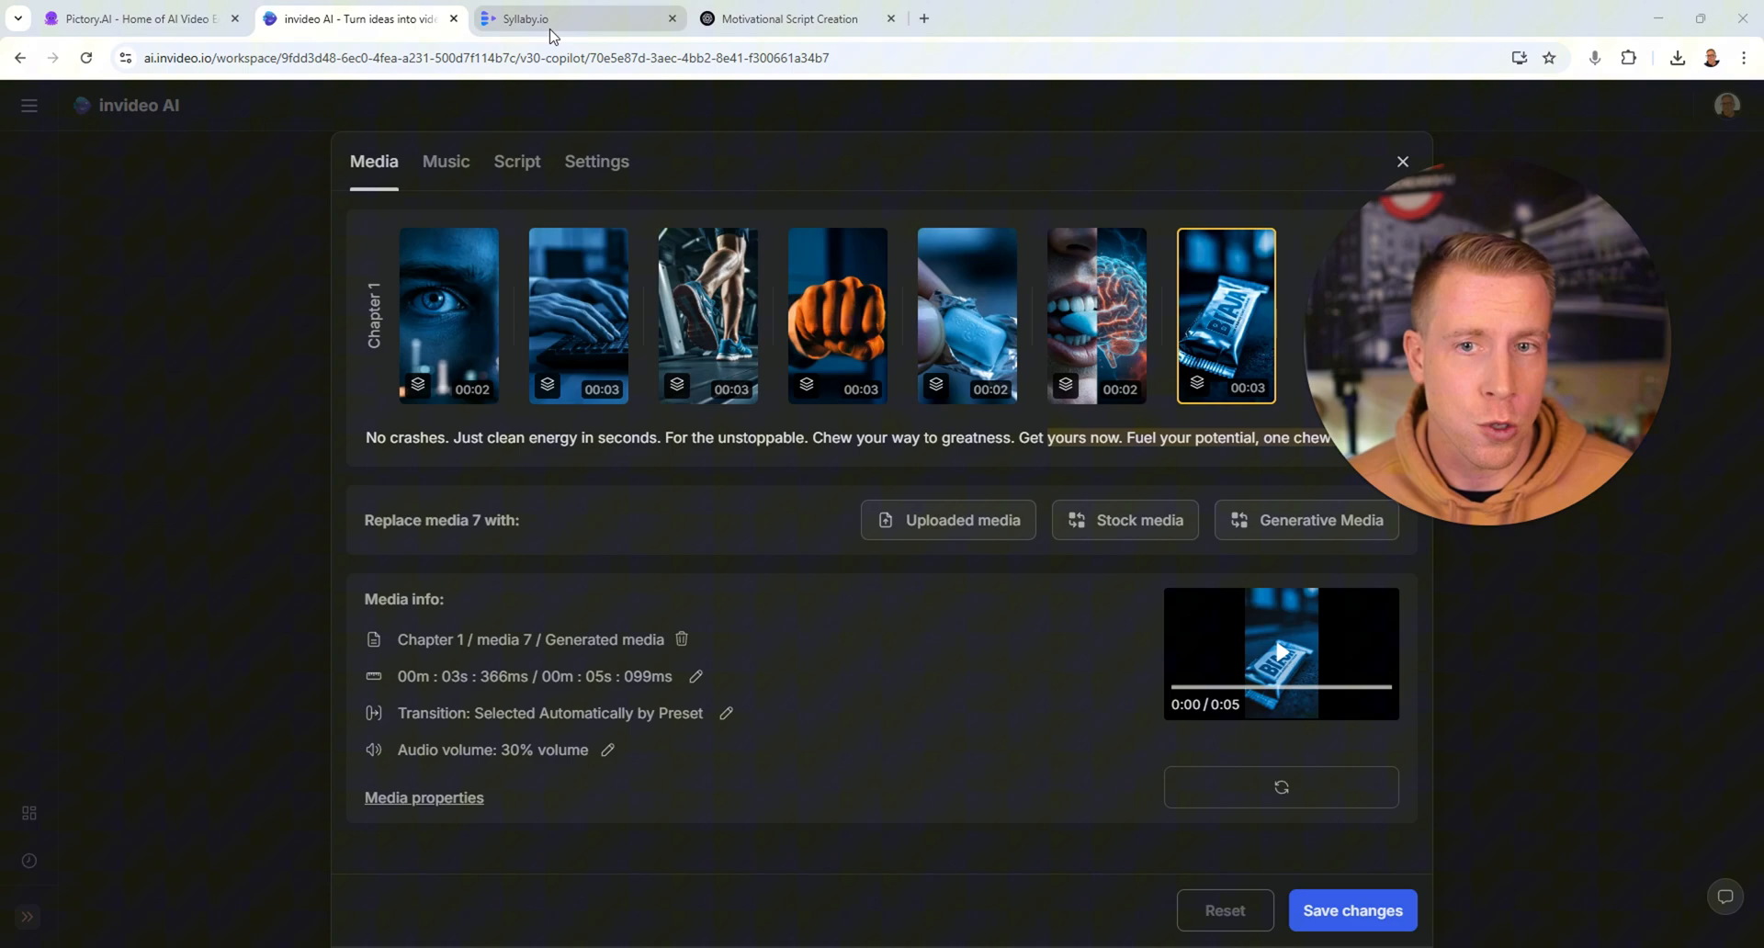
# - In Syllaby, open the completed 8-second gum video's preview from the content list
pyautogui.click(577, 19)
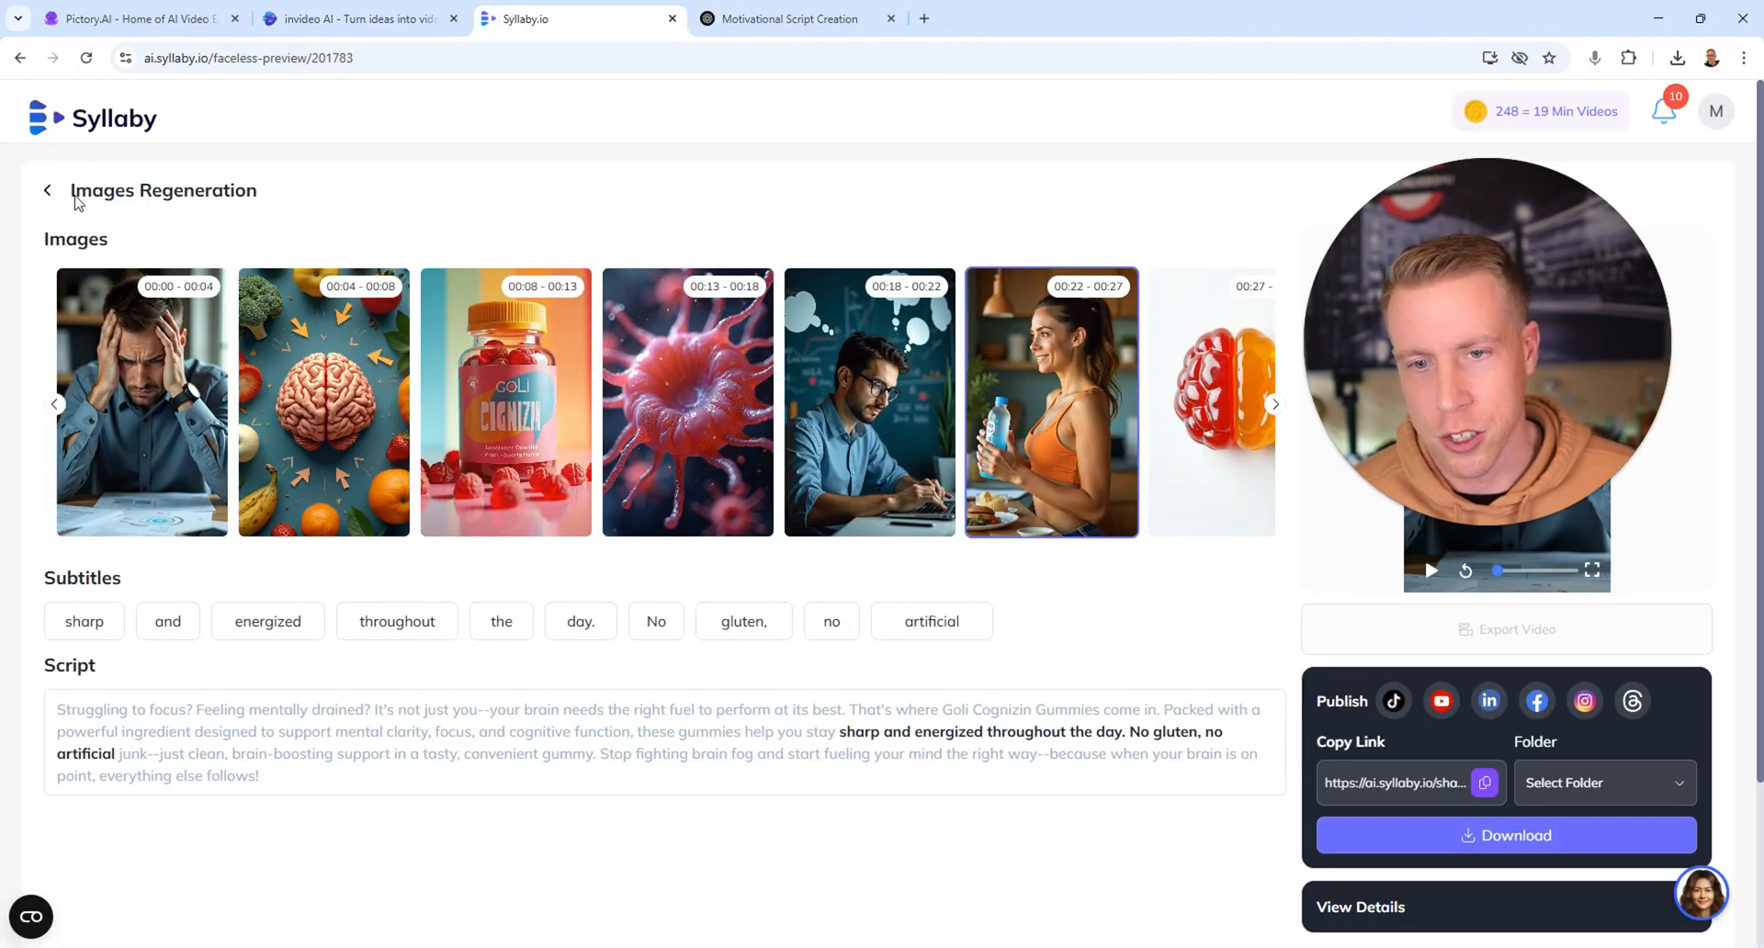
pyautogui.click(47, 190)
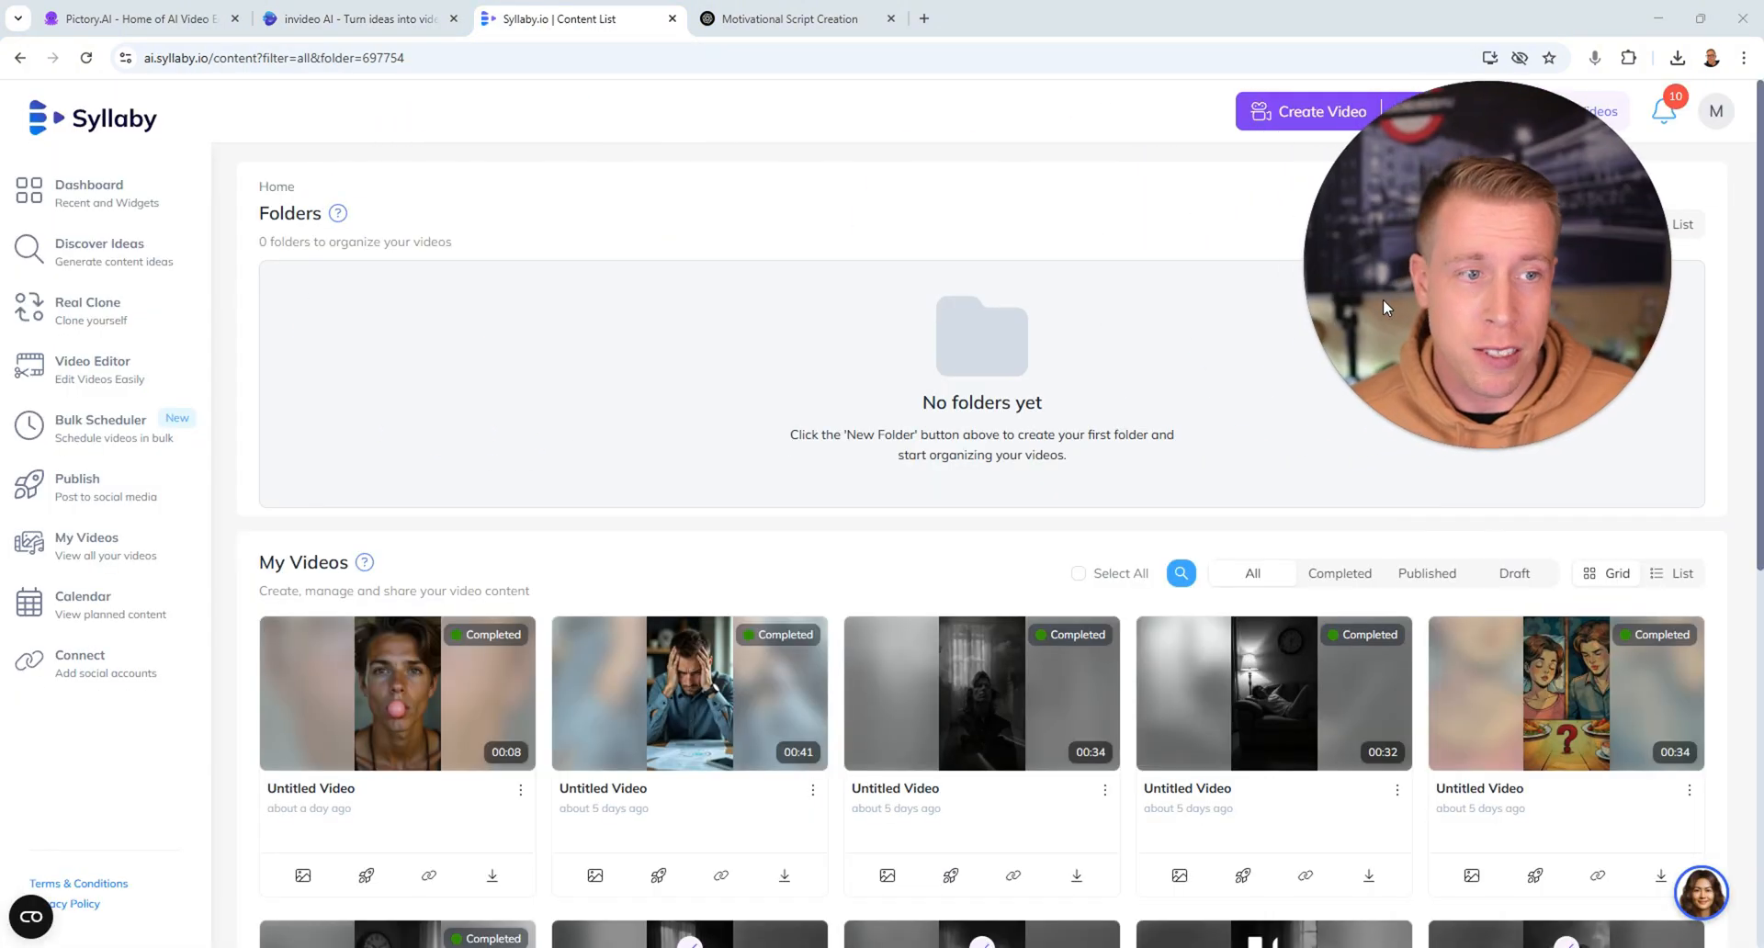
pyautogui.click(90, 194)
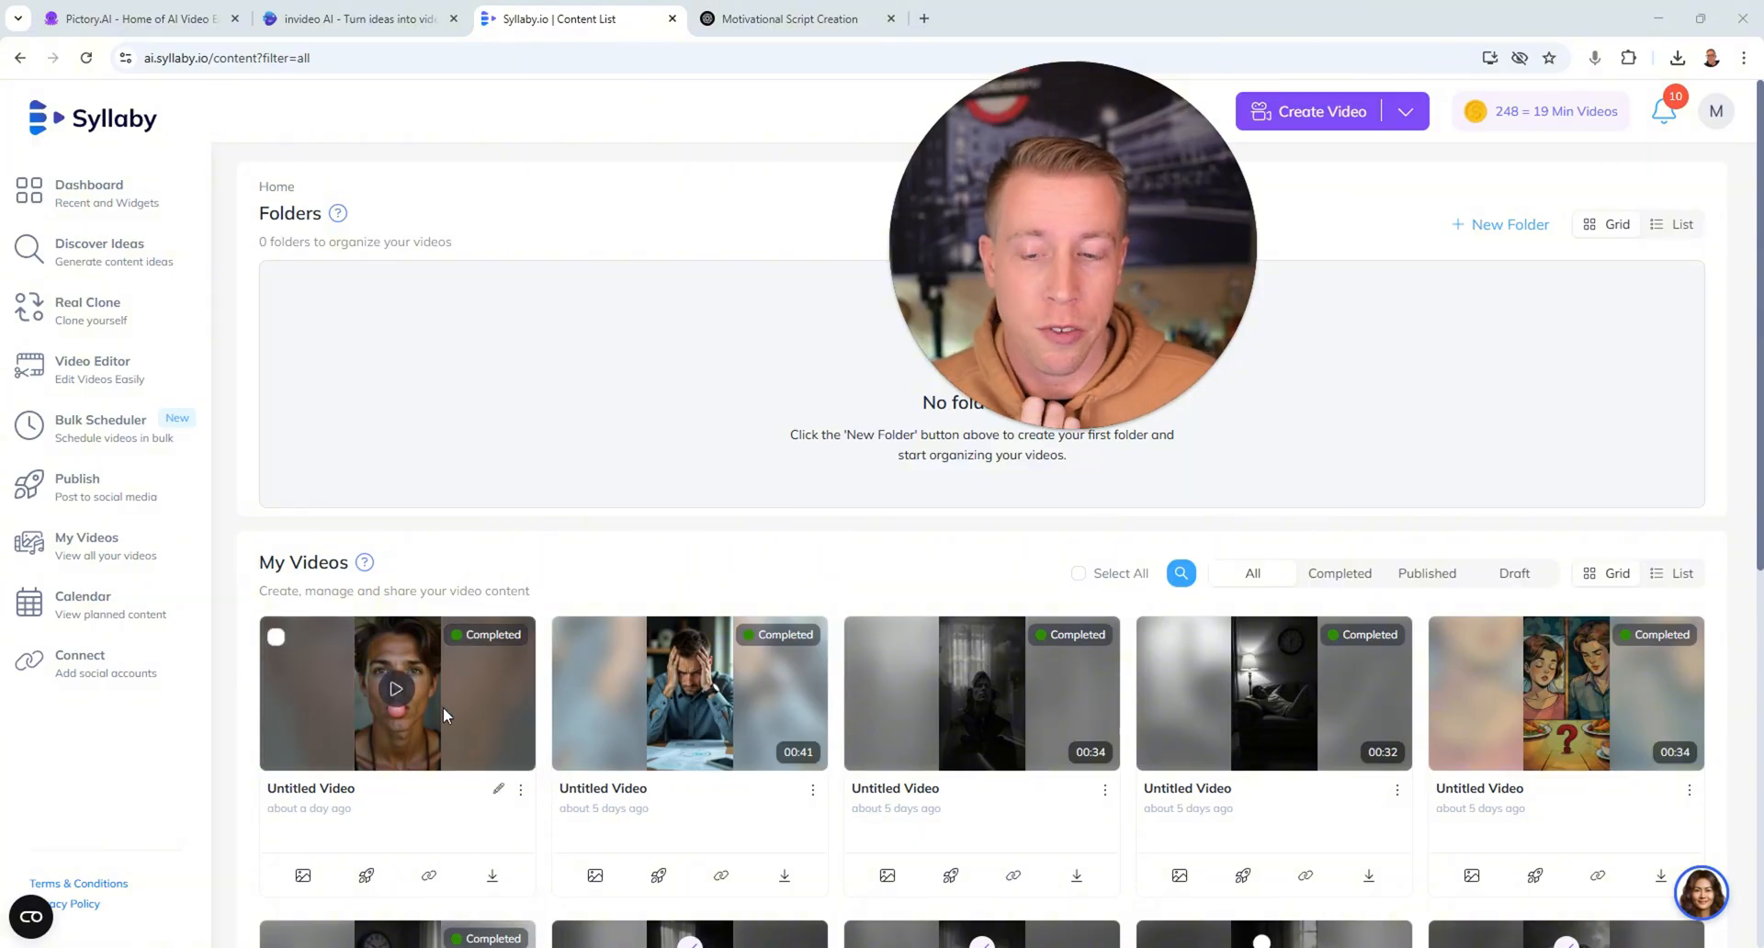
pyautogui.click(396, 692)
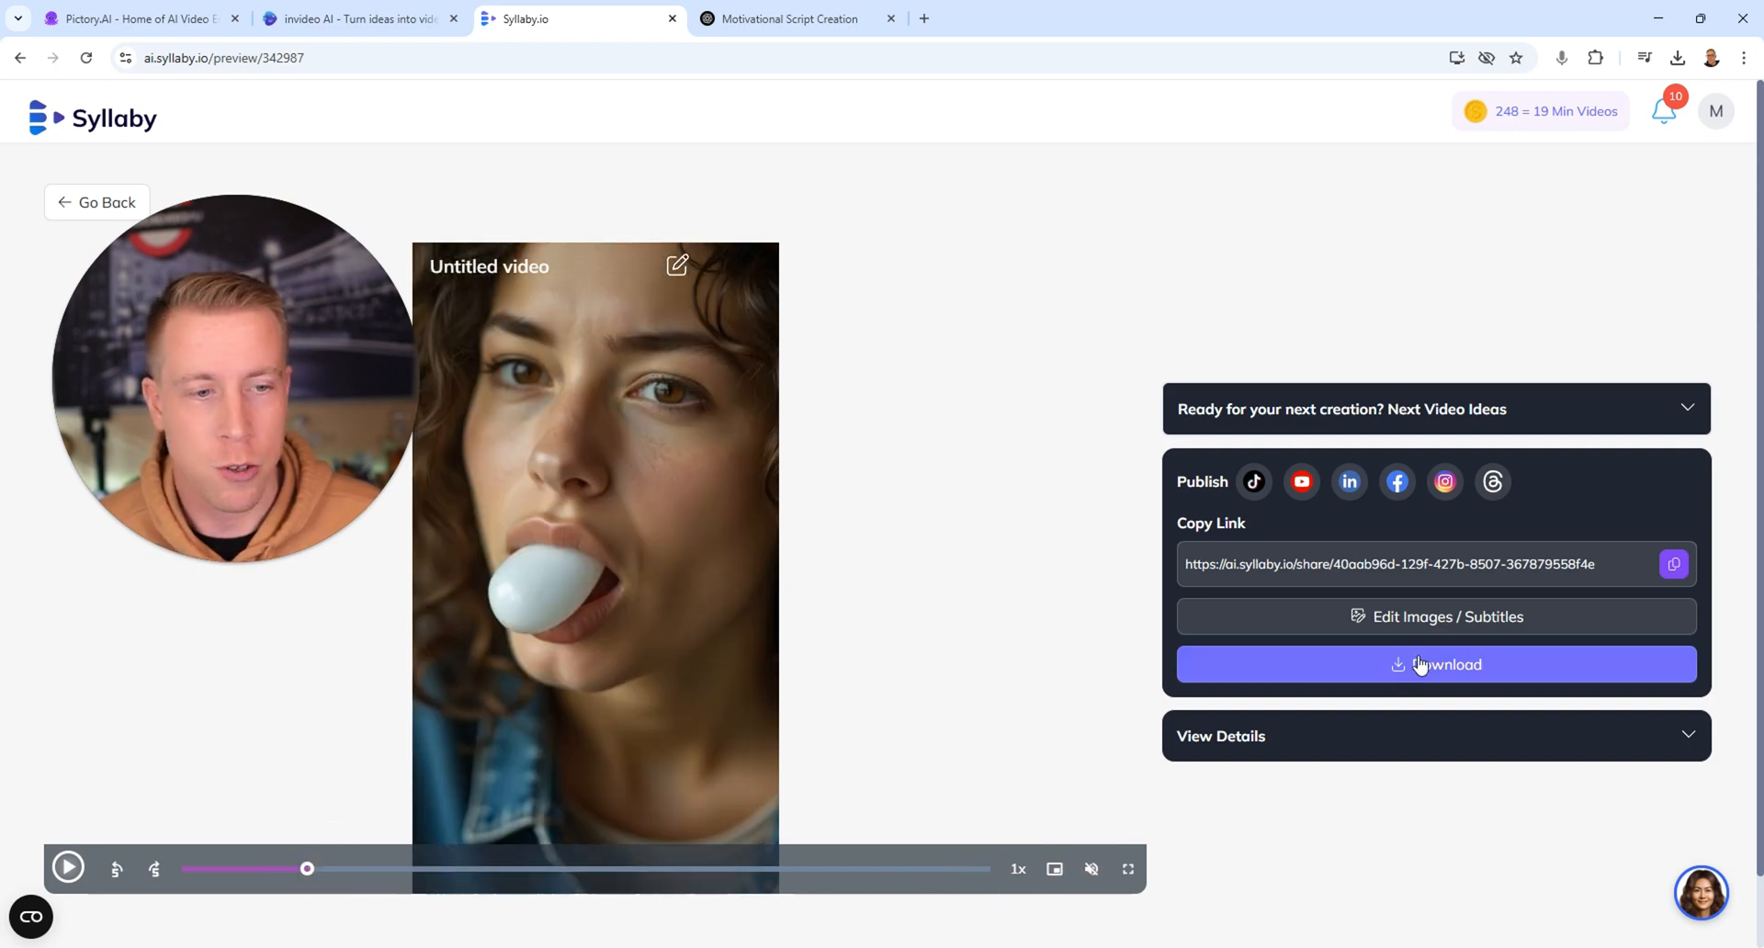
# - Edit the first scene image, showing the motion prompt 'Person popping piece of gum into mouth'
pyautogui.click(1448, 616)
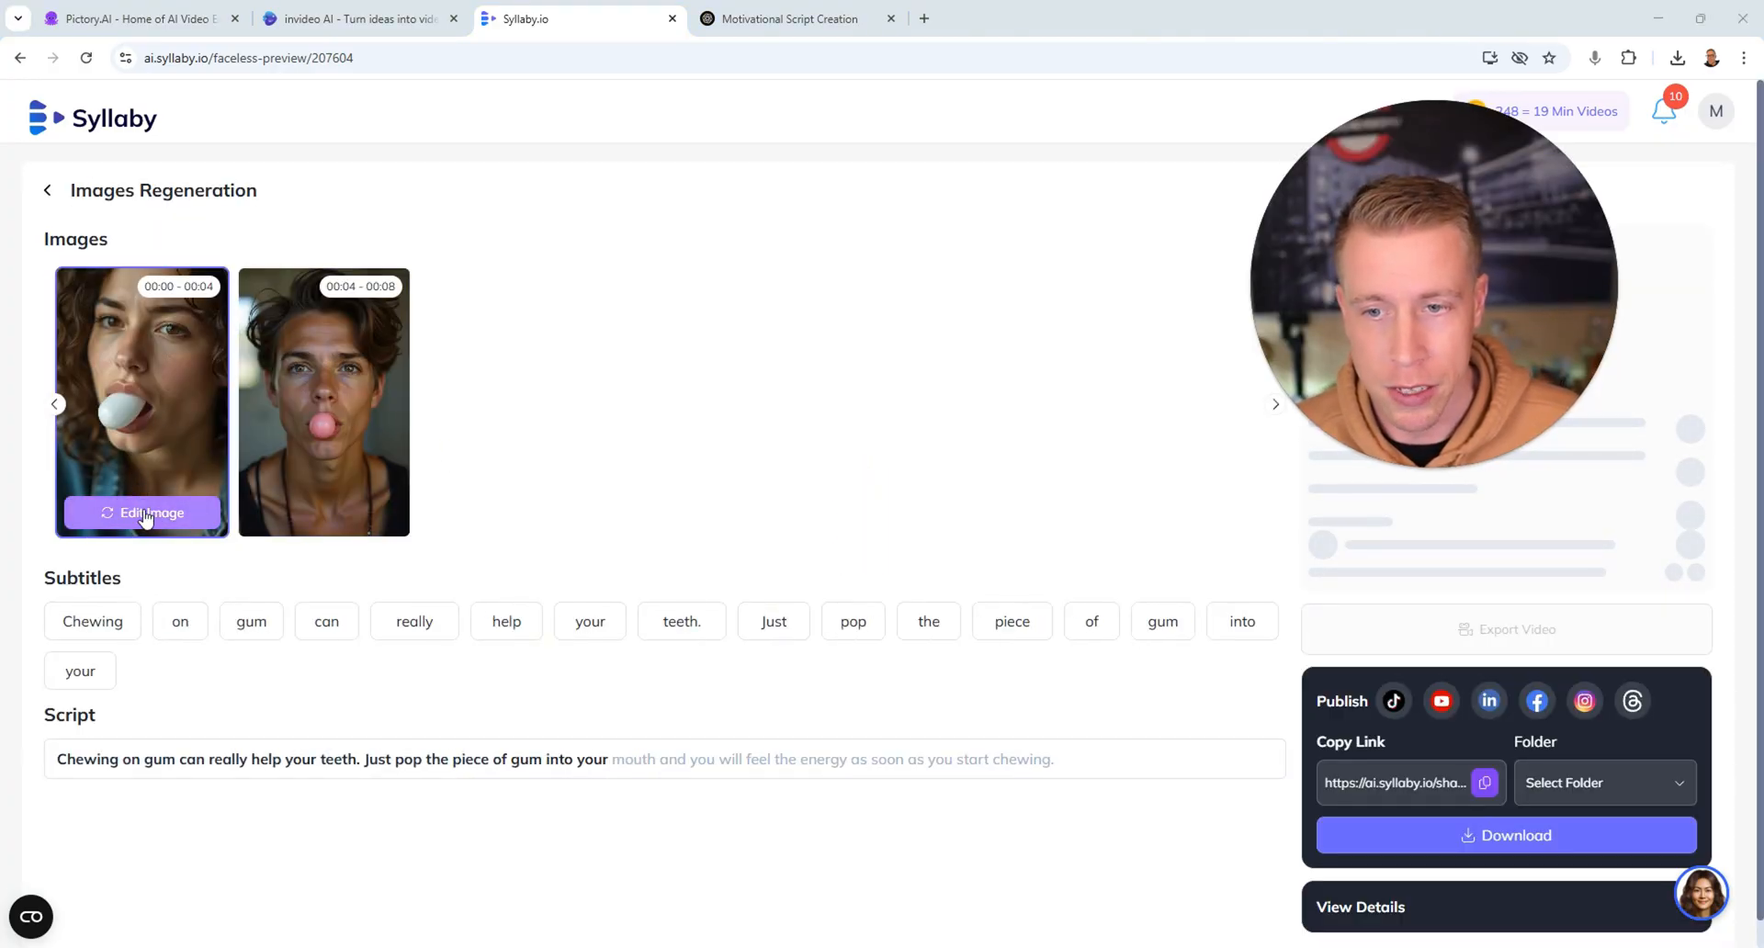
pyautogui.click(143, 513)
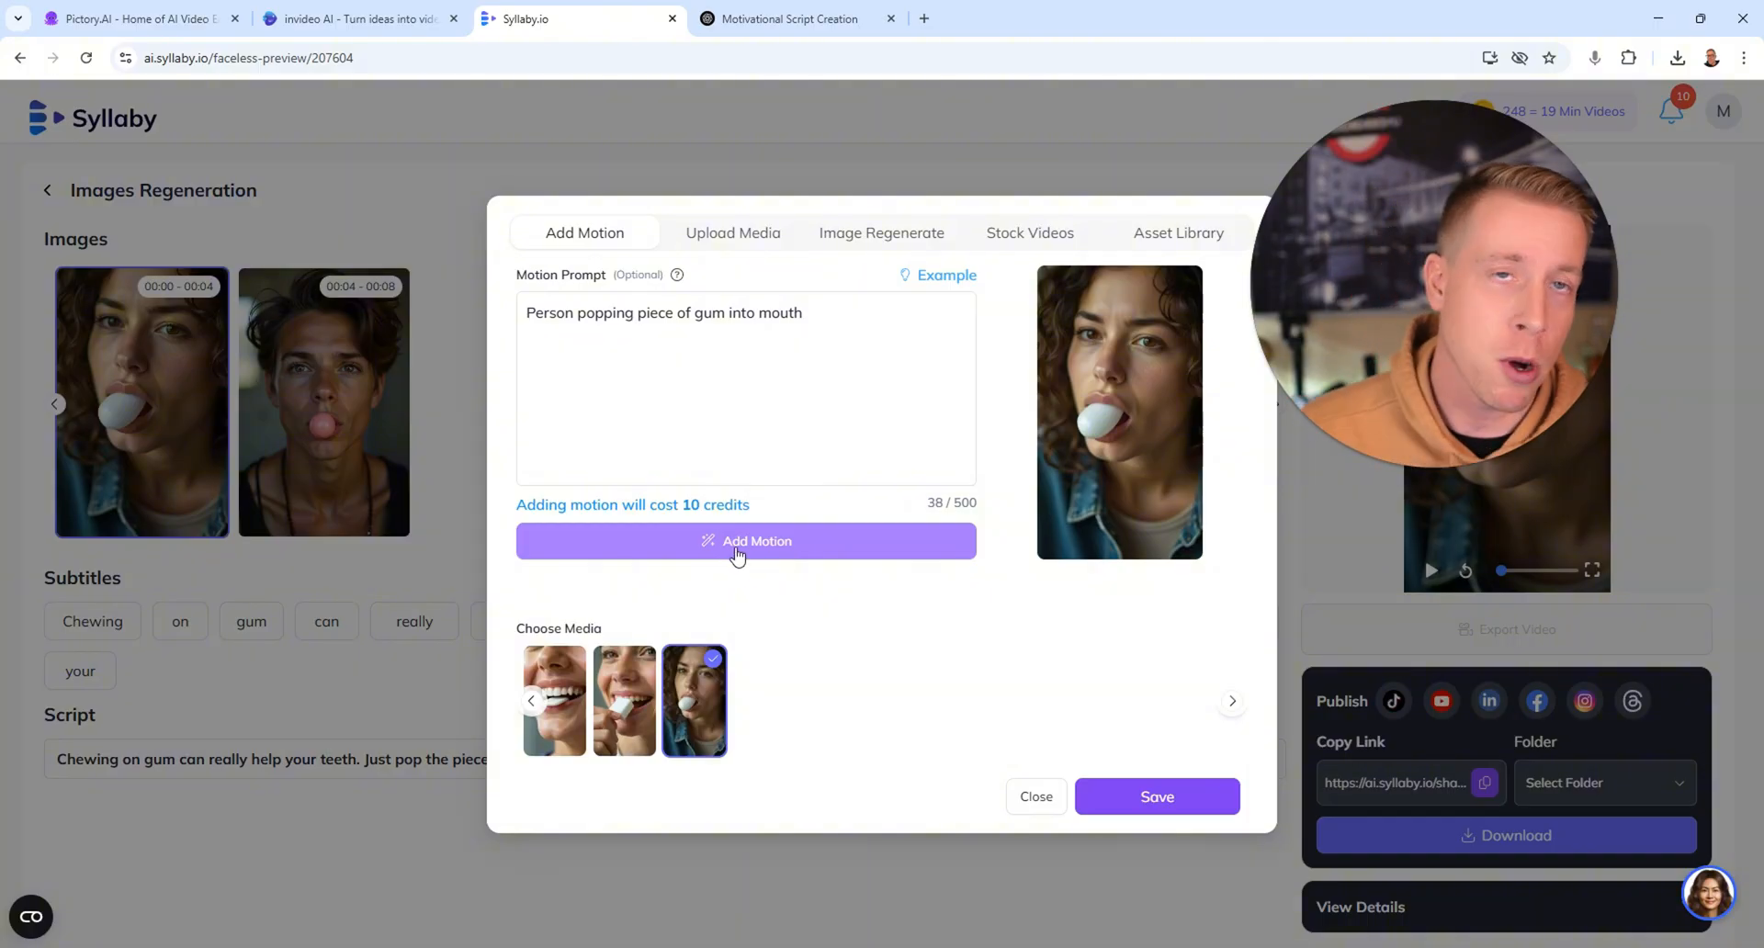
pyautogui.moveTo(844, 541)
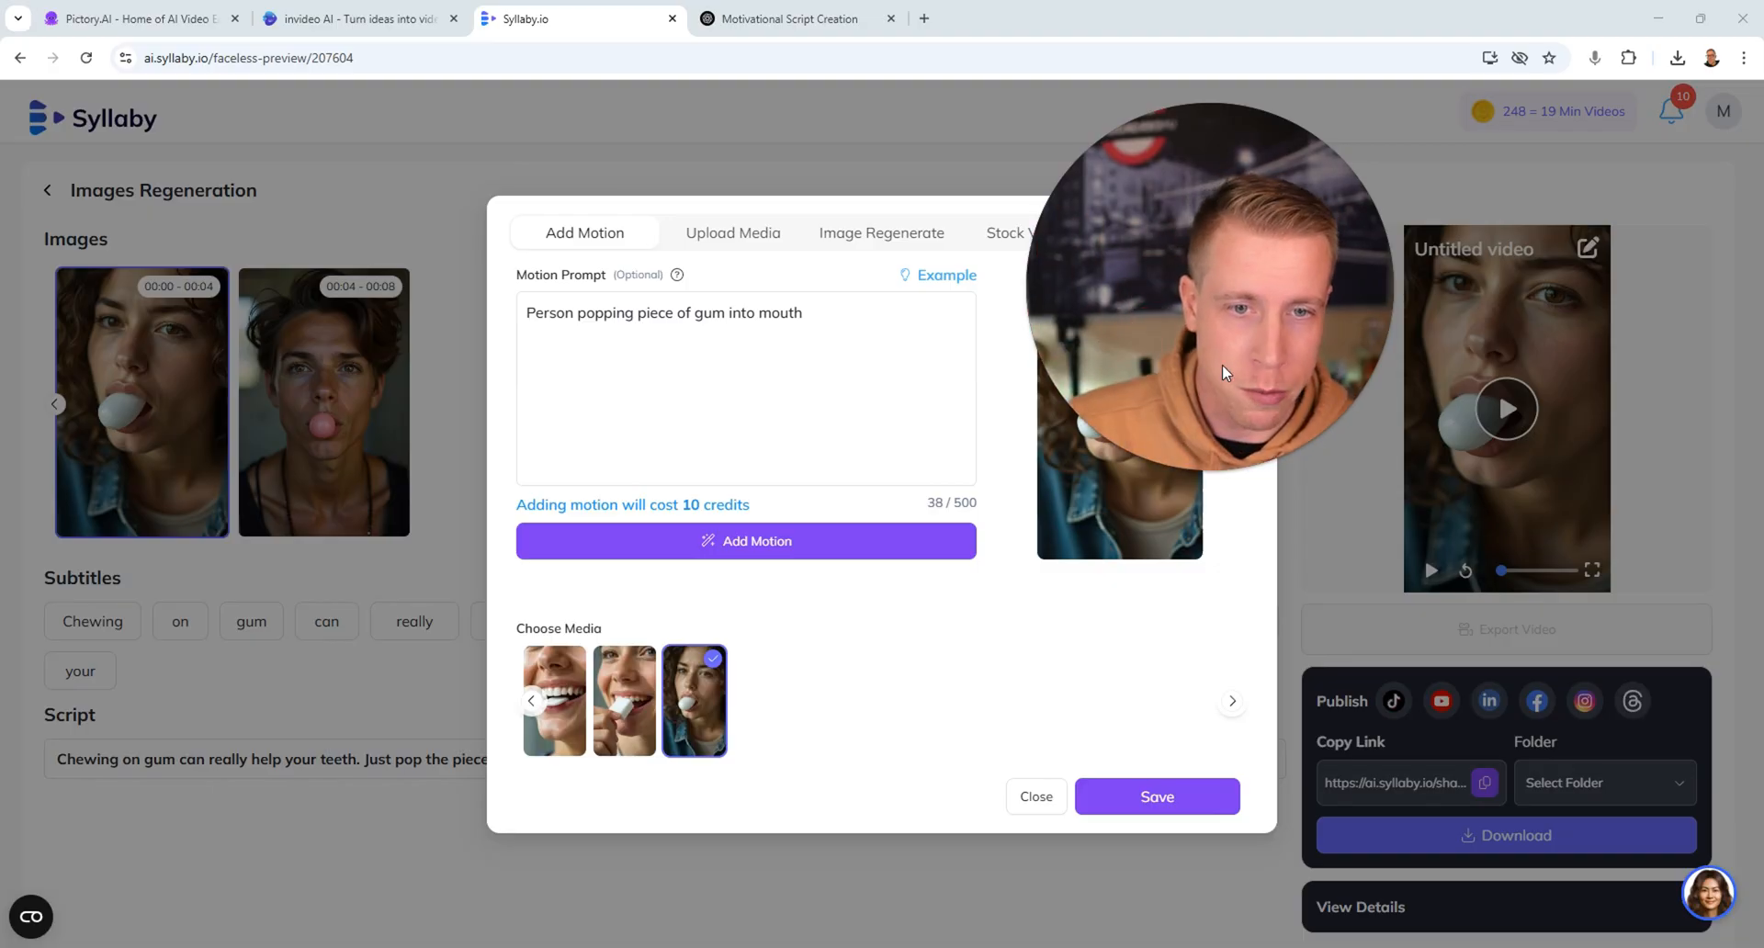
# - Browse Image Regenerate, alternative media and Upload Media, then save the original gum image
pyautogui.click(882, 233)
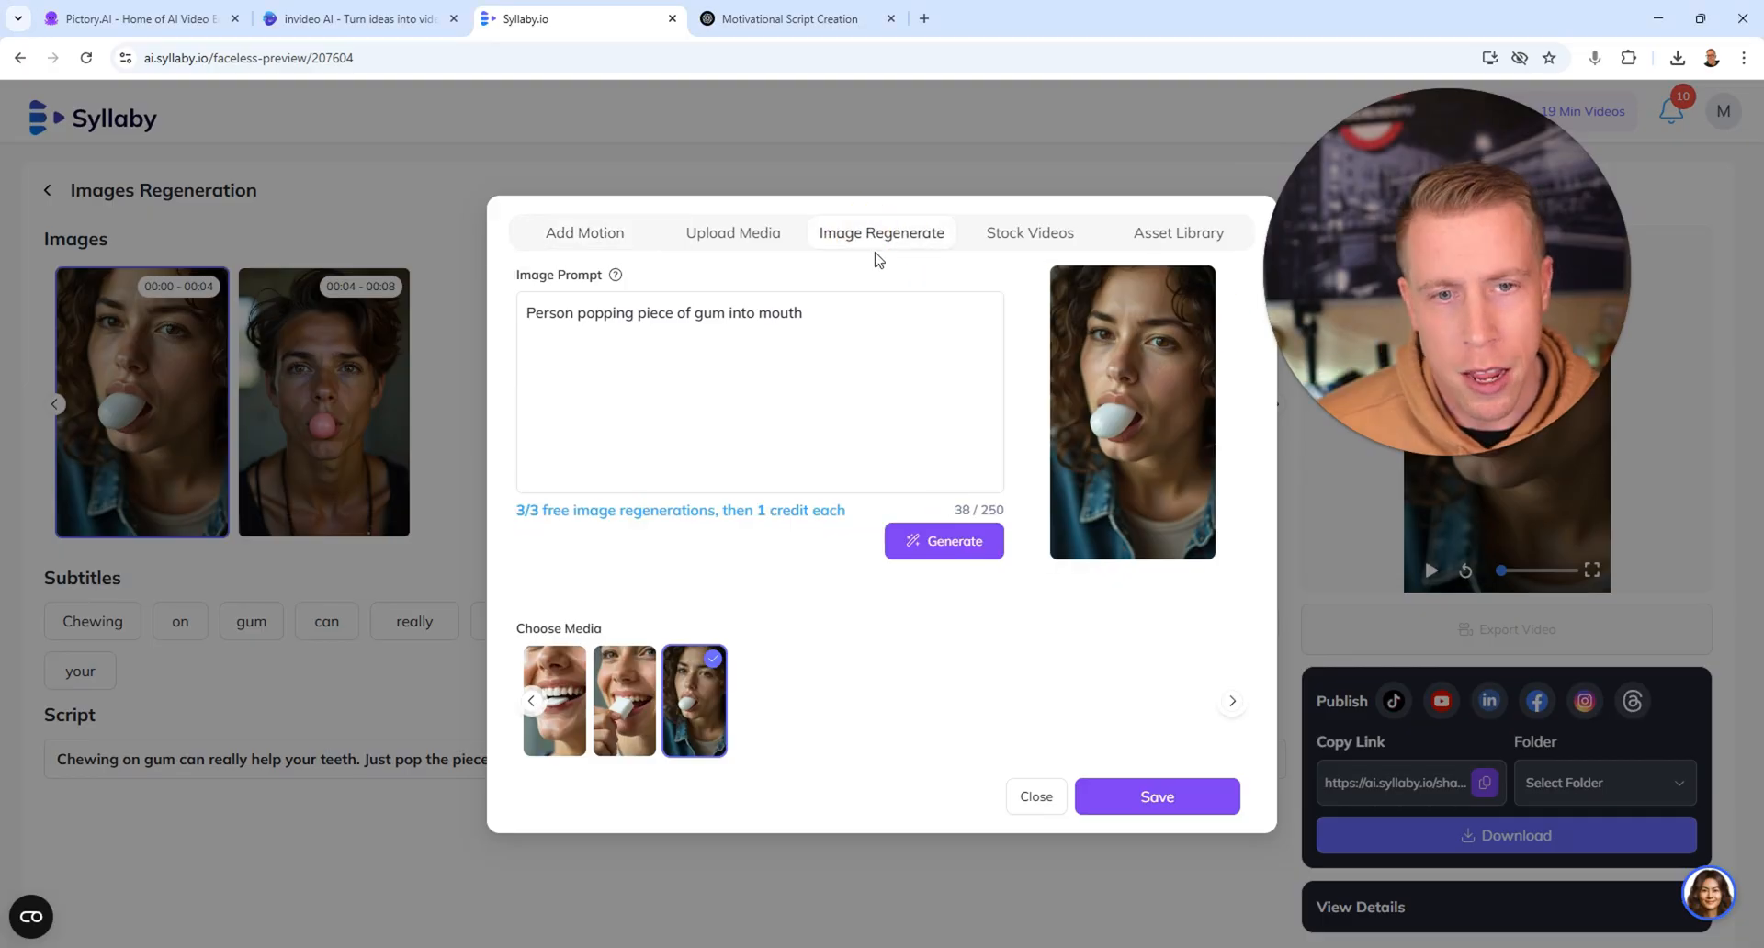
pyautogui.click(623, 701)
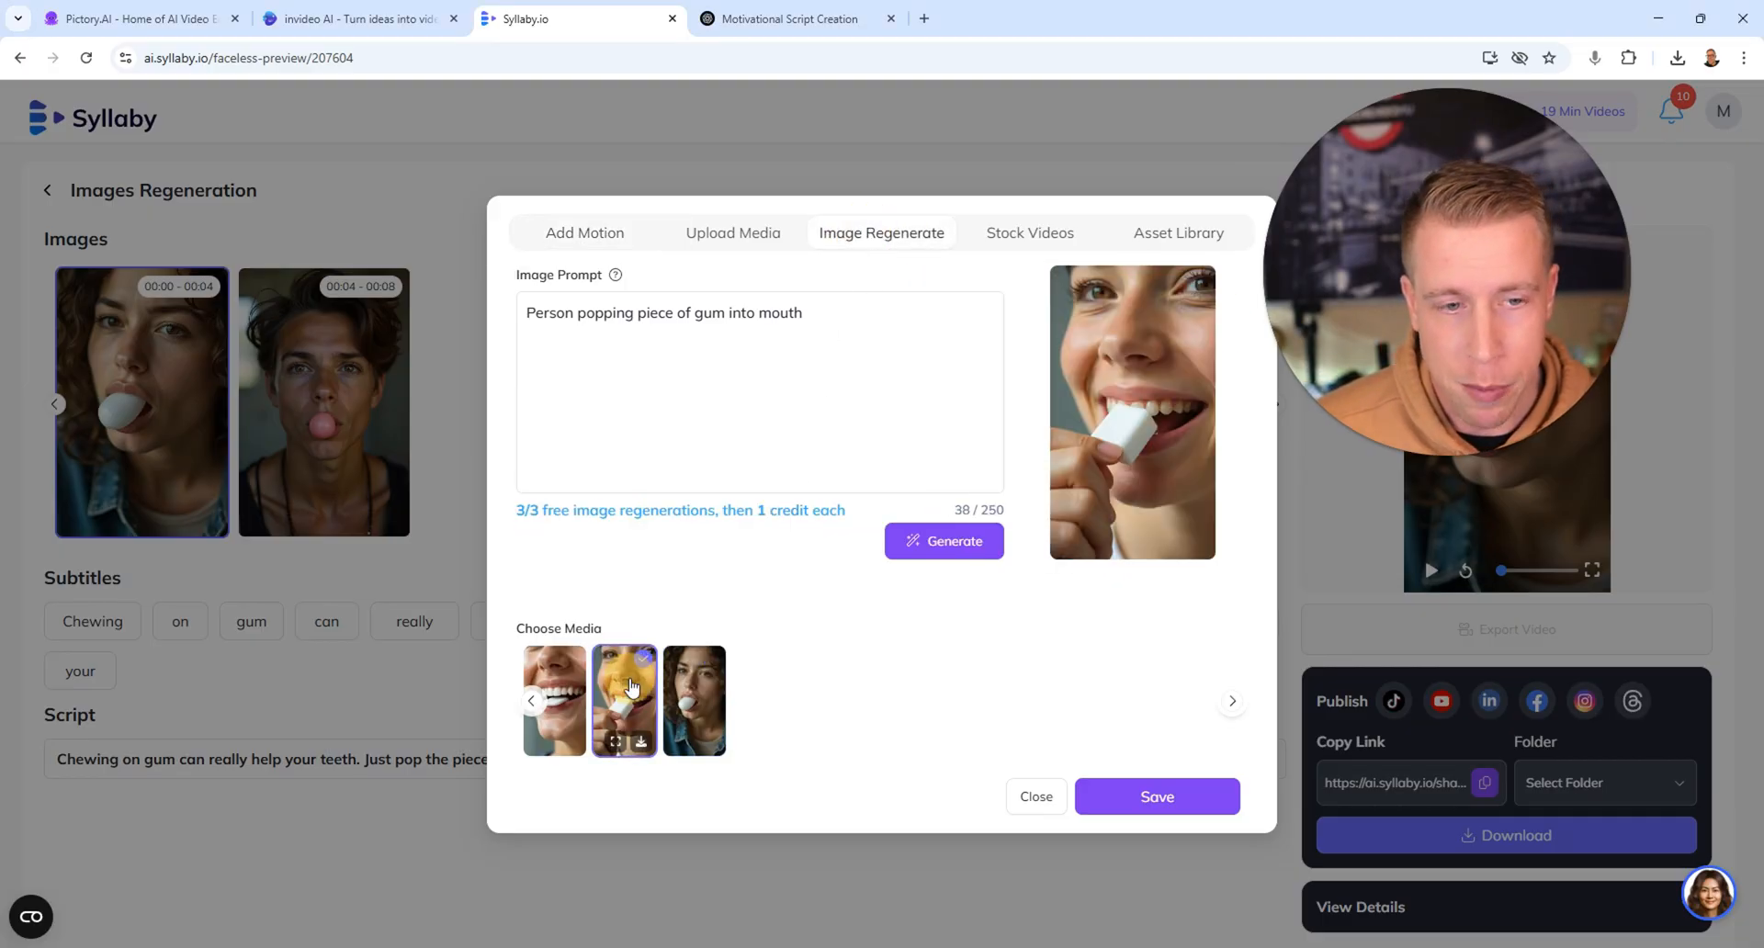
pyautogui.click(623, 702)
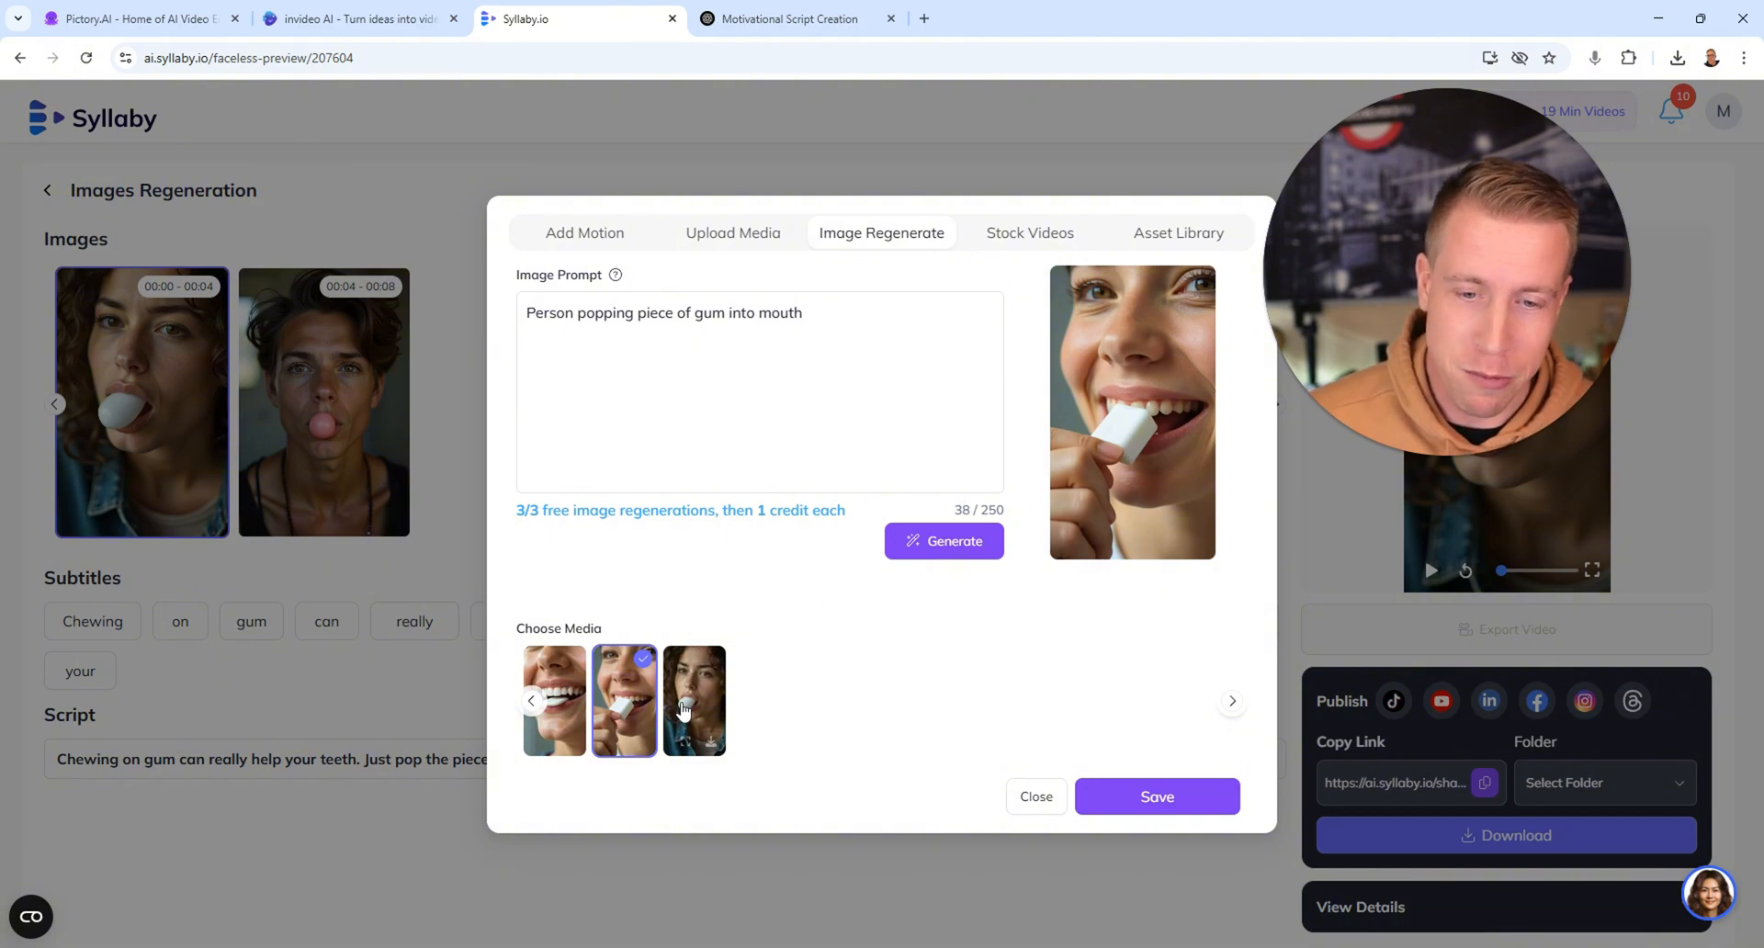
pyautogui.click(695, 699)
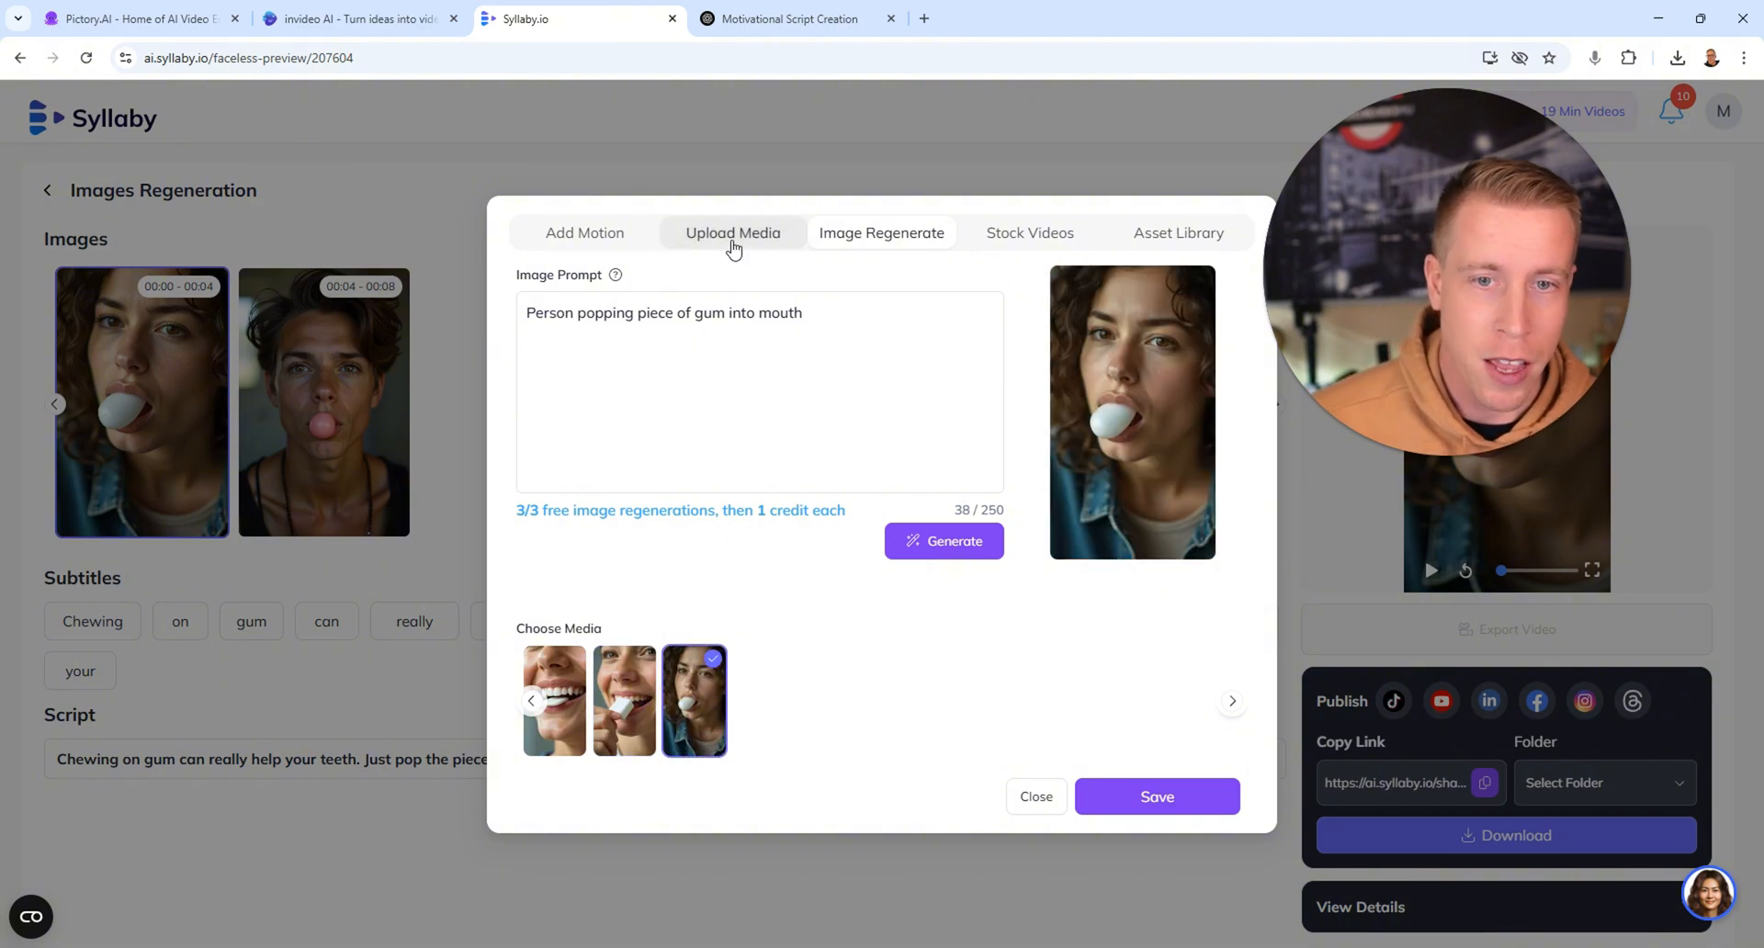
pyautogui.click(732, 232)
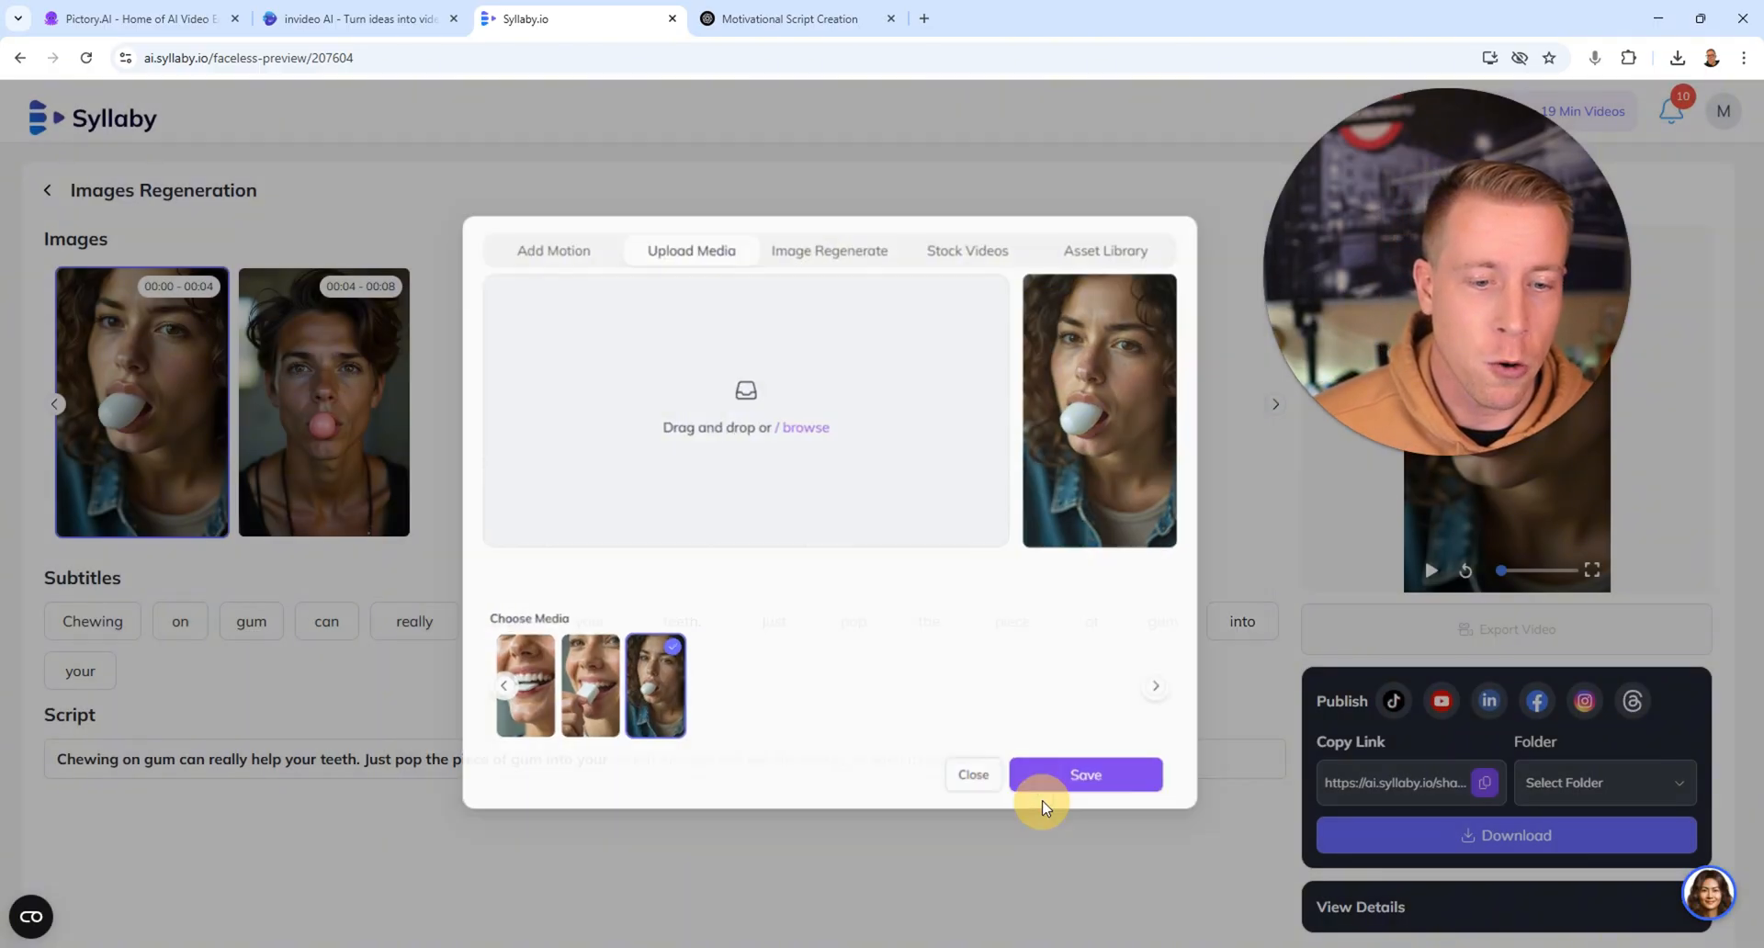
pyautogui.click(1084, 775)
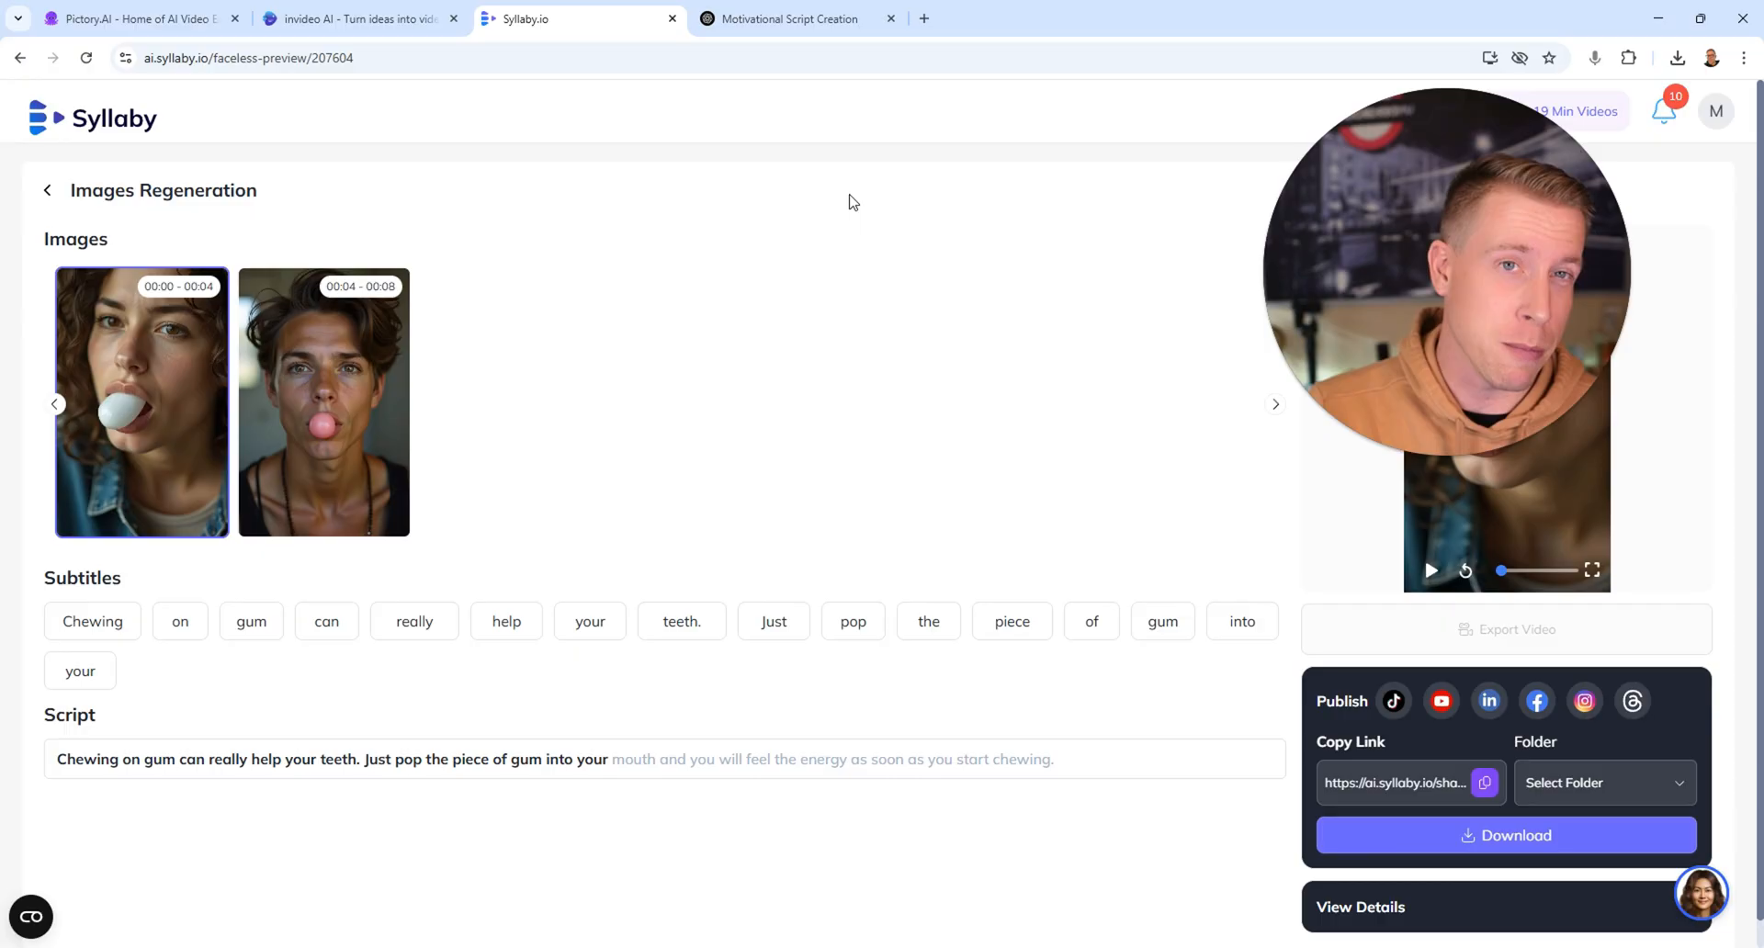
# - In InVideo AI, close the media history dialog and return to the energy-gum video preview
pyautogui.click(355, 18)
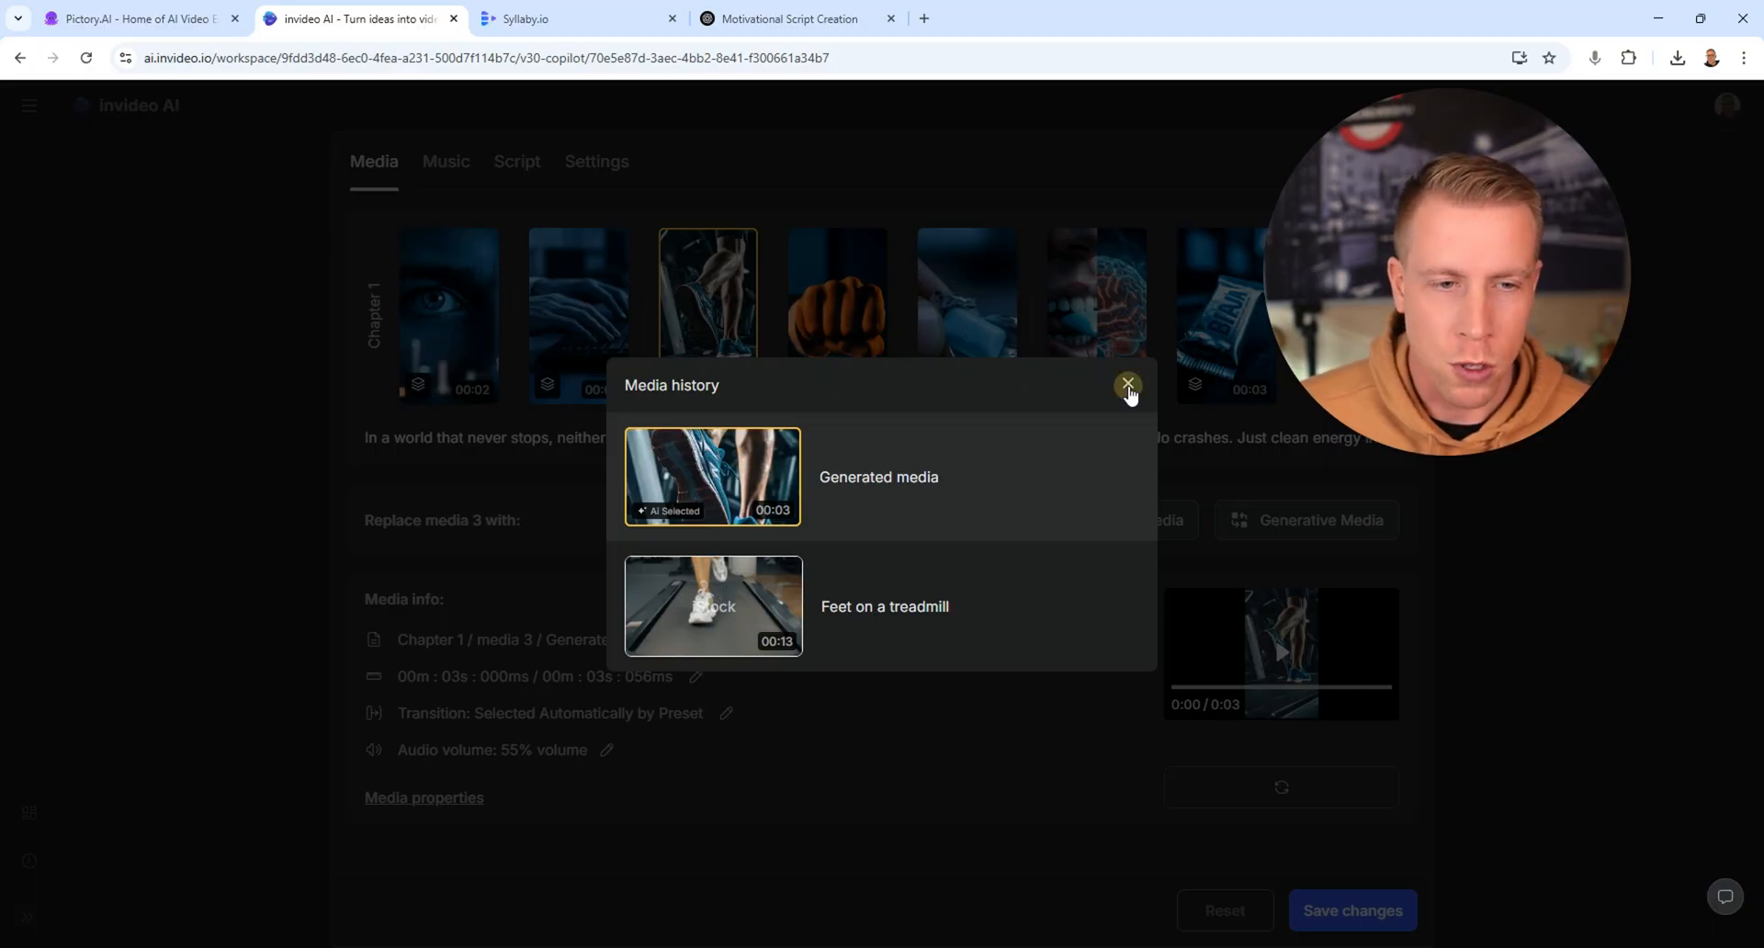
pyautogui.click(1128, 386)
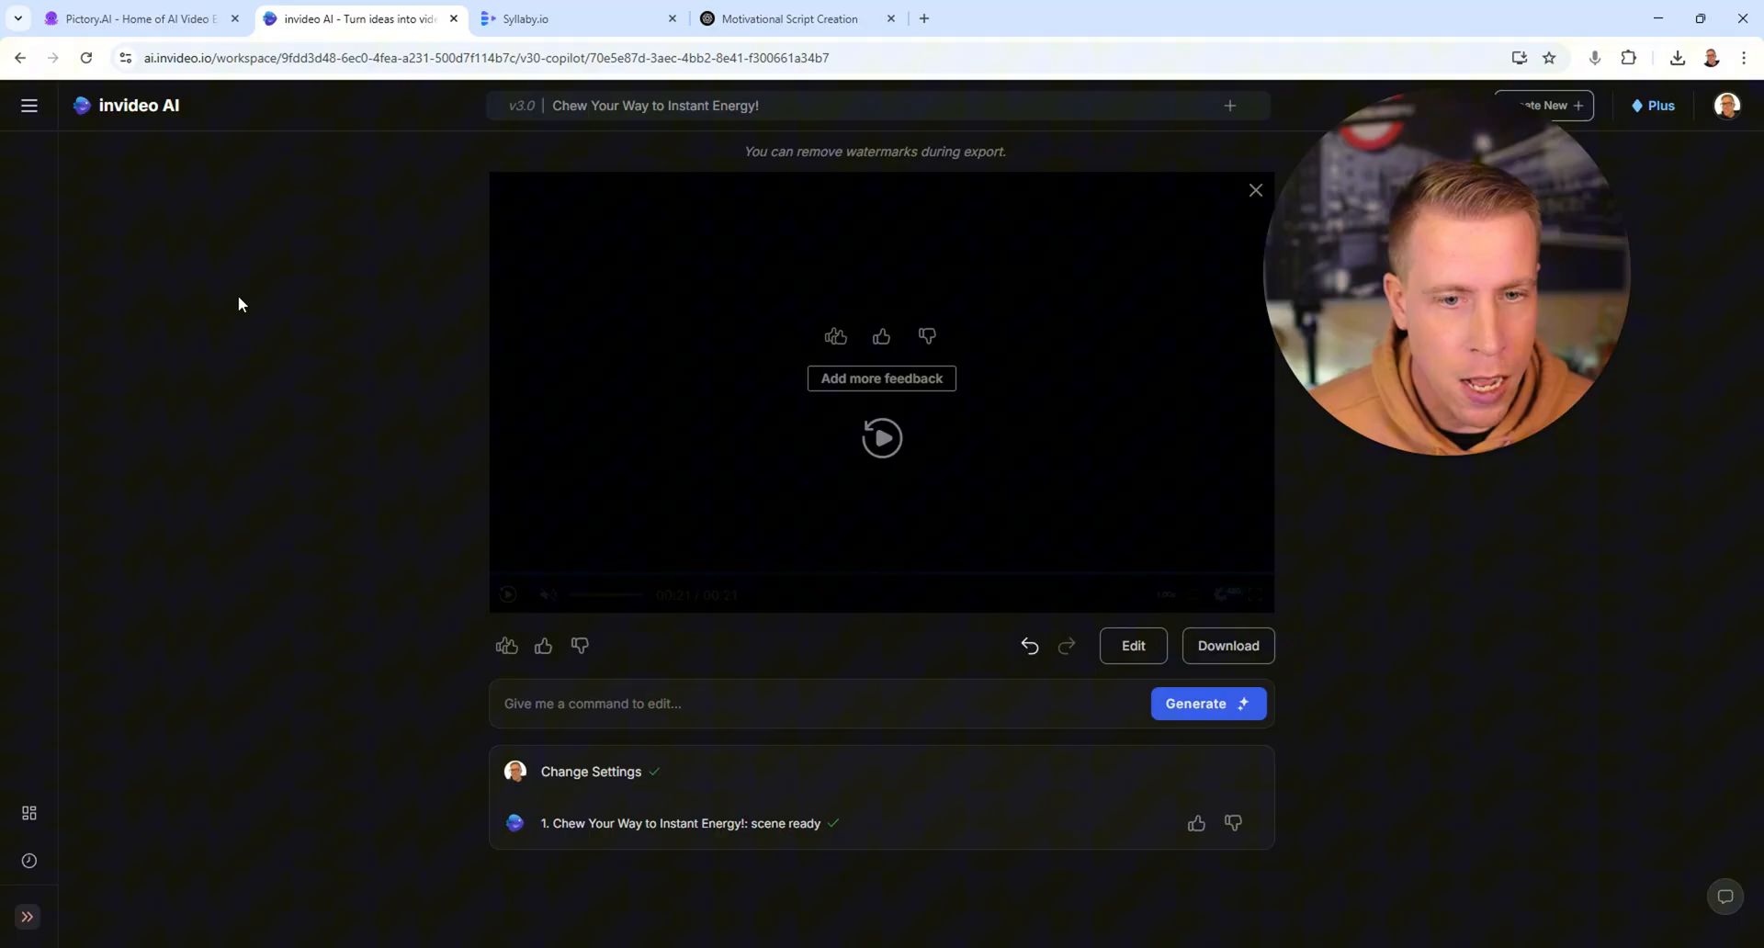
pyautogui.click(580, 19)
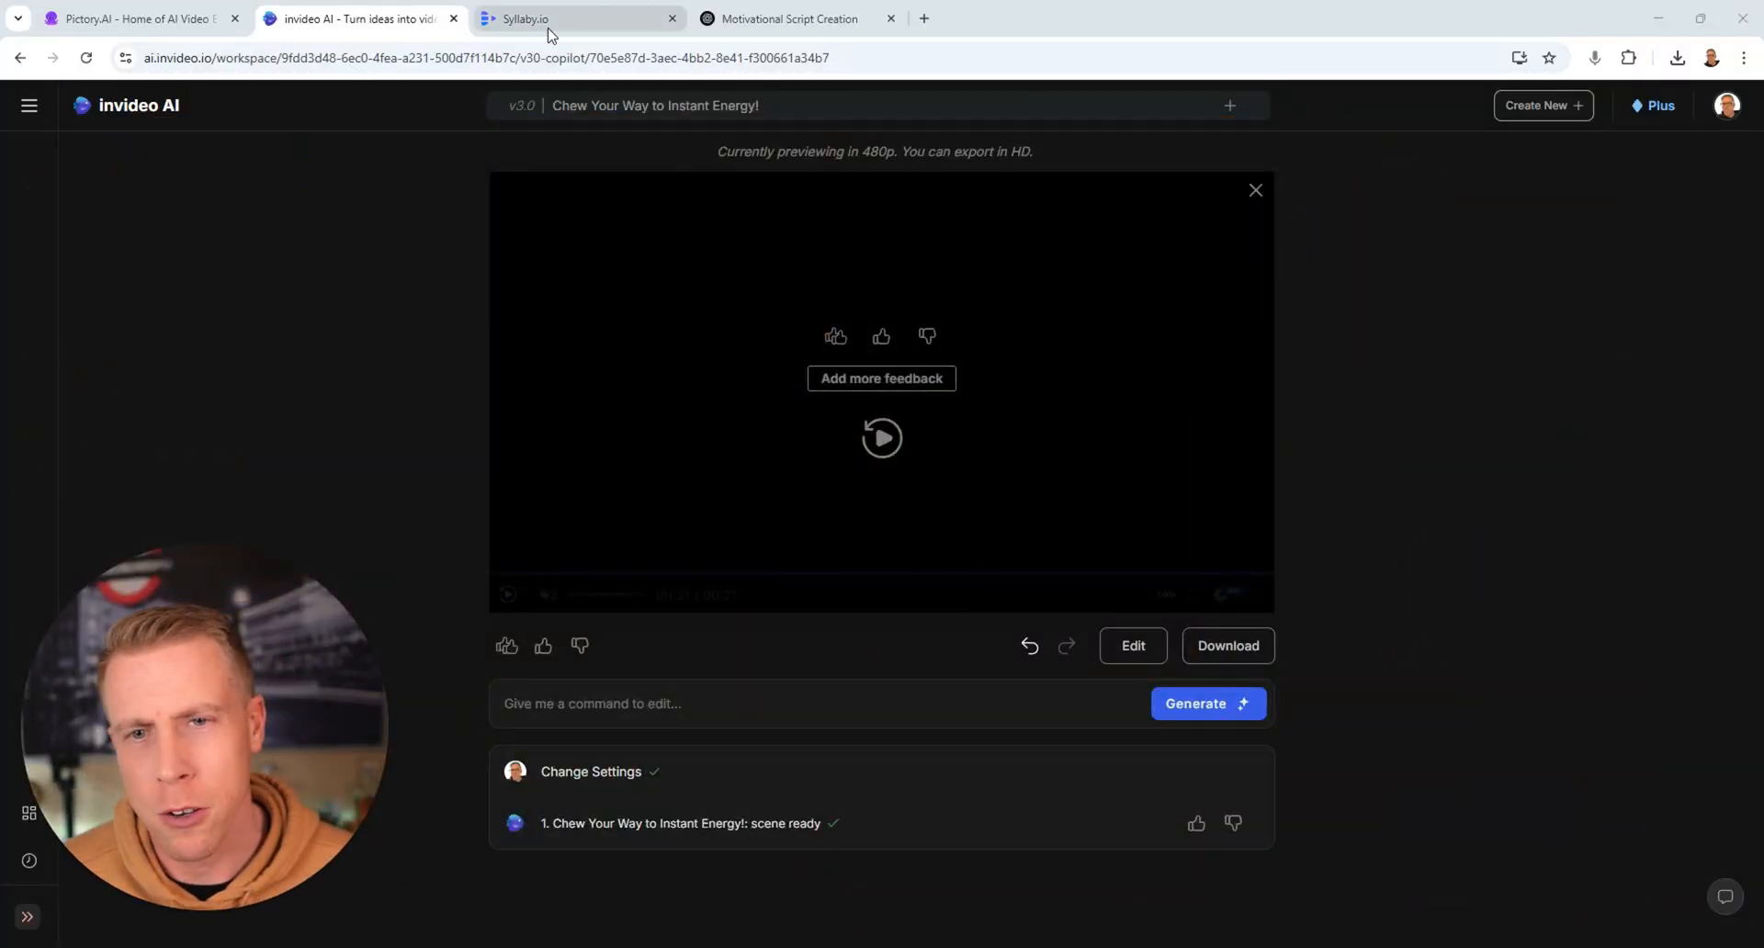
# - Switch to Syllaby and scroll through the grid of created videos
pyautogui.click(577, 18)
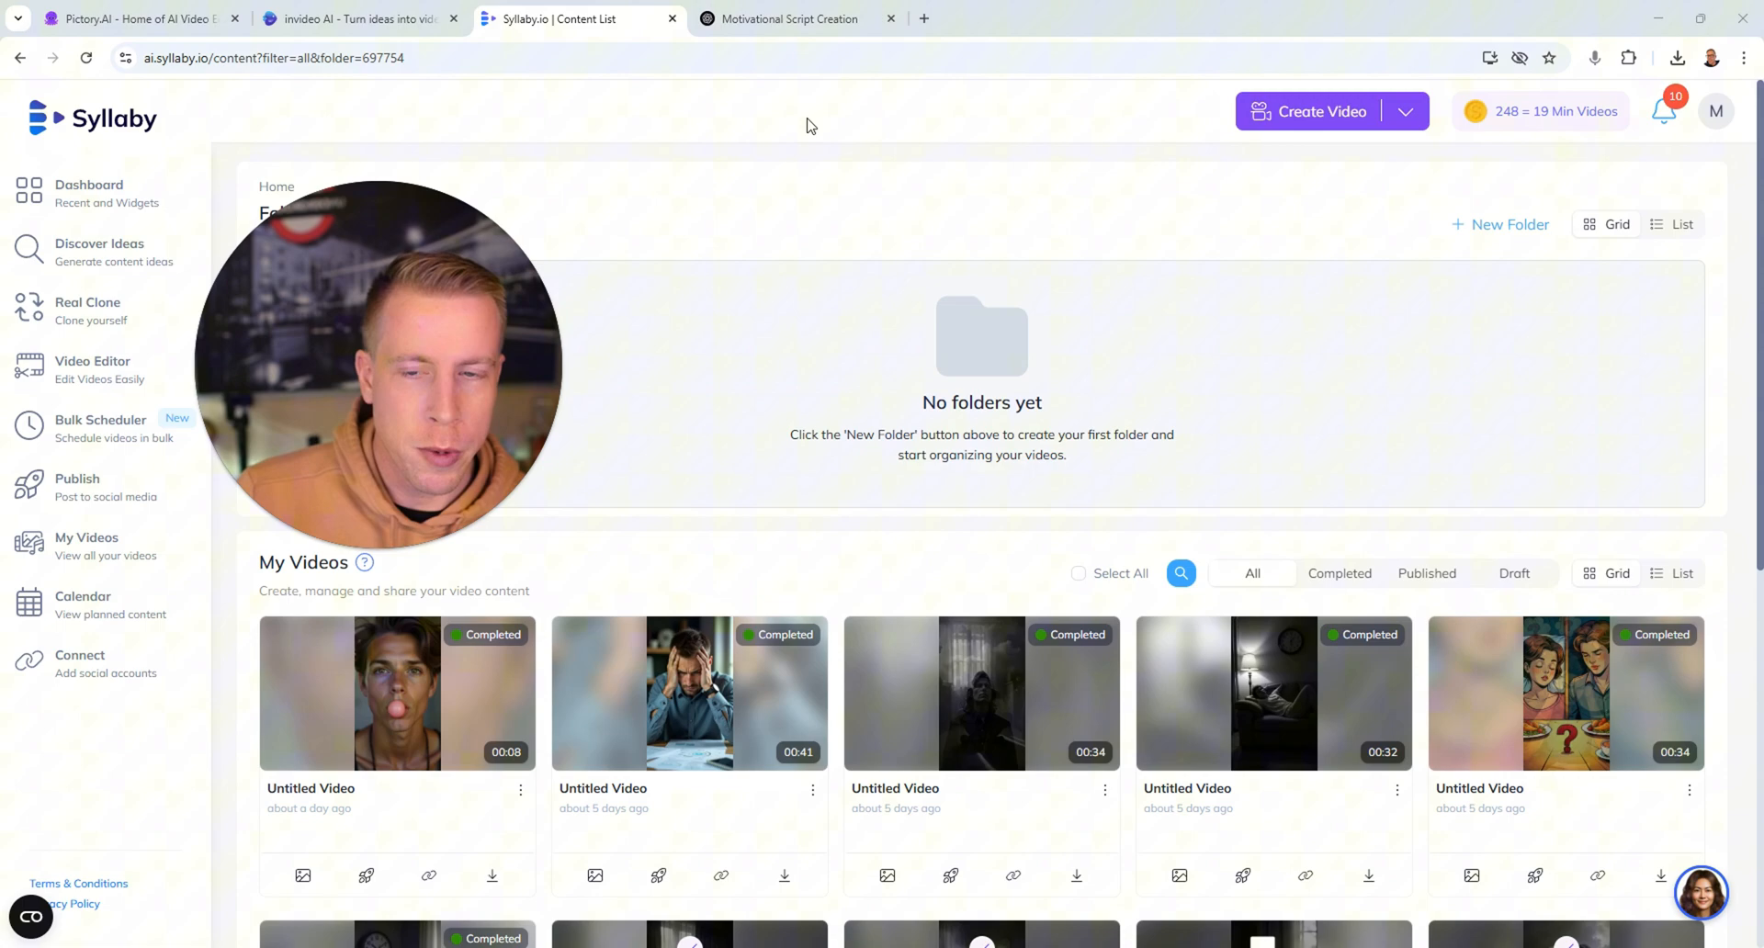
pyautogui.moveTo(1012, 180)
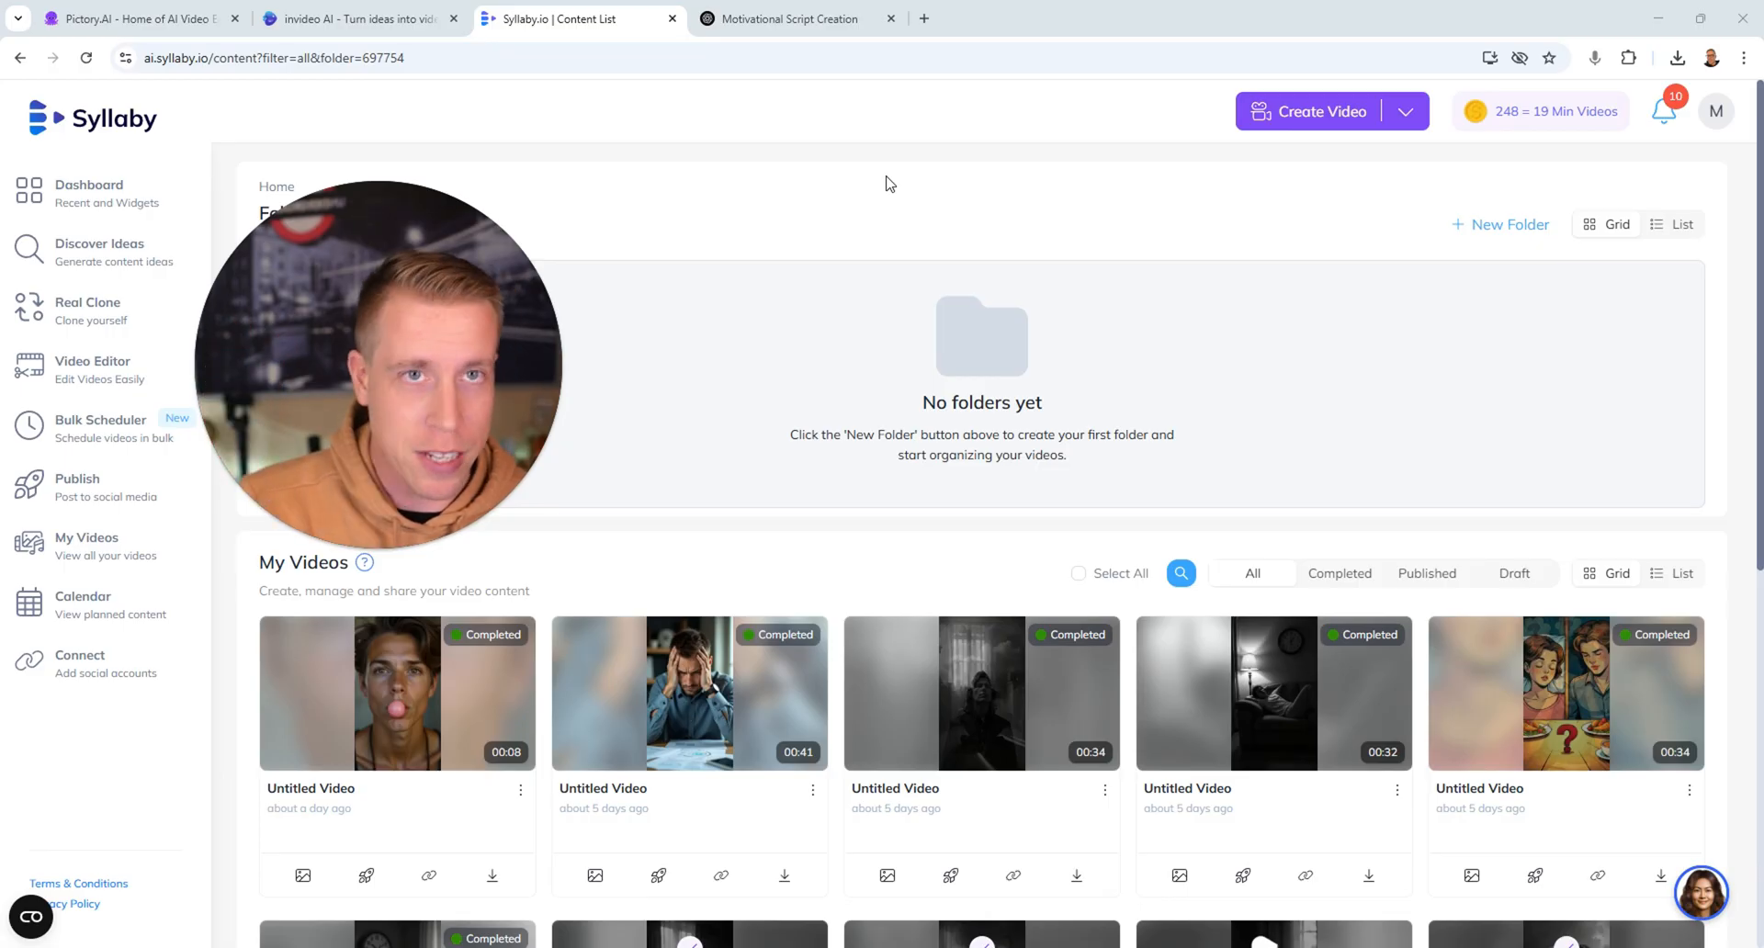
pyautogui.moveTo(1004, 184)
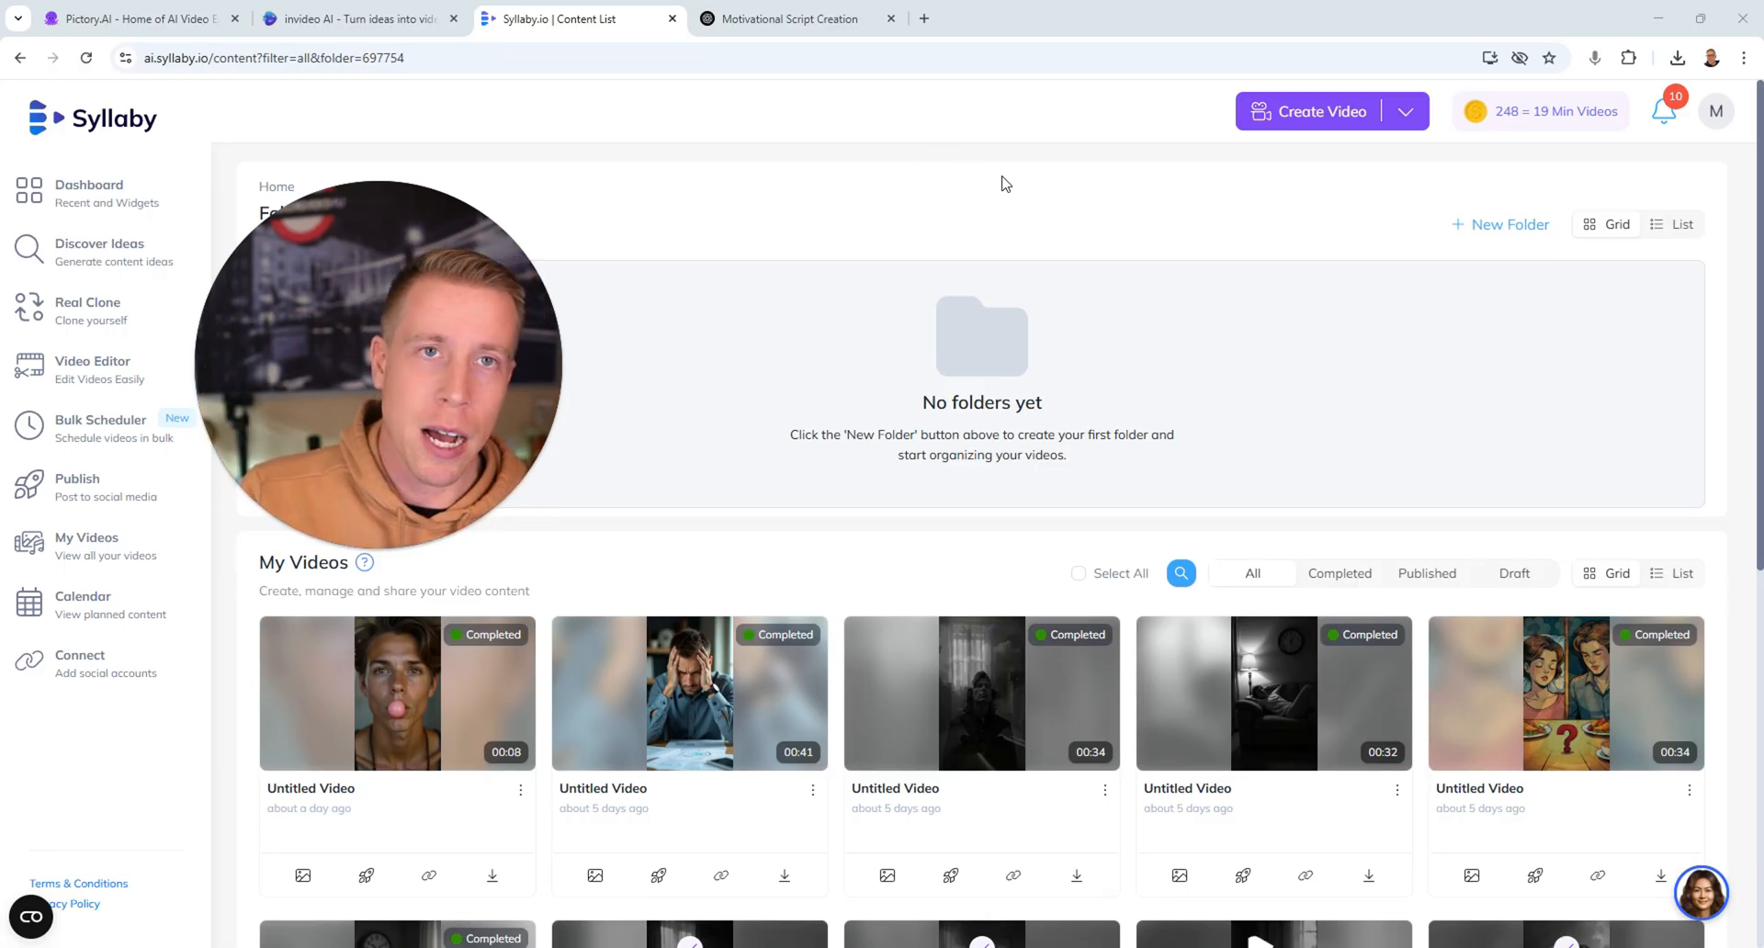
pyautogui.scroll(-3)
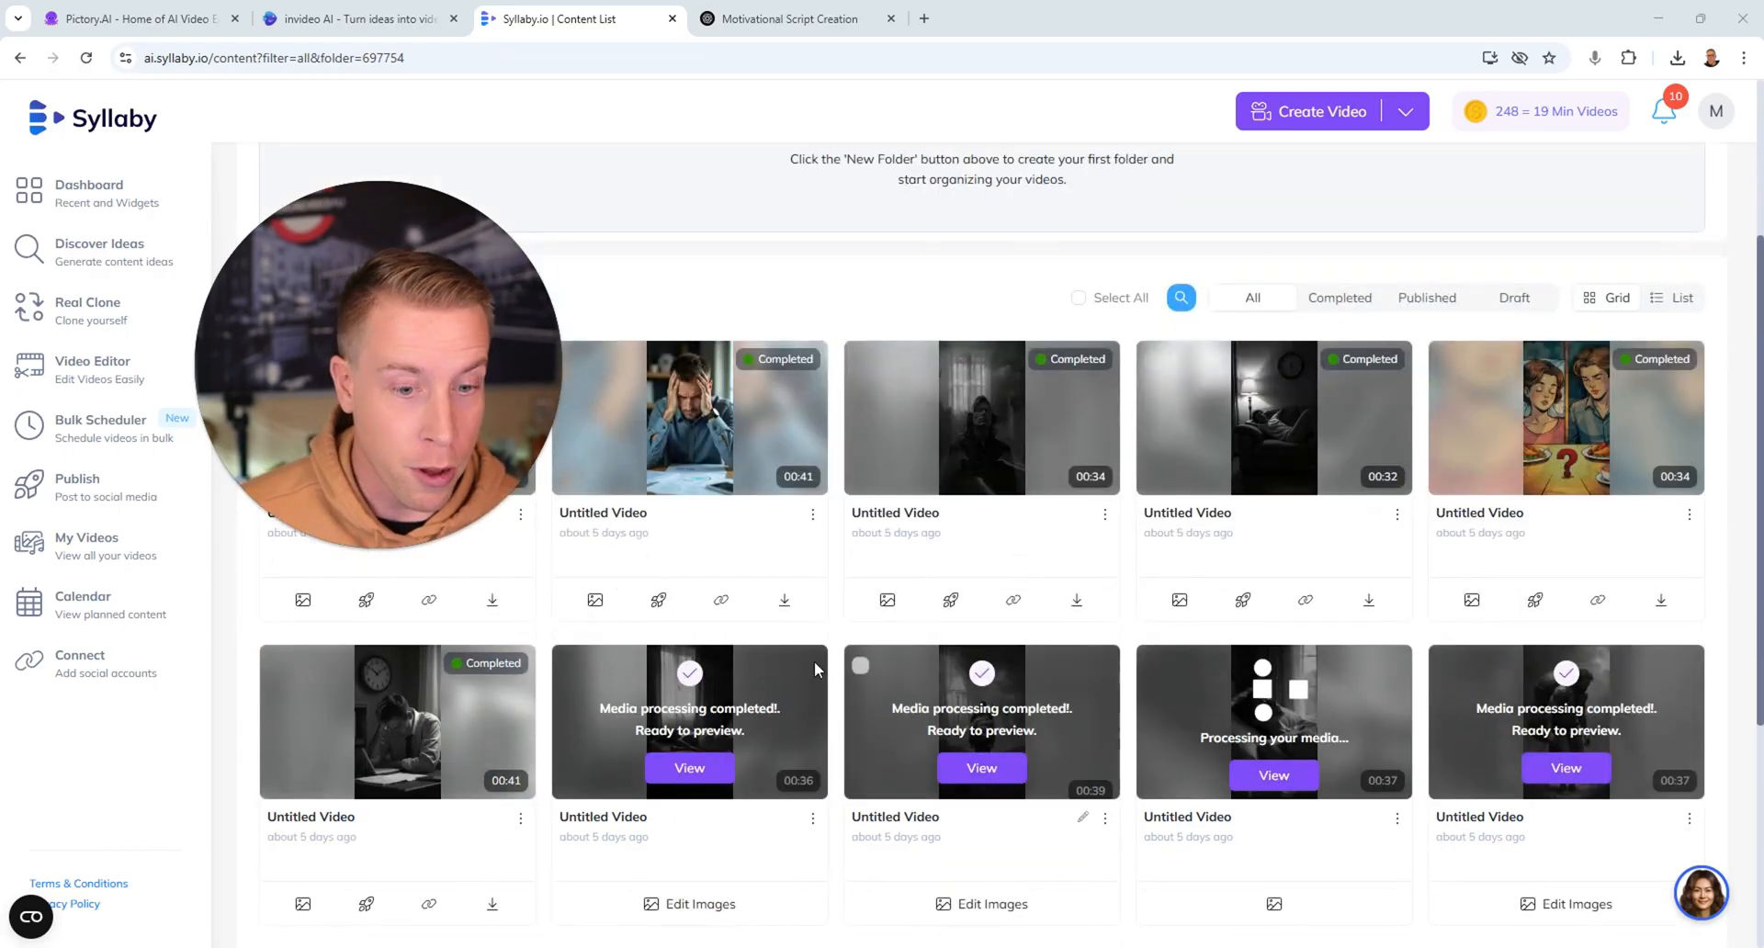
# - Open the brain video's scene image editor and browse to upload replacement media
pyautogui.click(690, 768)
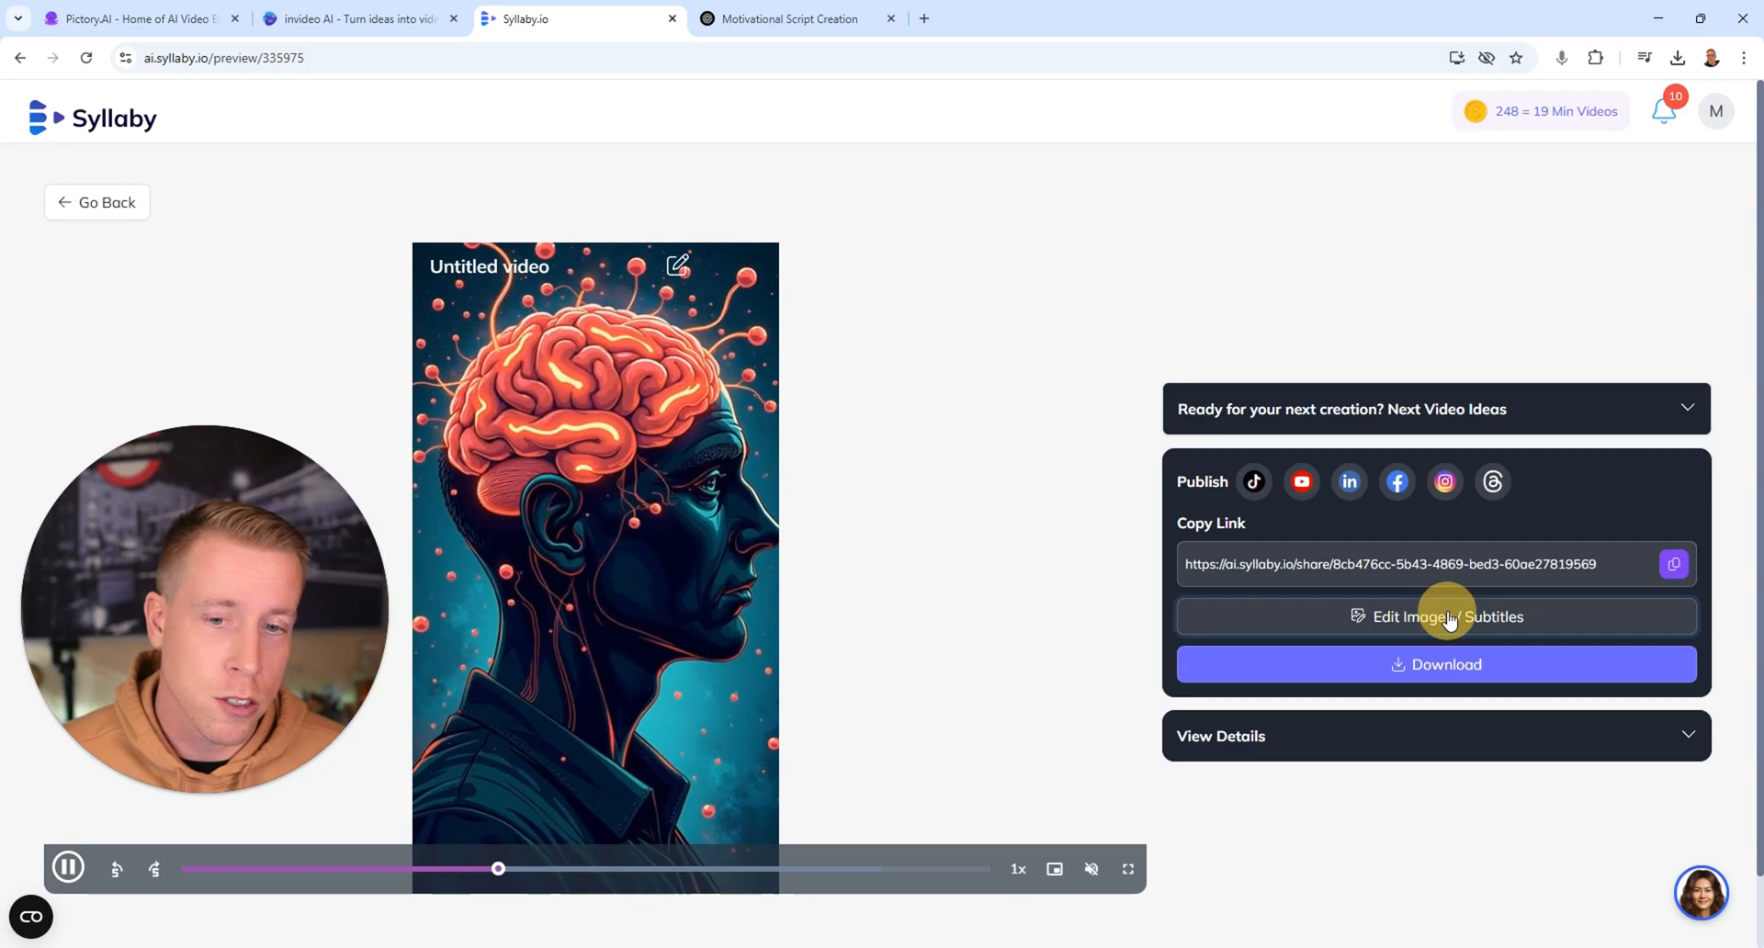
pyautogui.click(1435, 616)
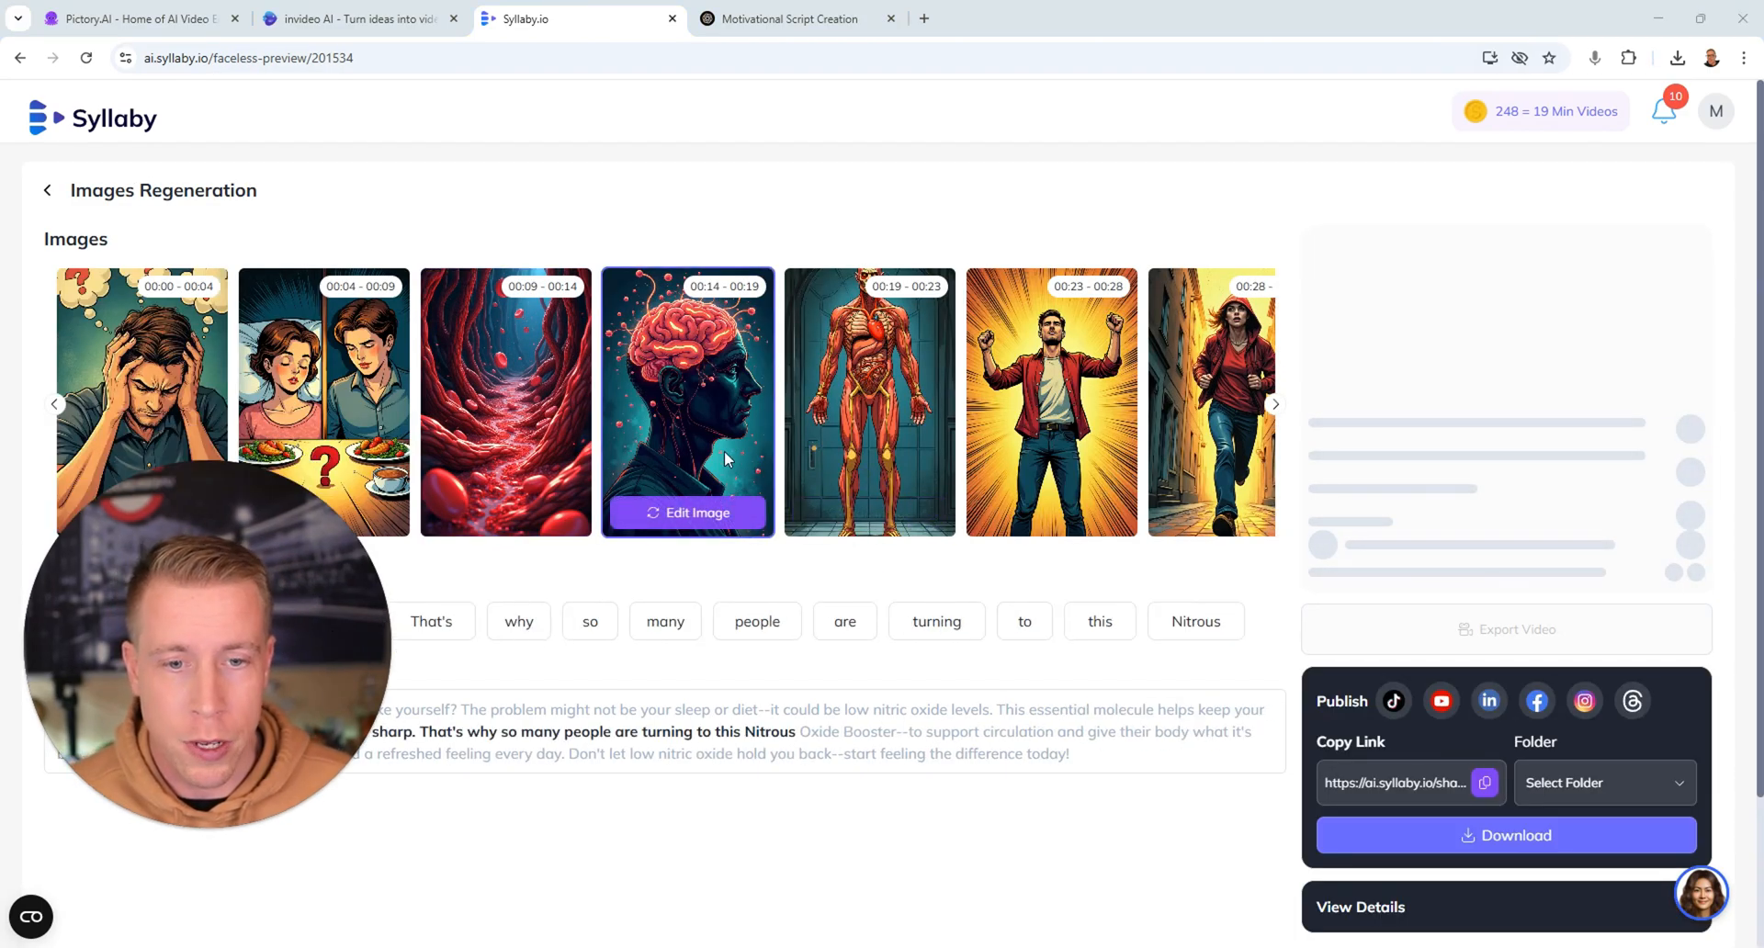
pyautogui.click(686, 512)
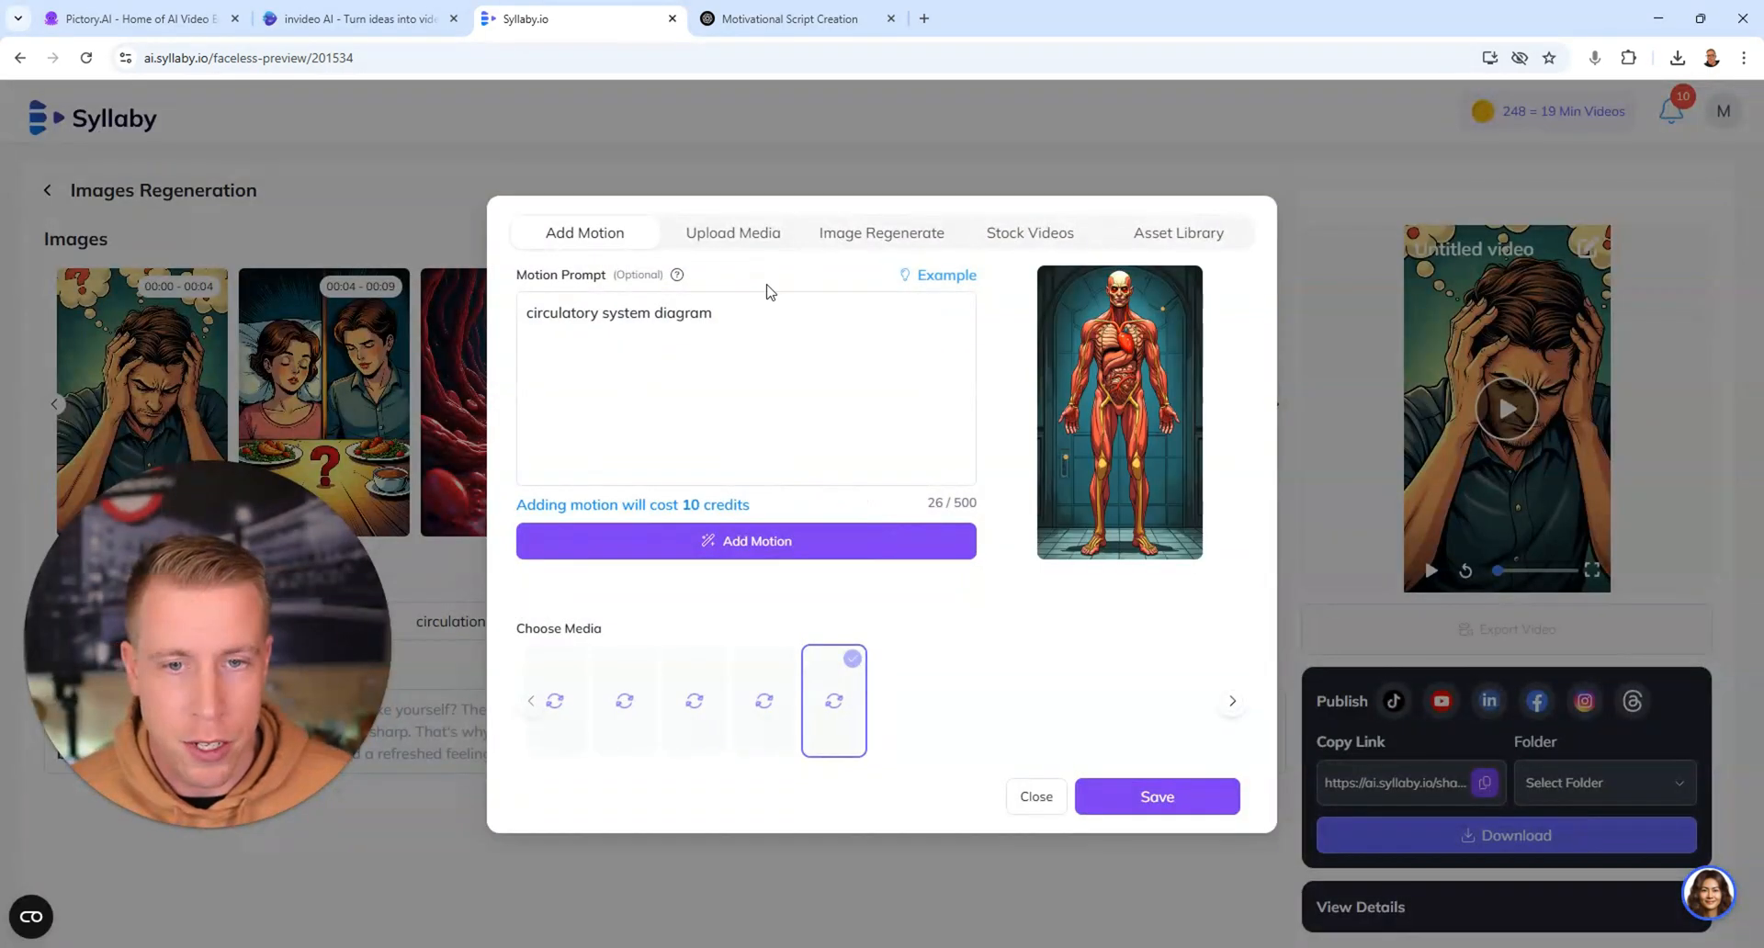
pyautogui.click(733, 232)
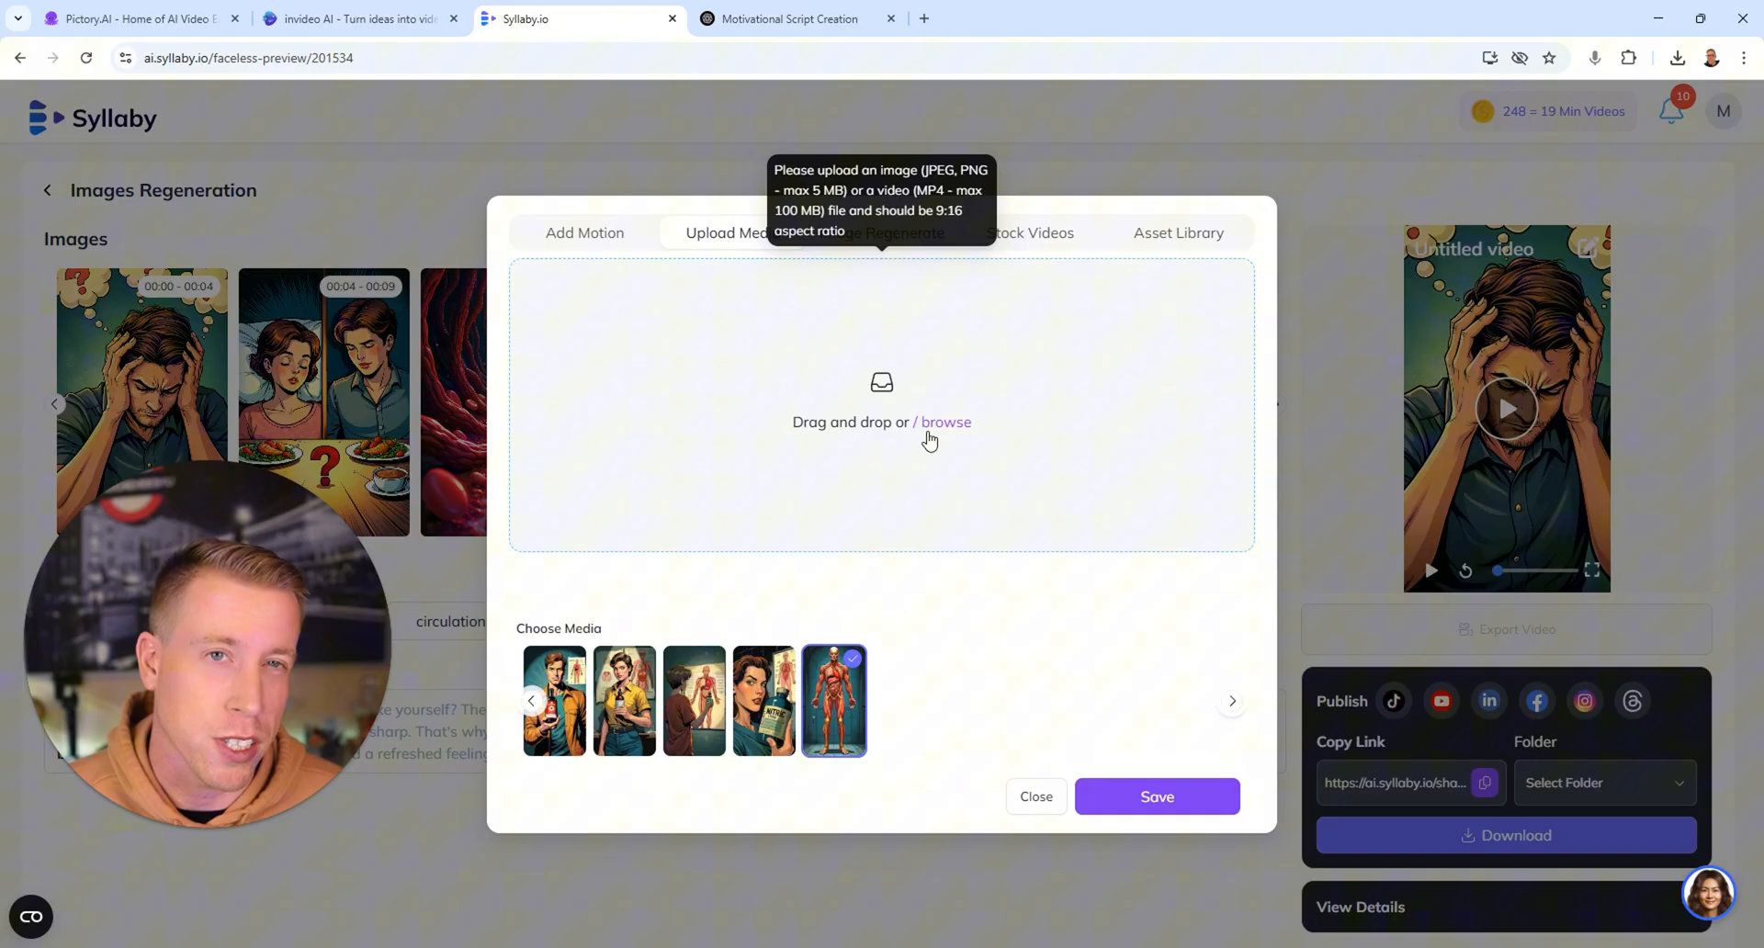
pyautogui.click(355, 19)
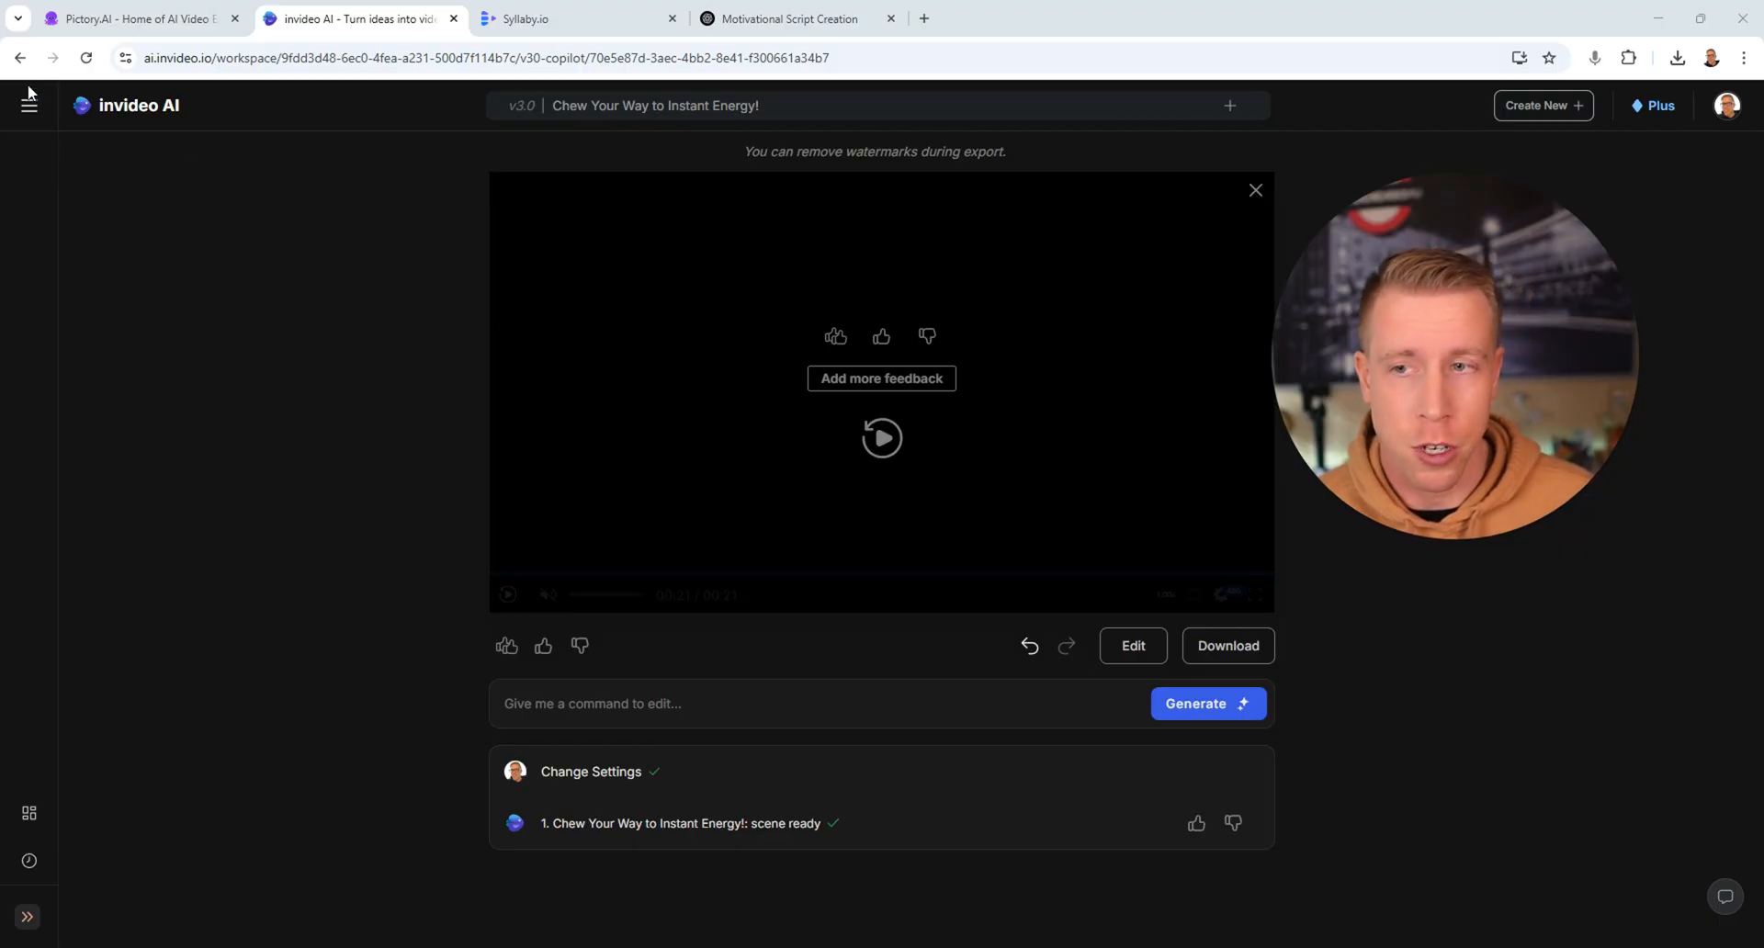
# - Open the gum-in-mouth result from the Photo to clip history
pyautogui.click(29, 104)
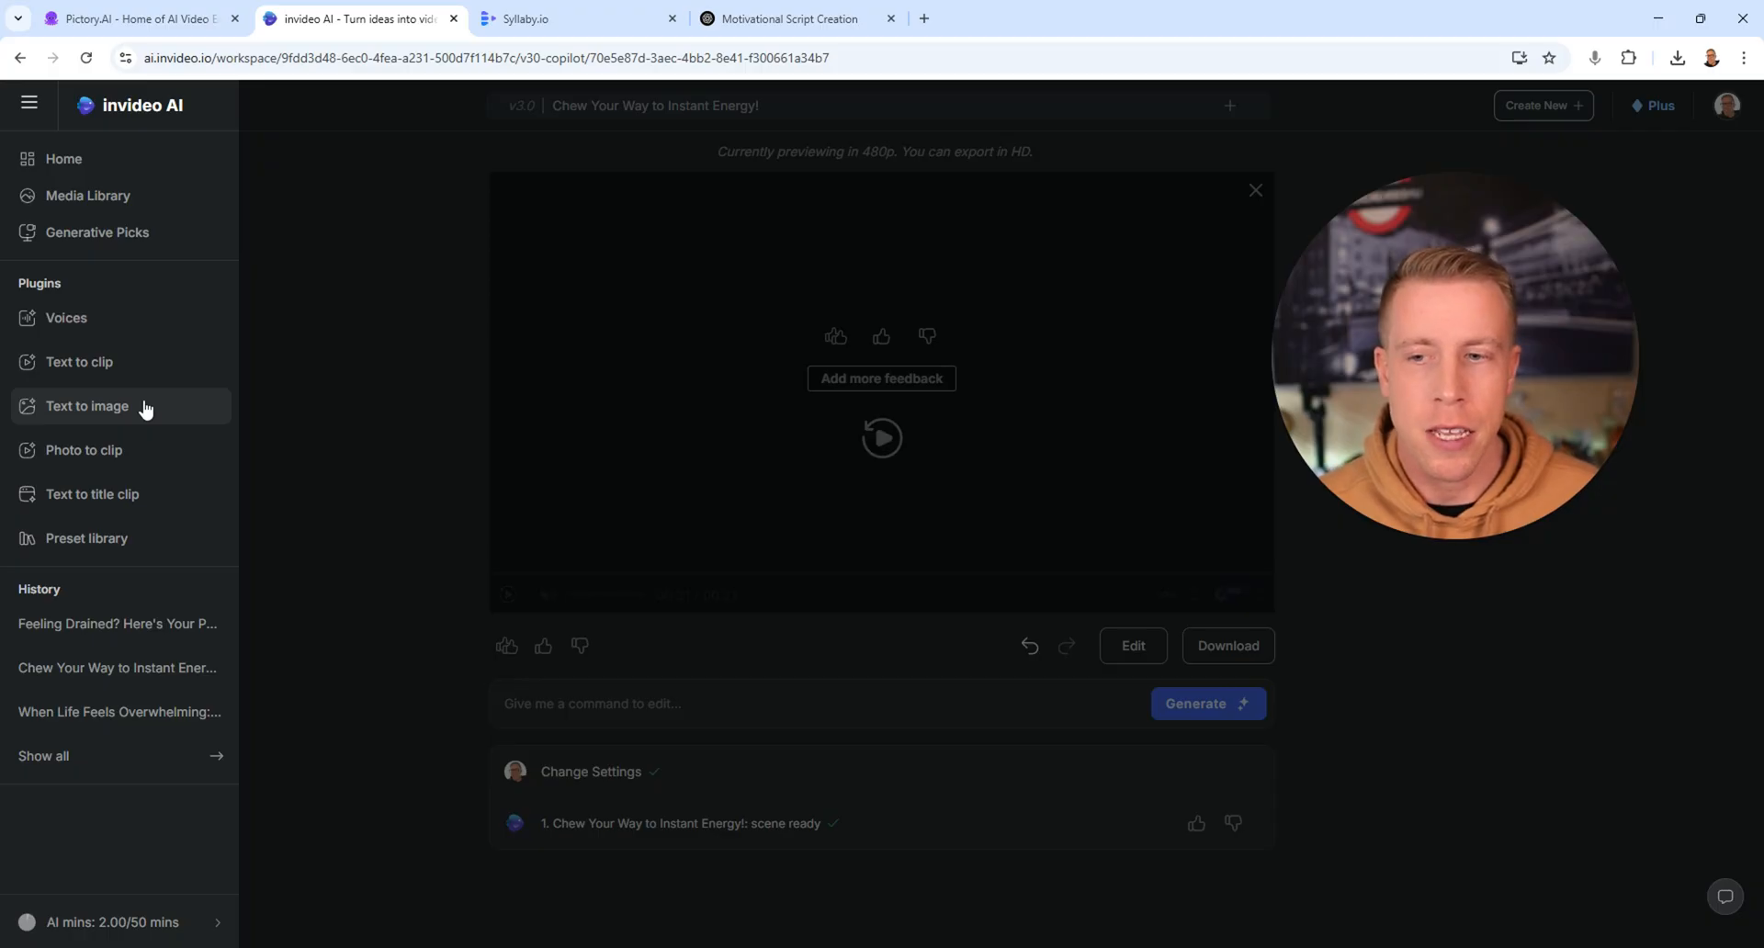
pyautogui.click(84, 450)
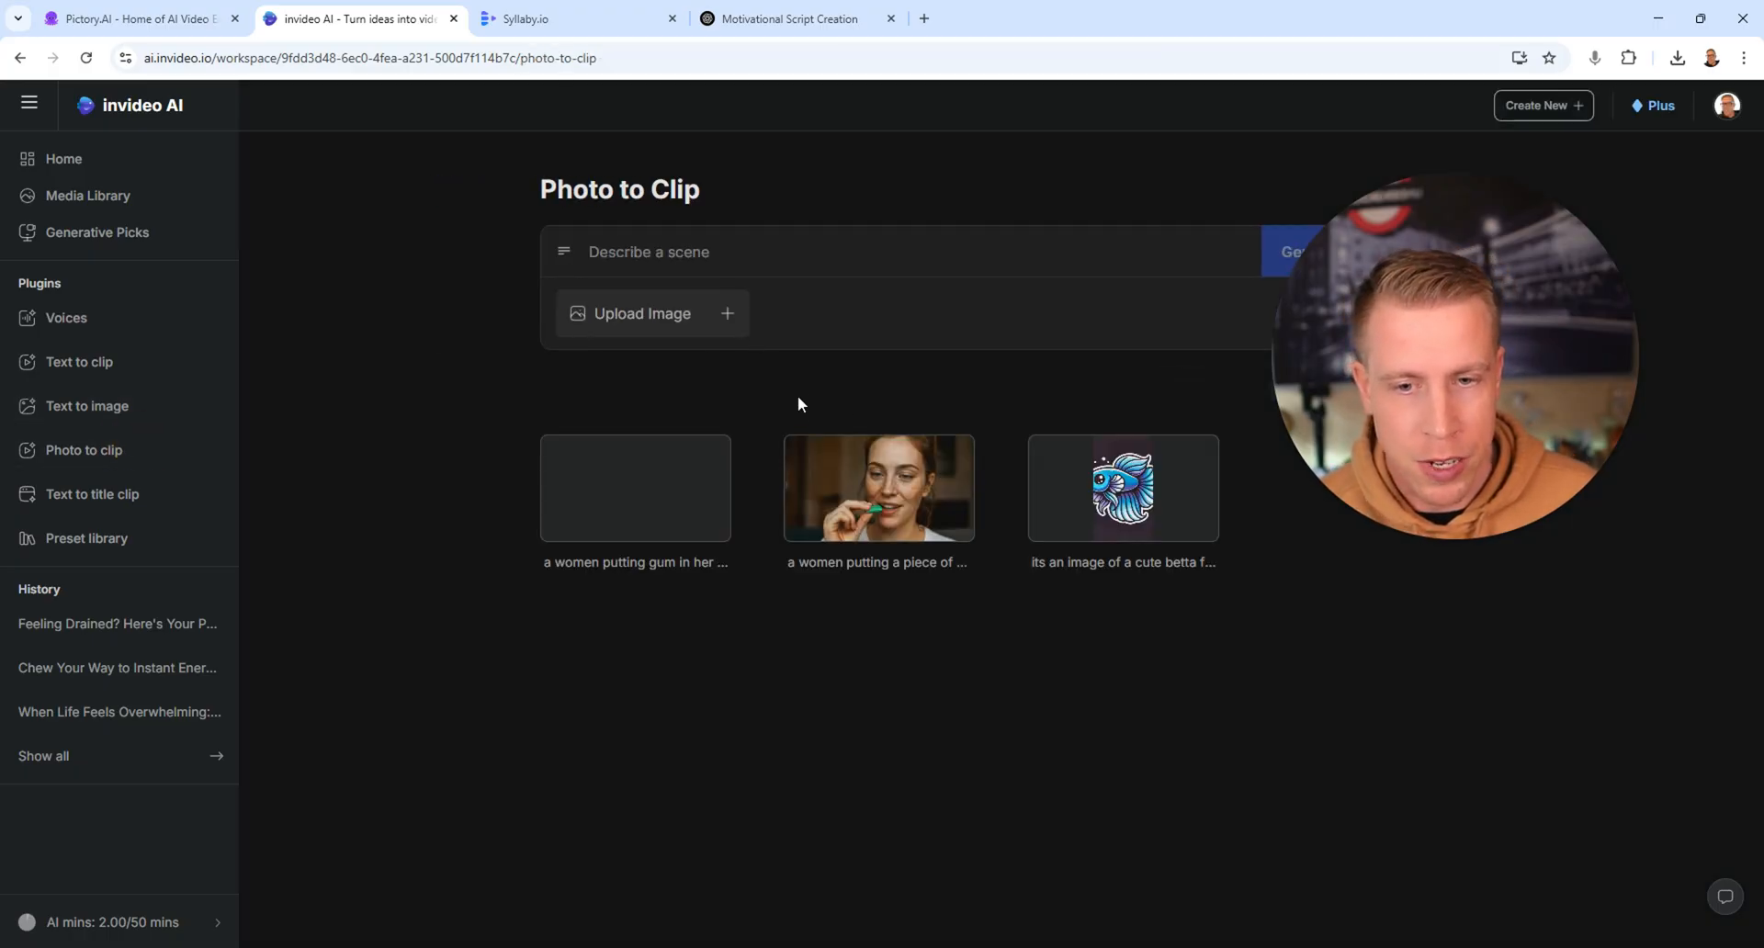
pyautogui.click(635, 487)
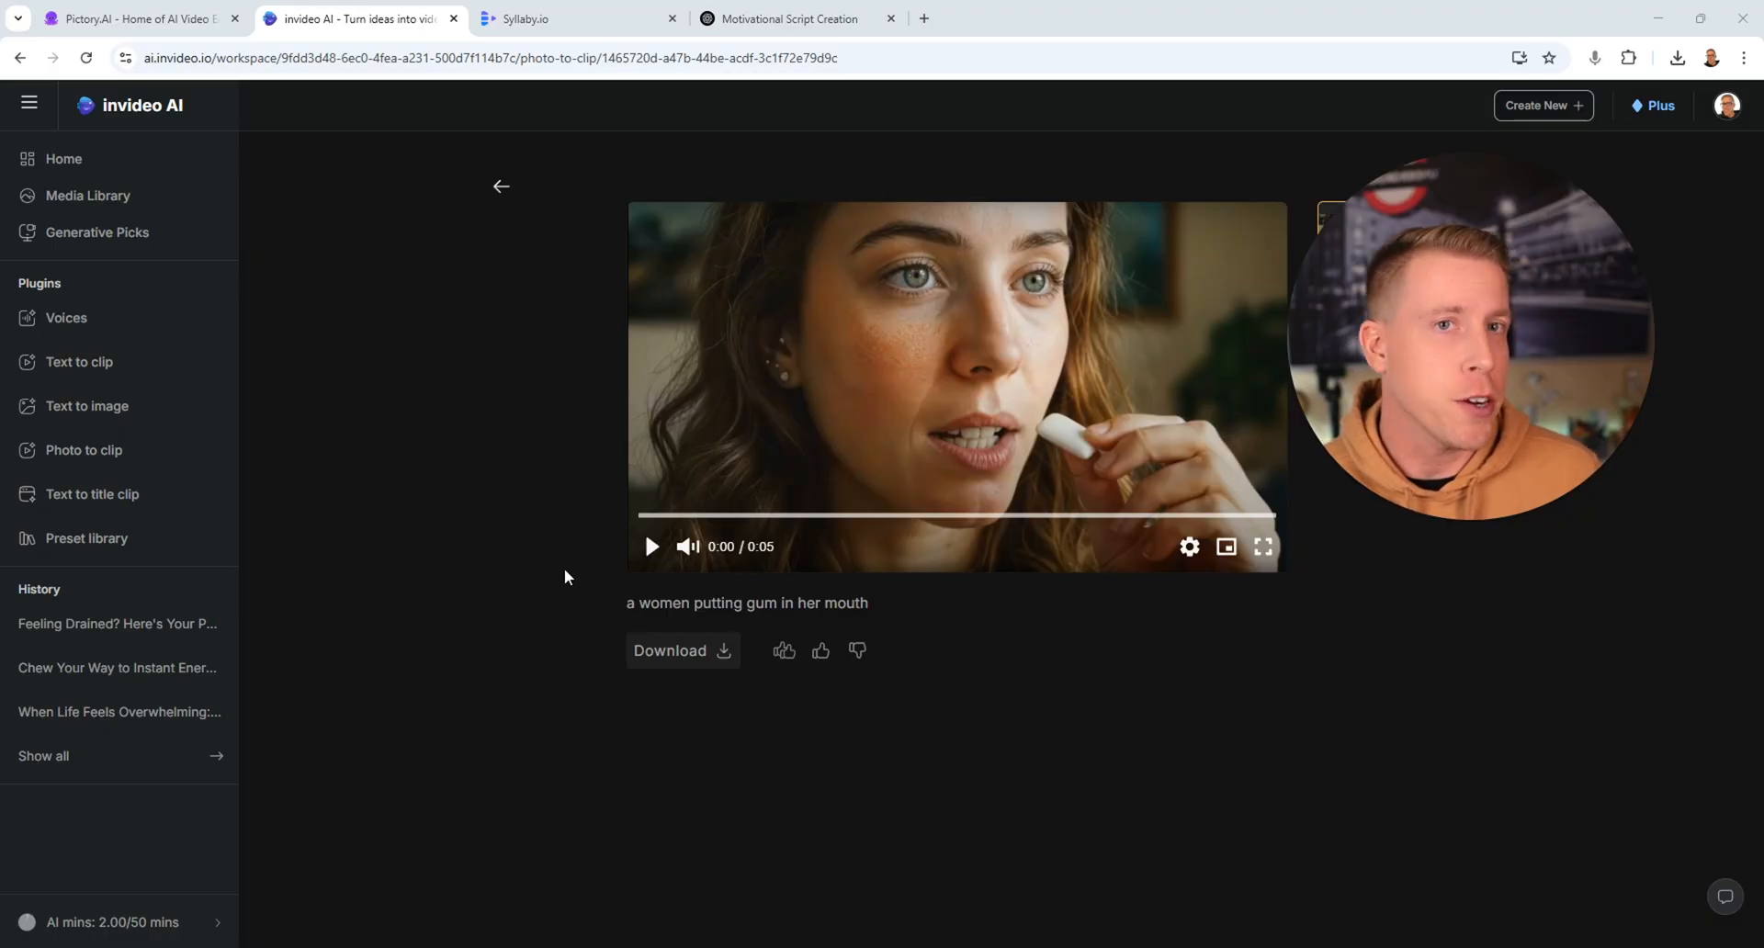
# - Play the gum-in-mouth clip through to 0:05
pyautogui.click(688, 546)
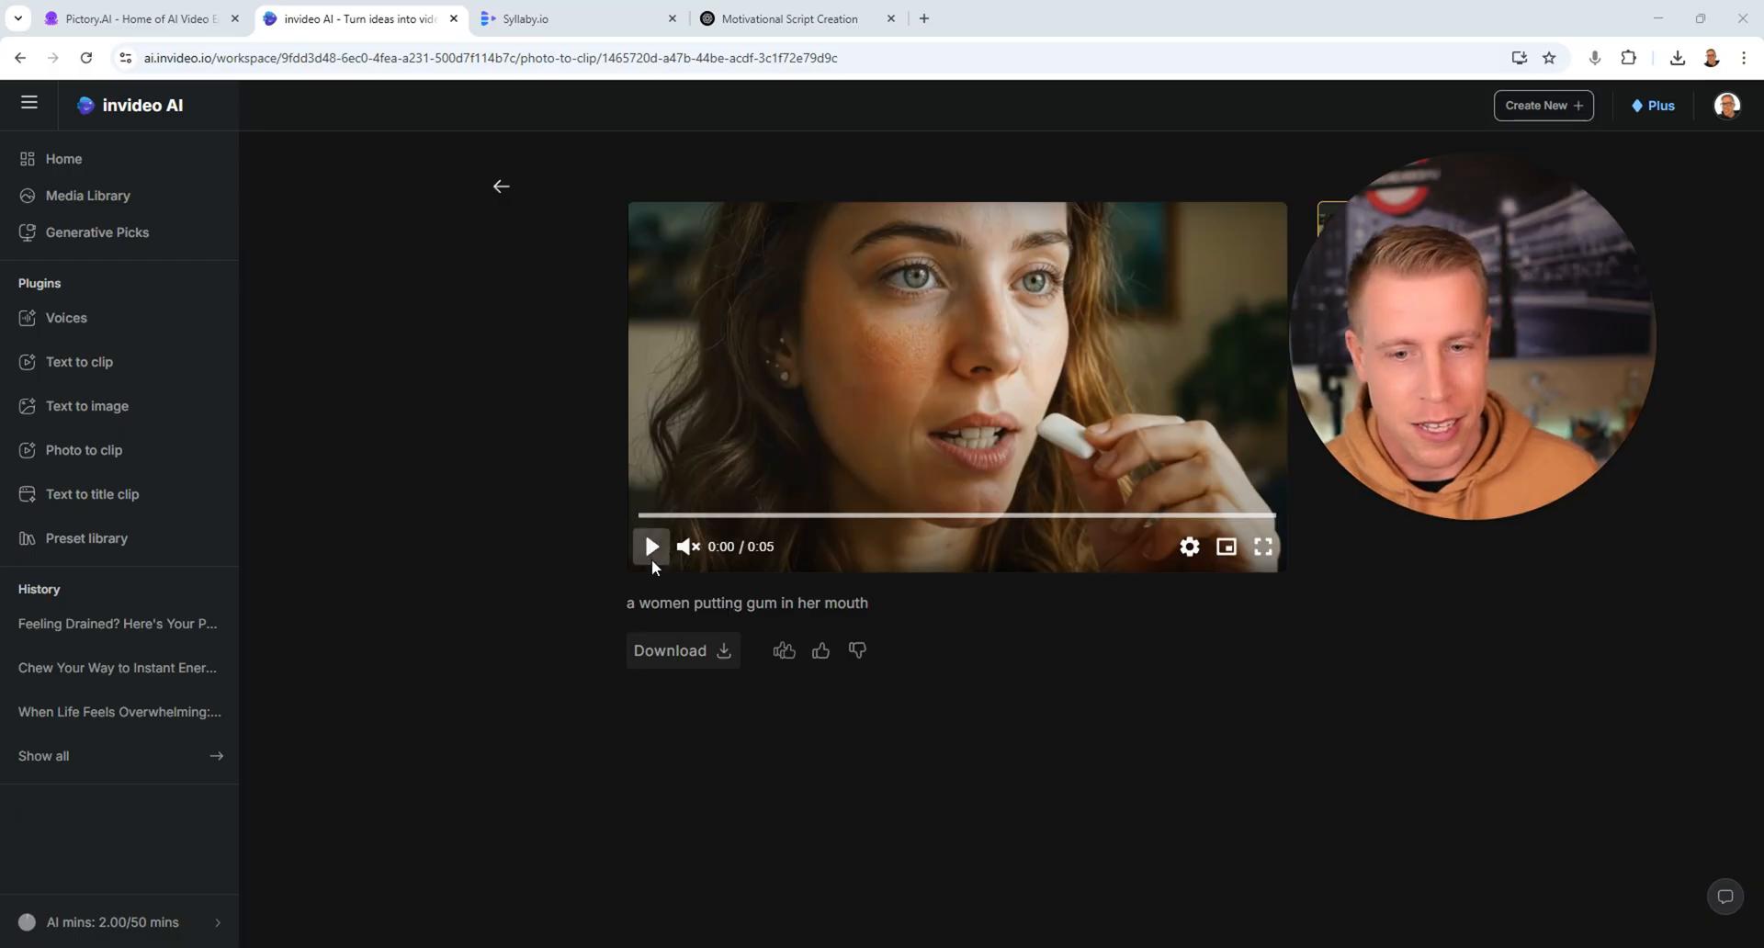
pyautogui.click(651, 547)
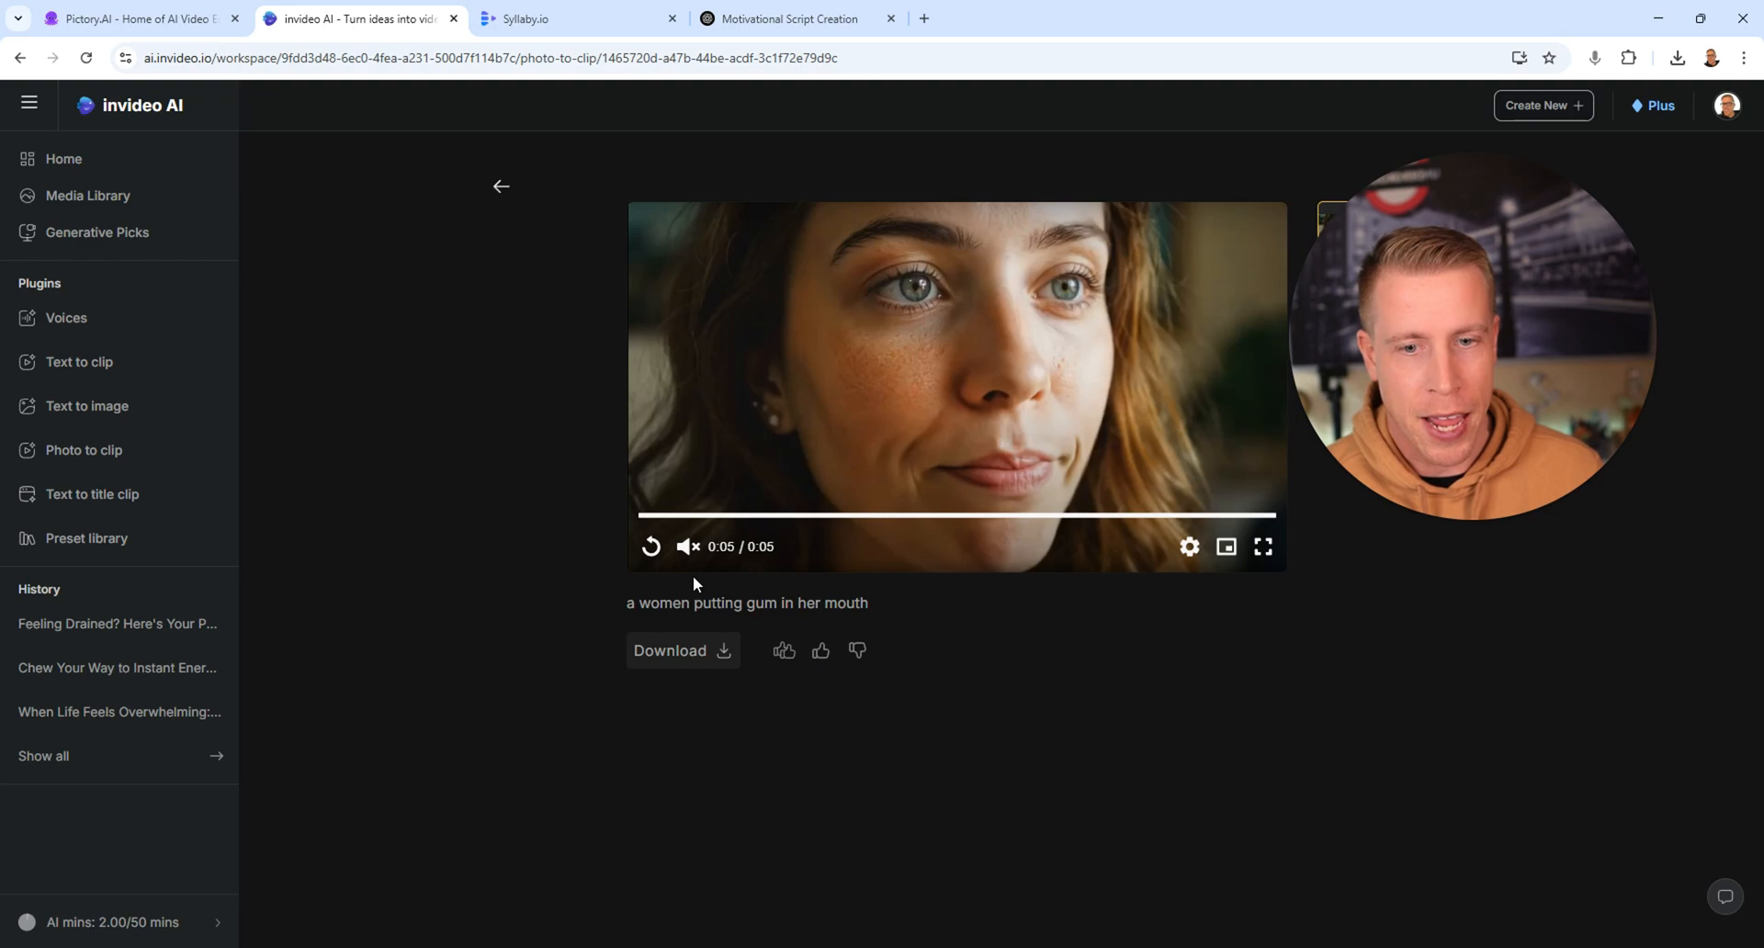
pyautogui.click(650, 547)
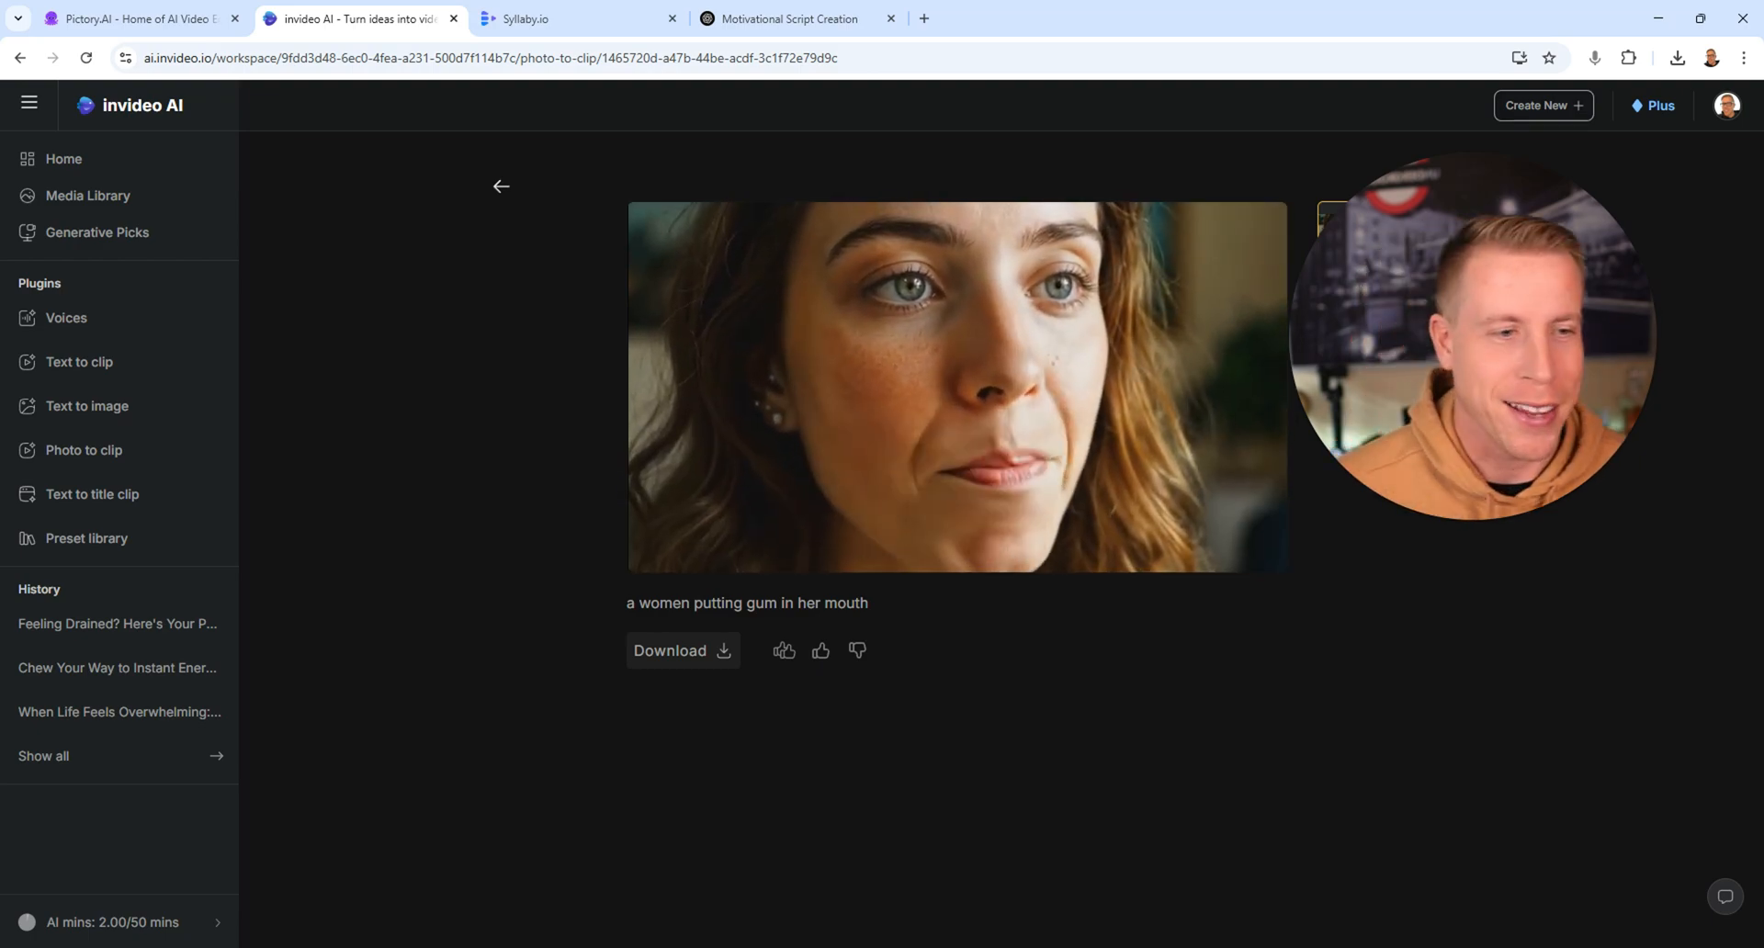
pyautogui.click(956, 387)
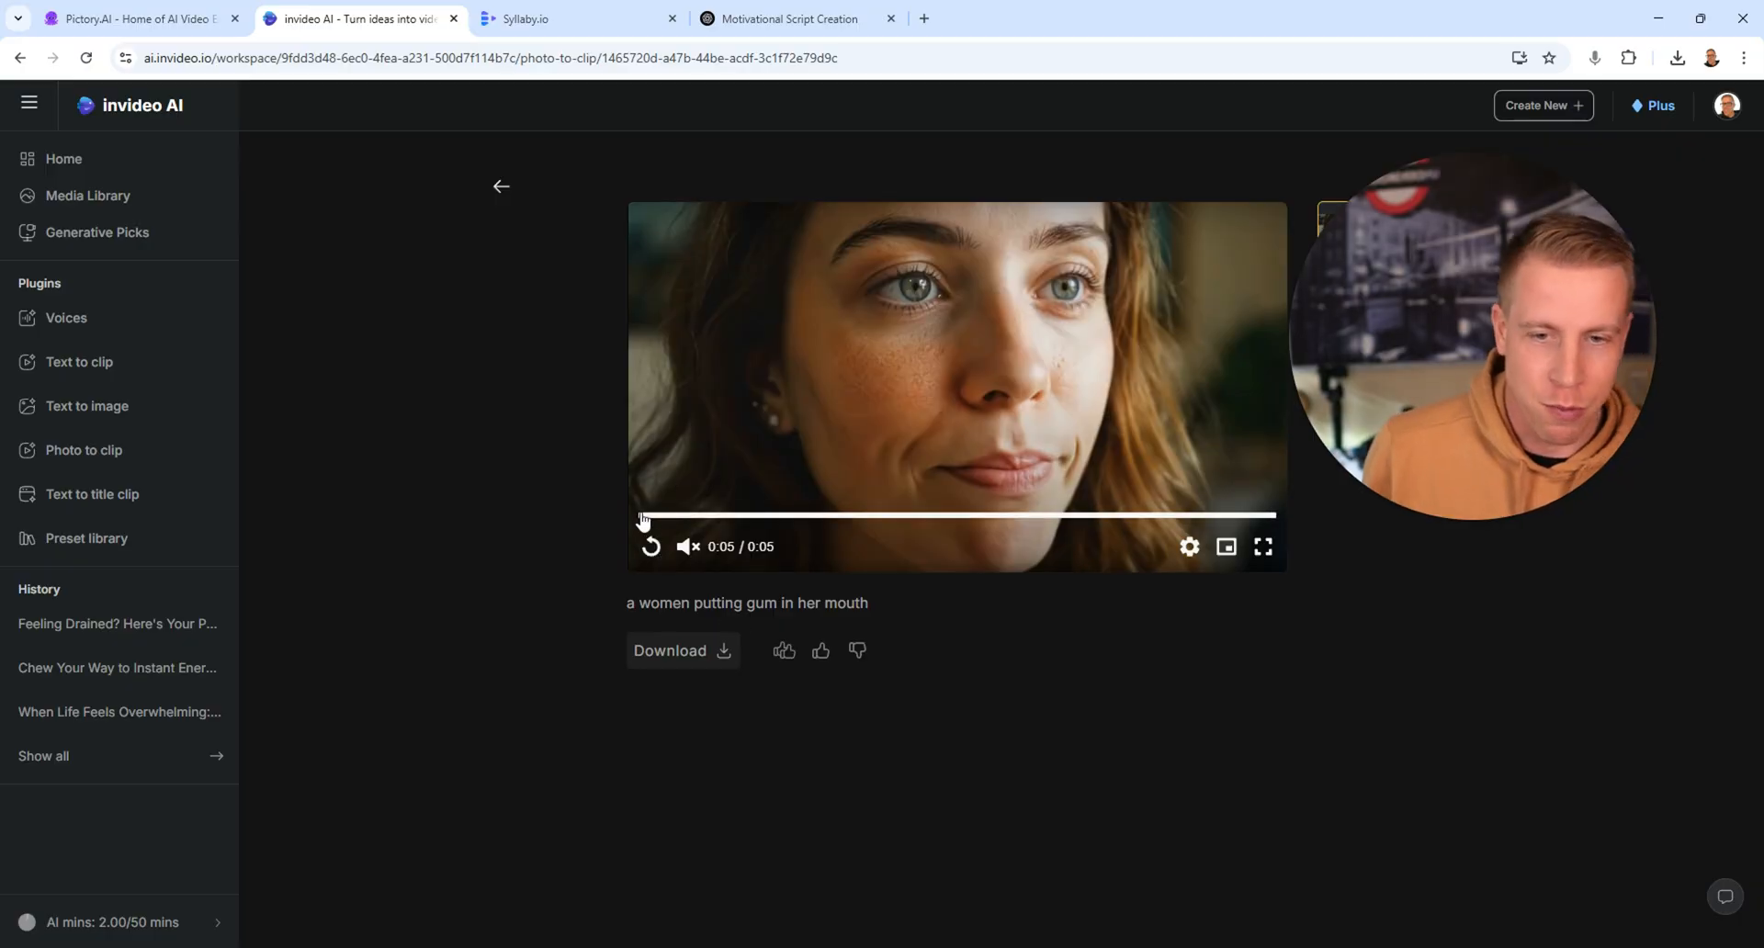